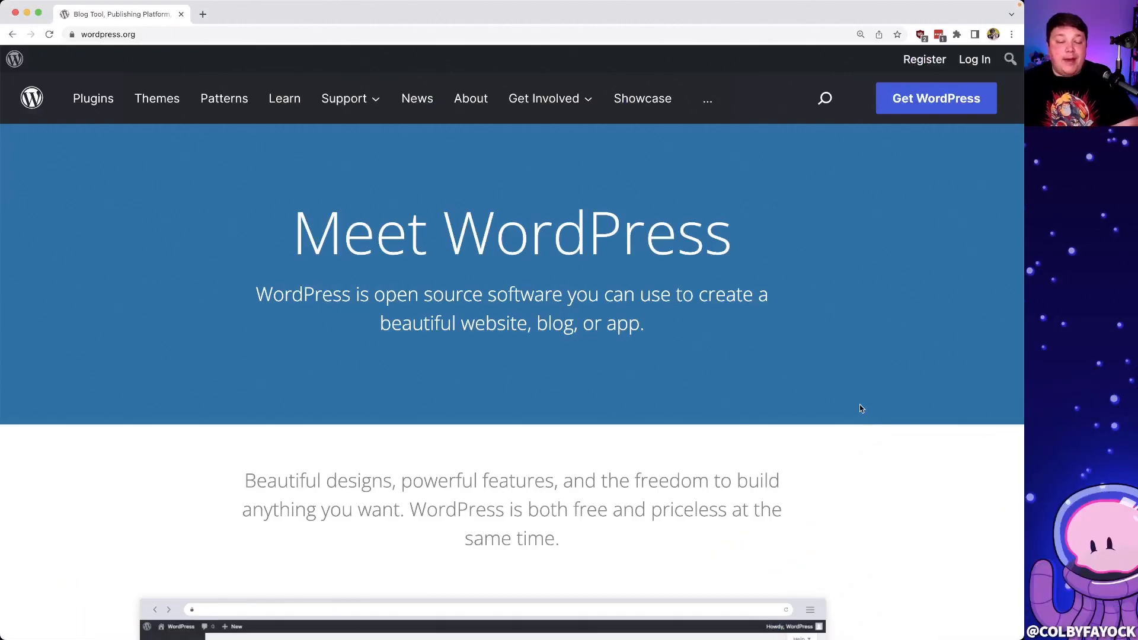
- Scroll through the wordpress.org homepage content
scroll("down", 3)
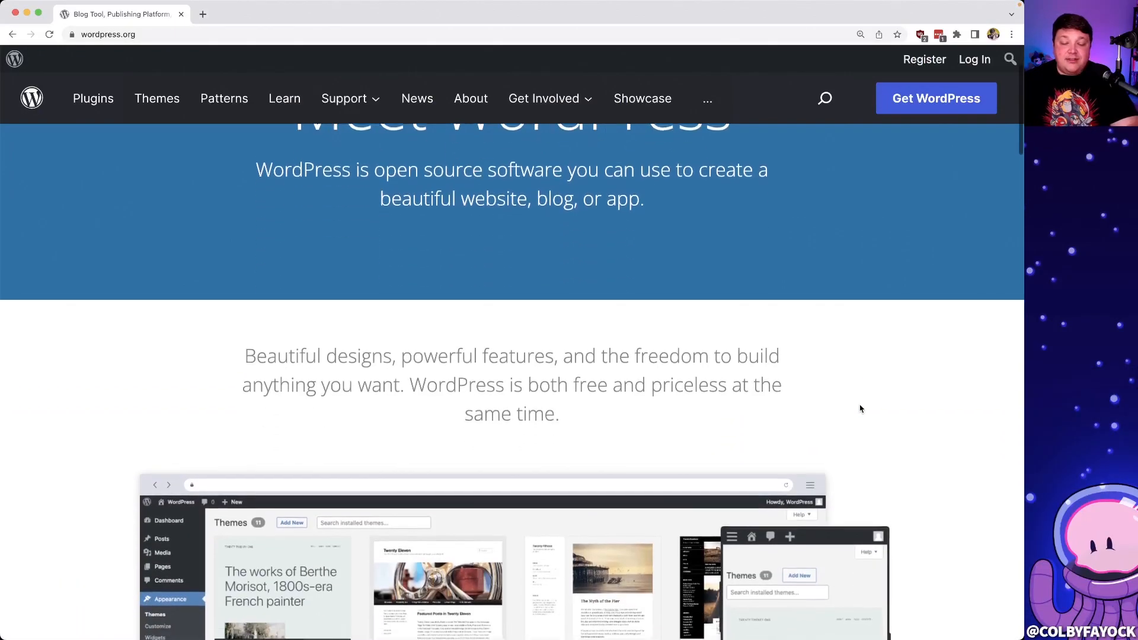
scroll("down", 3)
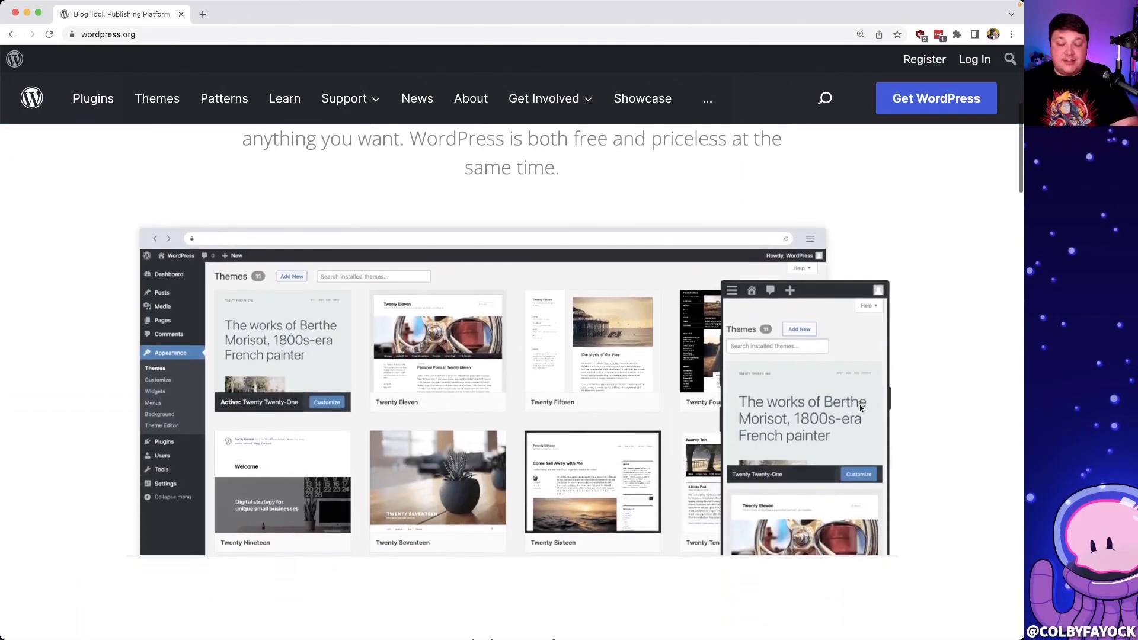
scroll("down", 3)
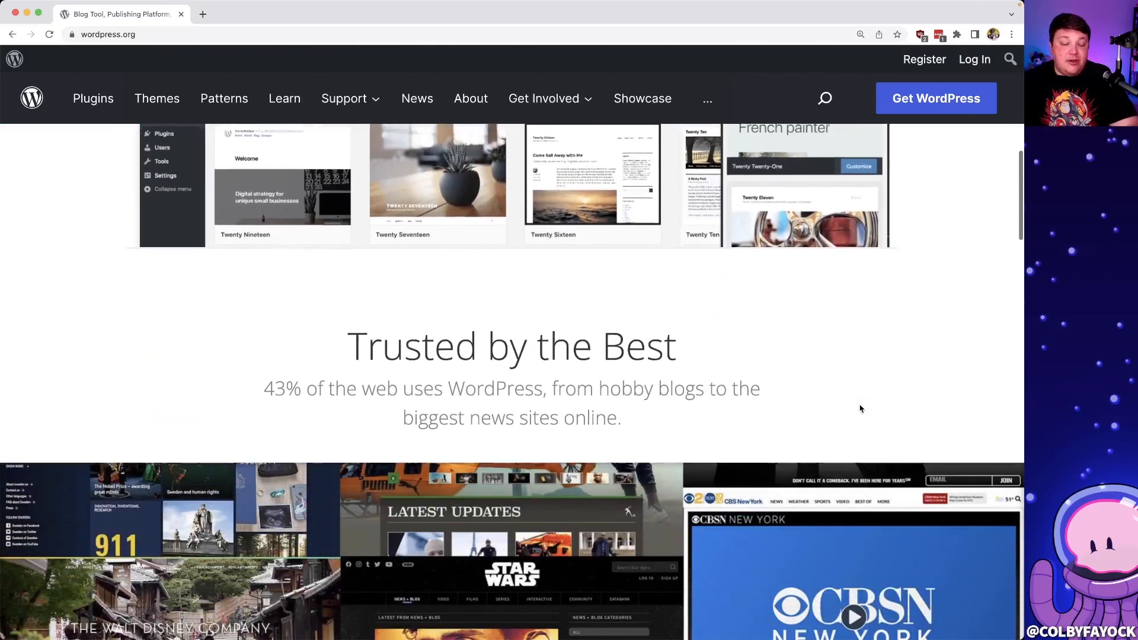
scroll("down", 3)
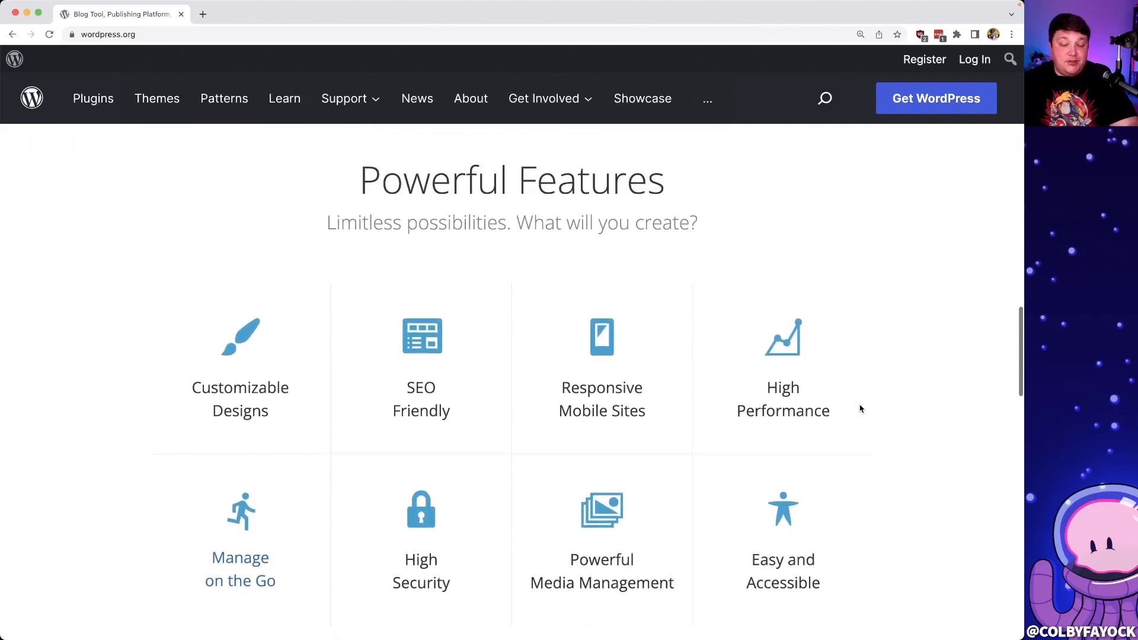
- Go to the Themes directory and browse the free themes grid
left_click(158, 98)
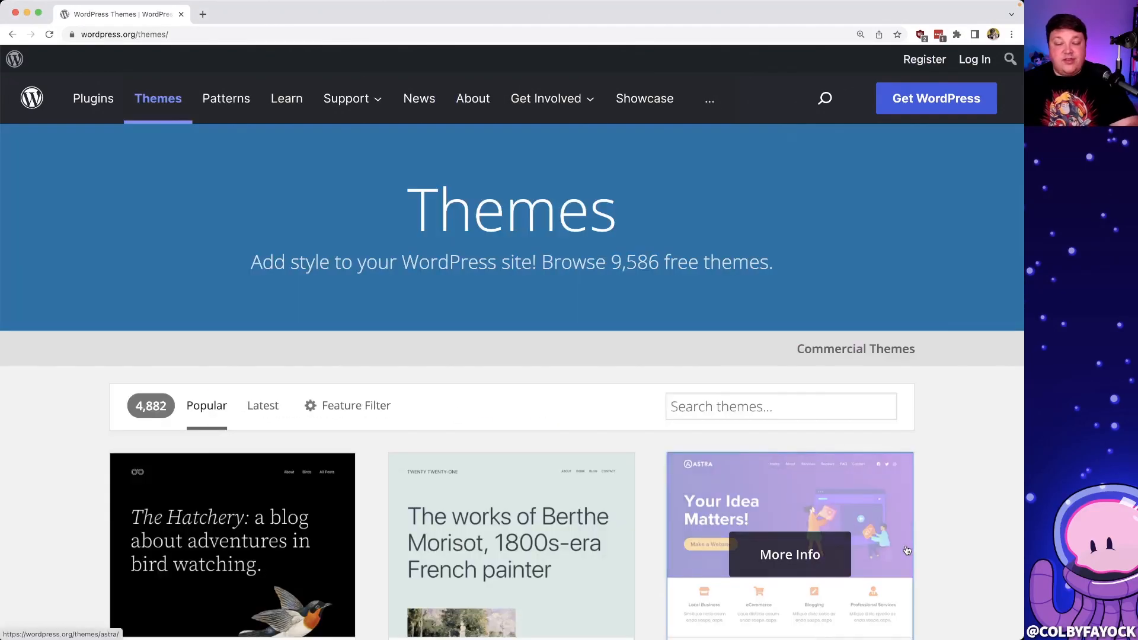
mouse_move(939, 525)
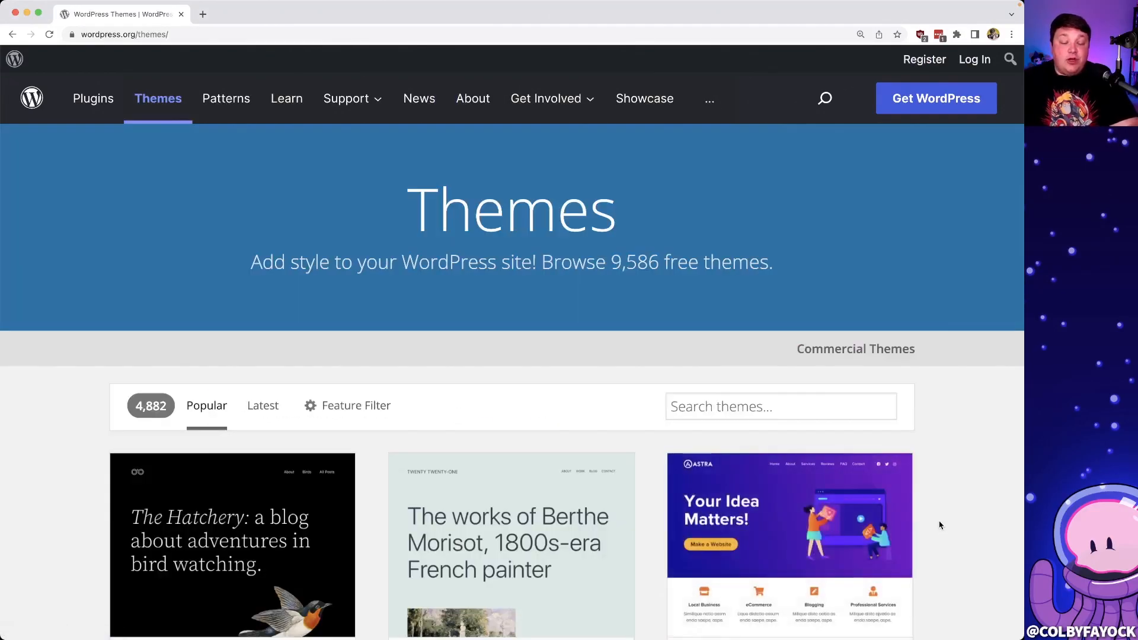
scroll("down", 3)
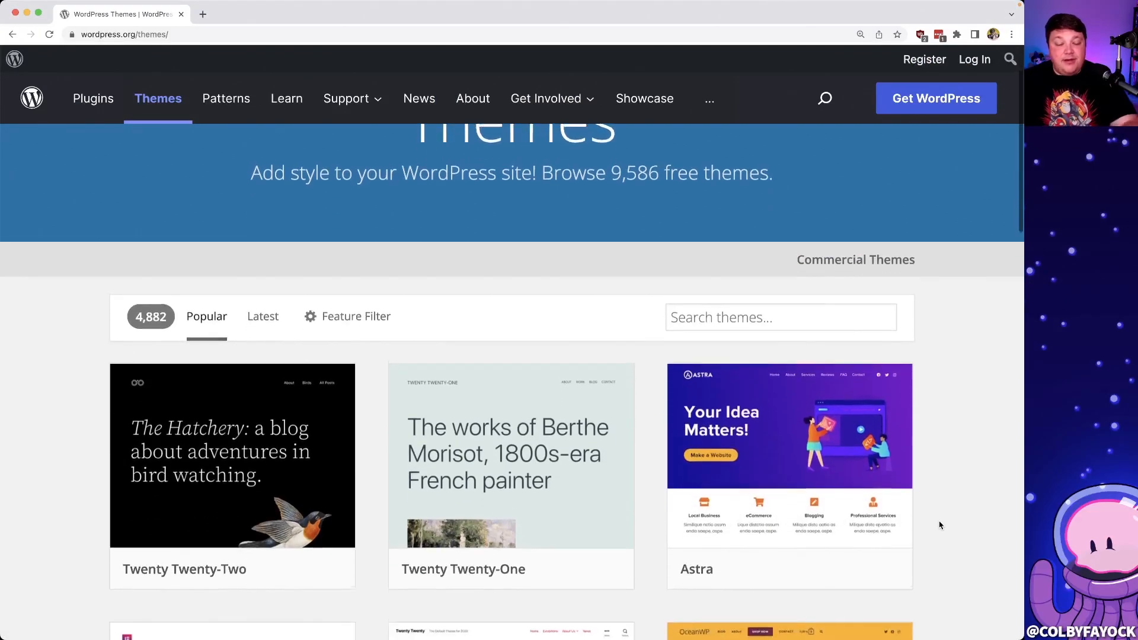
scroll("down", 3)
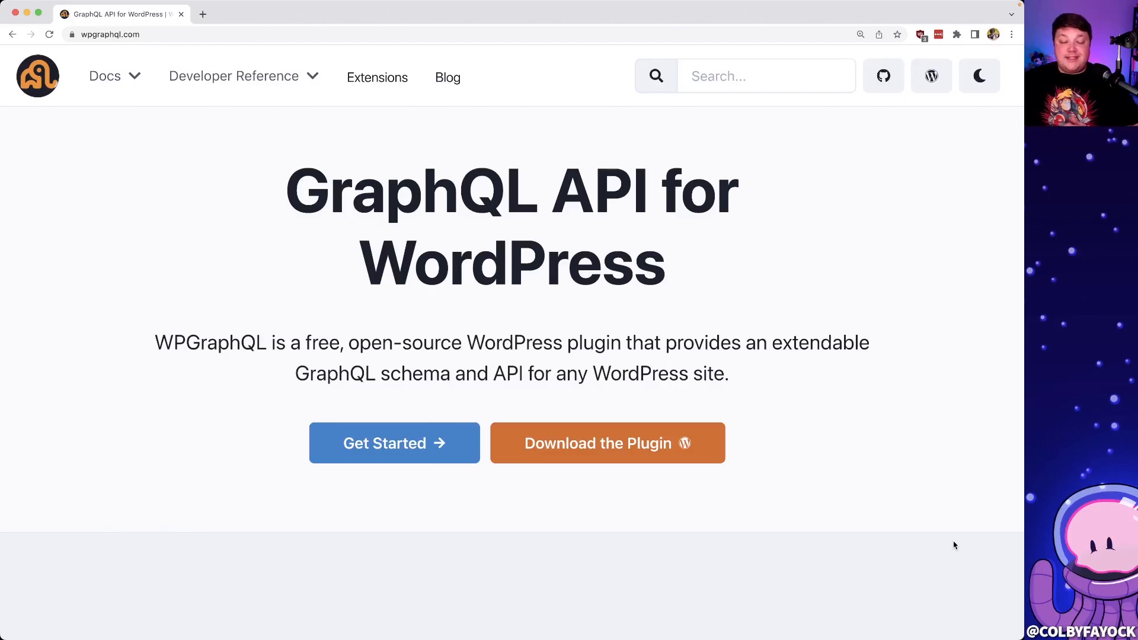
- Scroll the wpgraphql.com intro, then the Popular themes grid on wordpress.org
scroll("down", 3)
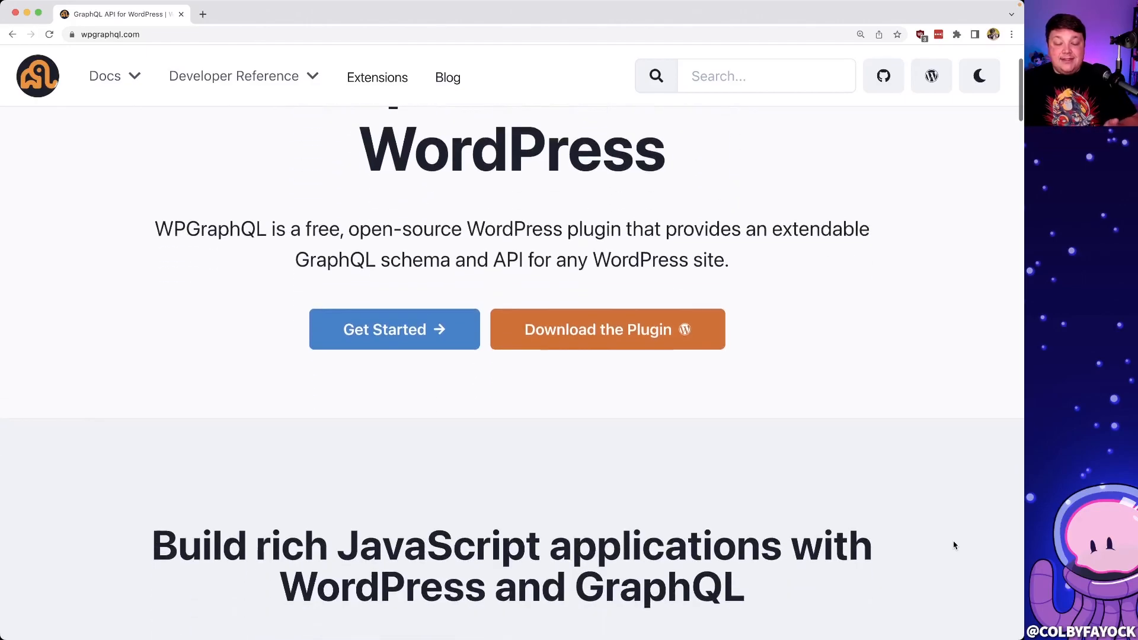
scroll("down", 3)
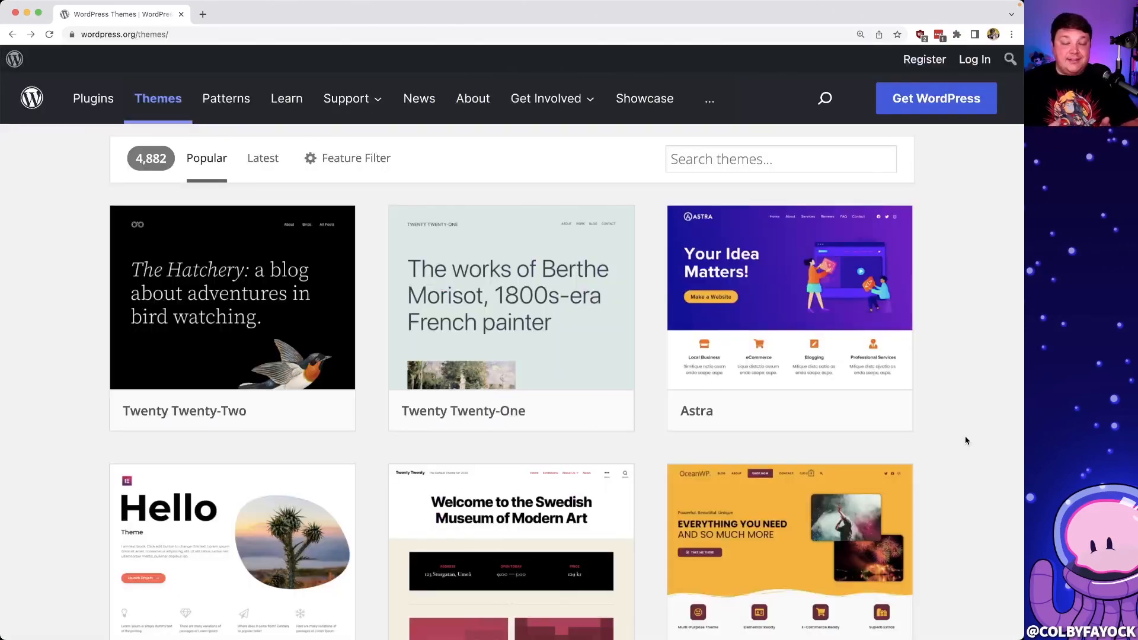
scroll("down", 3)
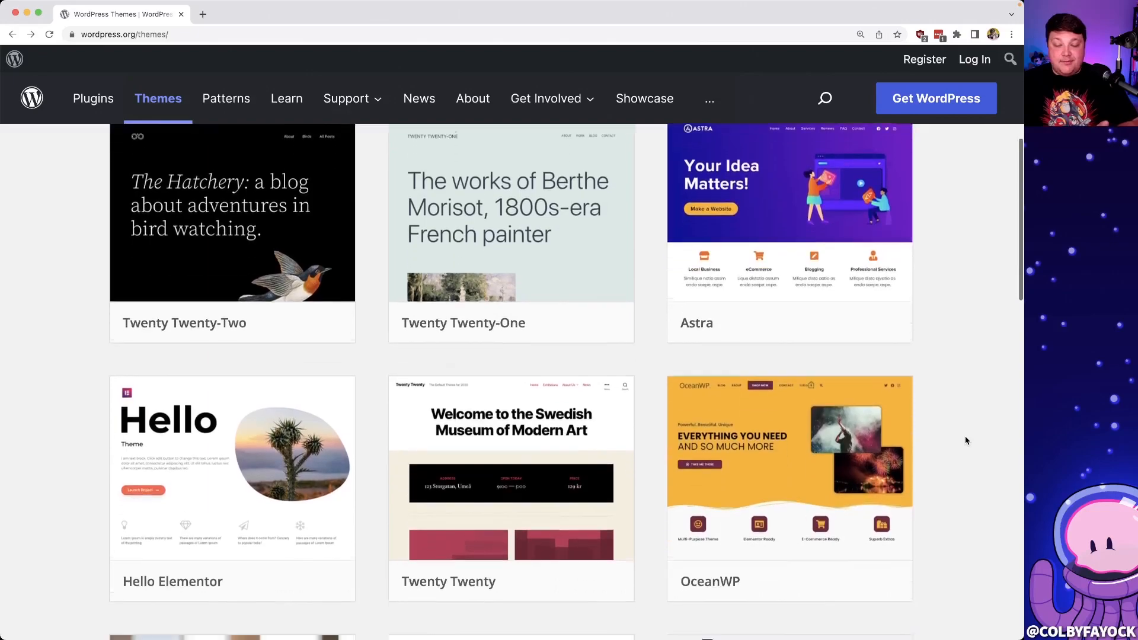
scroll("down", 3)
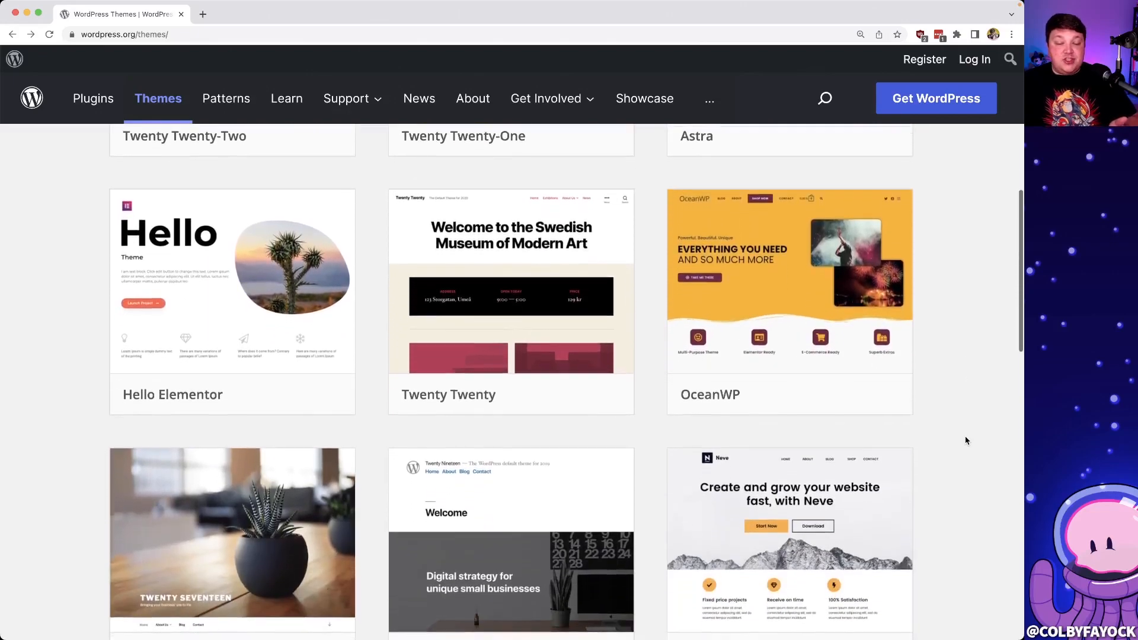
scroll("down", 3)
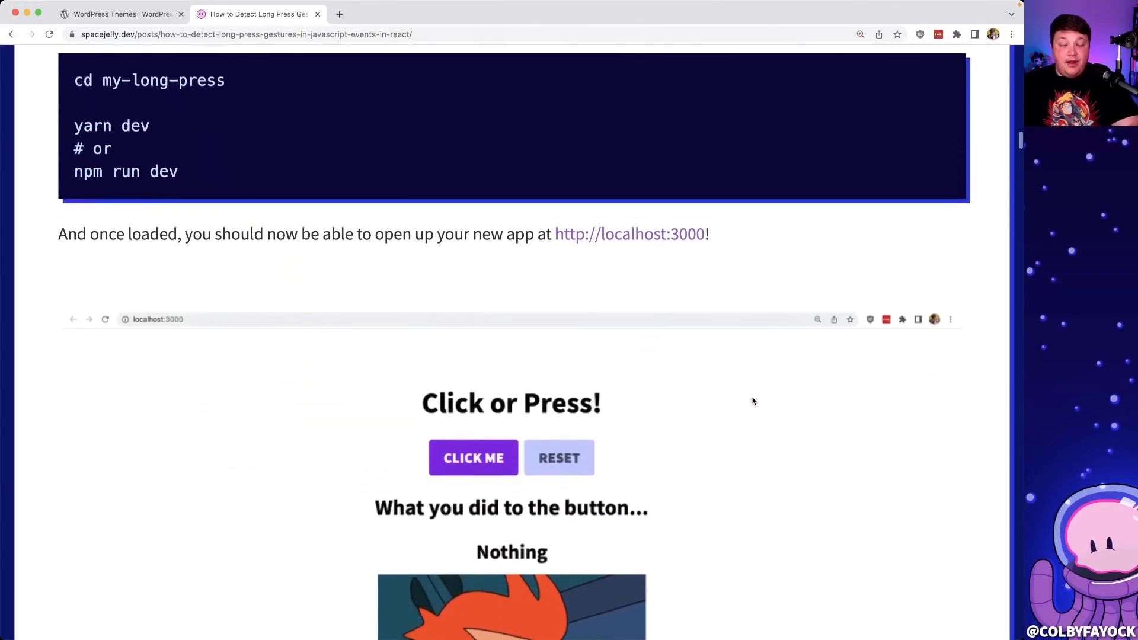
- Scroll down through the Space Jelly blog post before inspecting its image requests
scroll("down", 3)
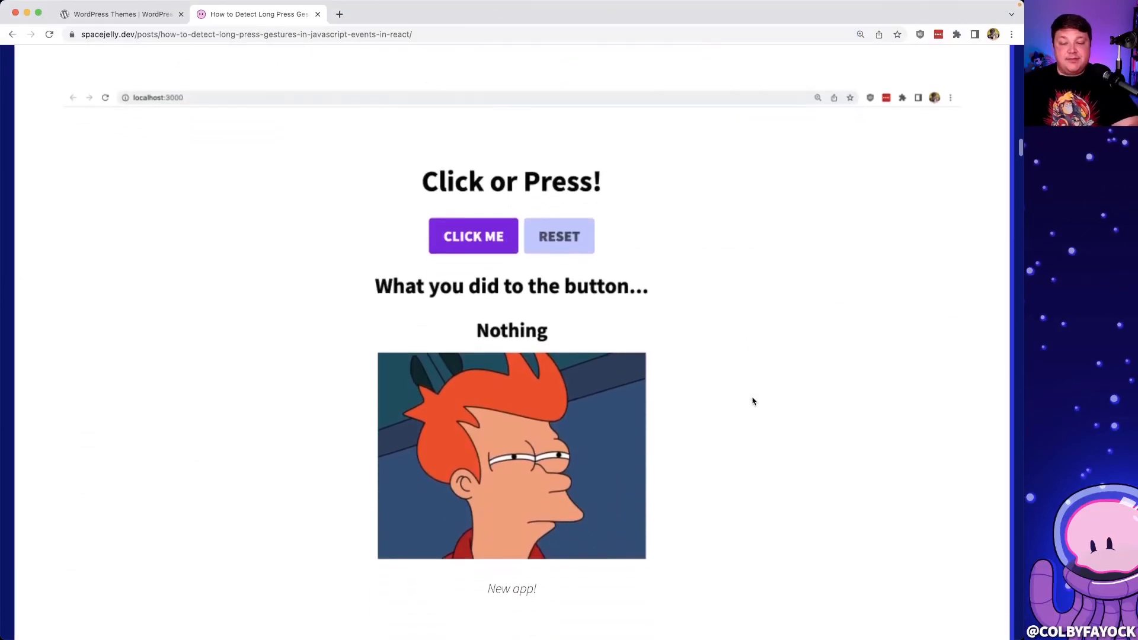
scroll("down", 3)
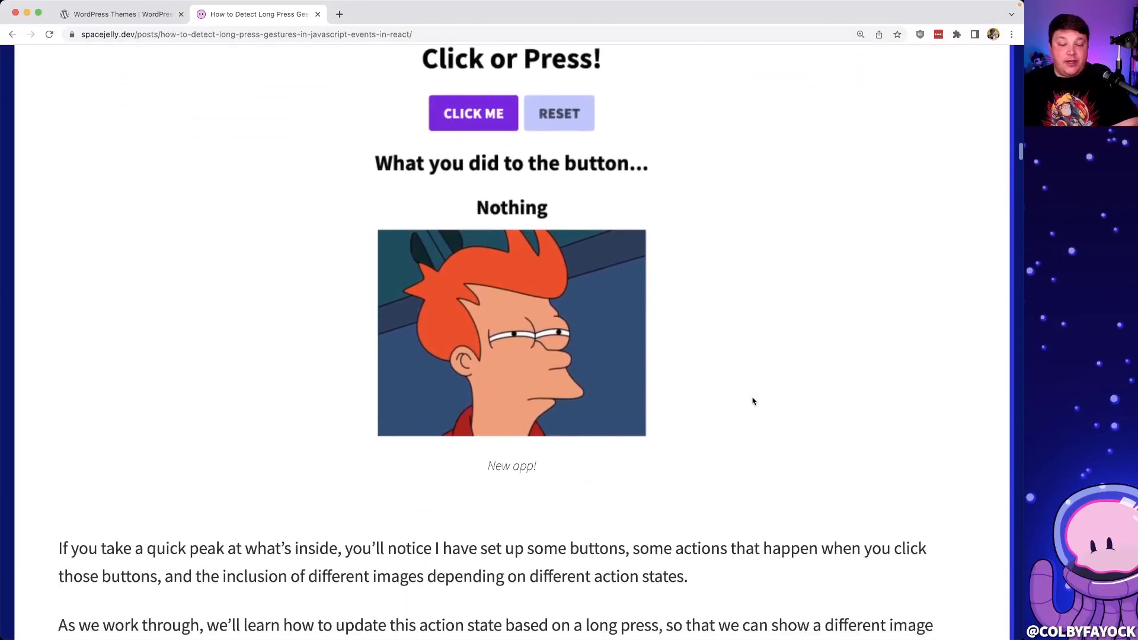
scroll("down", 3)
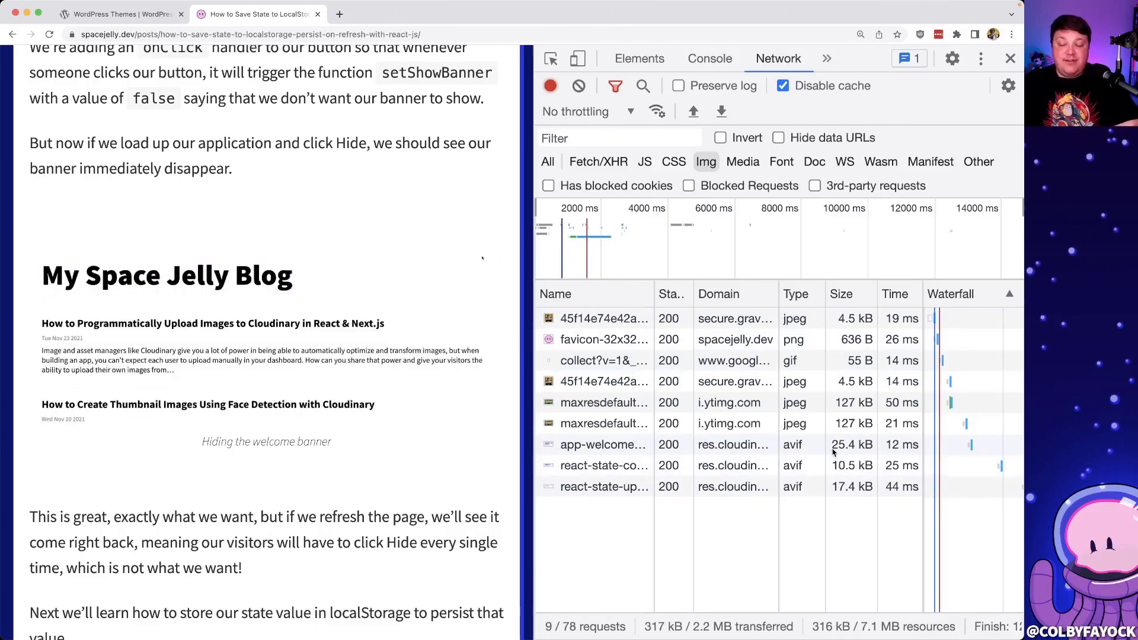
mouse_move(852, 445)
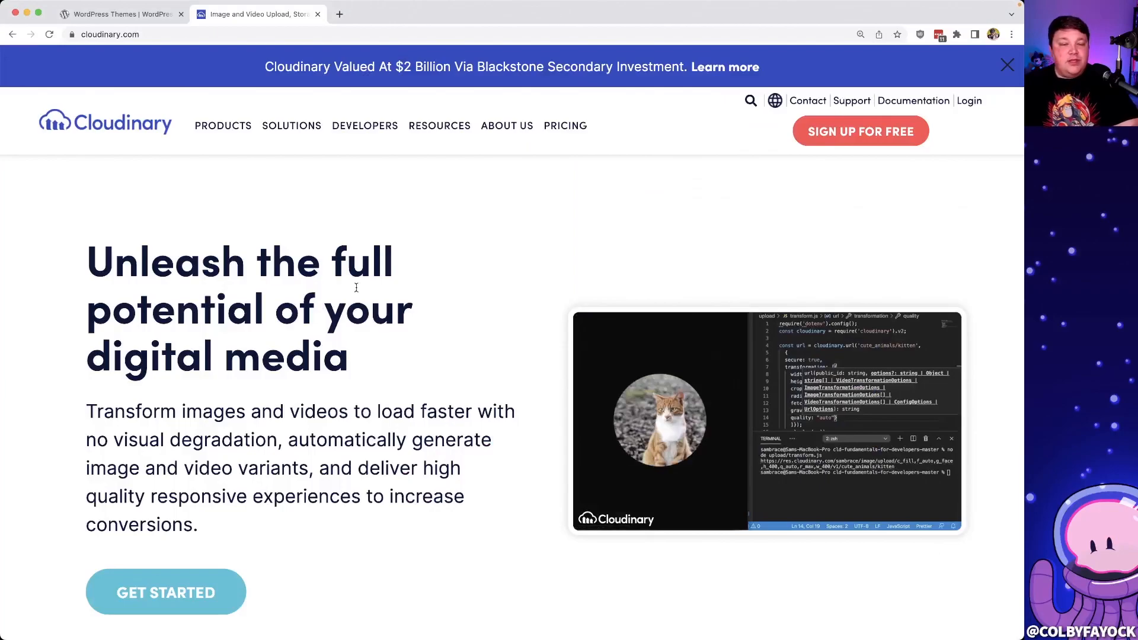
- Scroll cloudinary.com down to the 'Cloudinary Platform Powering Your Media' section
scroll("down", 3)
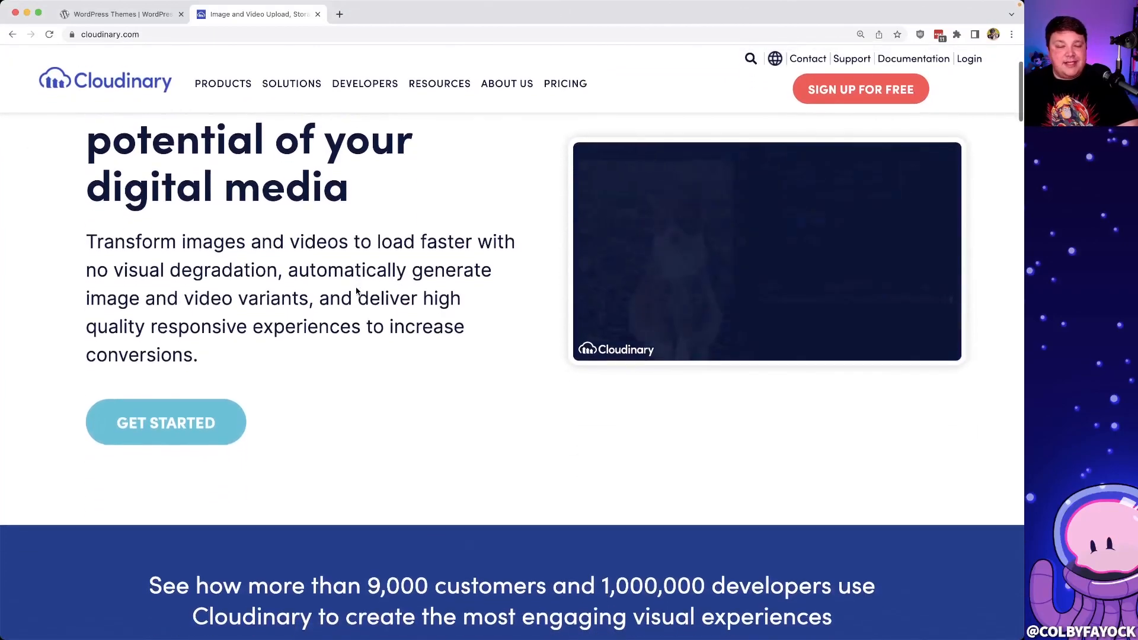
scroll("down", 3)
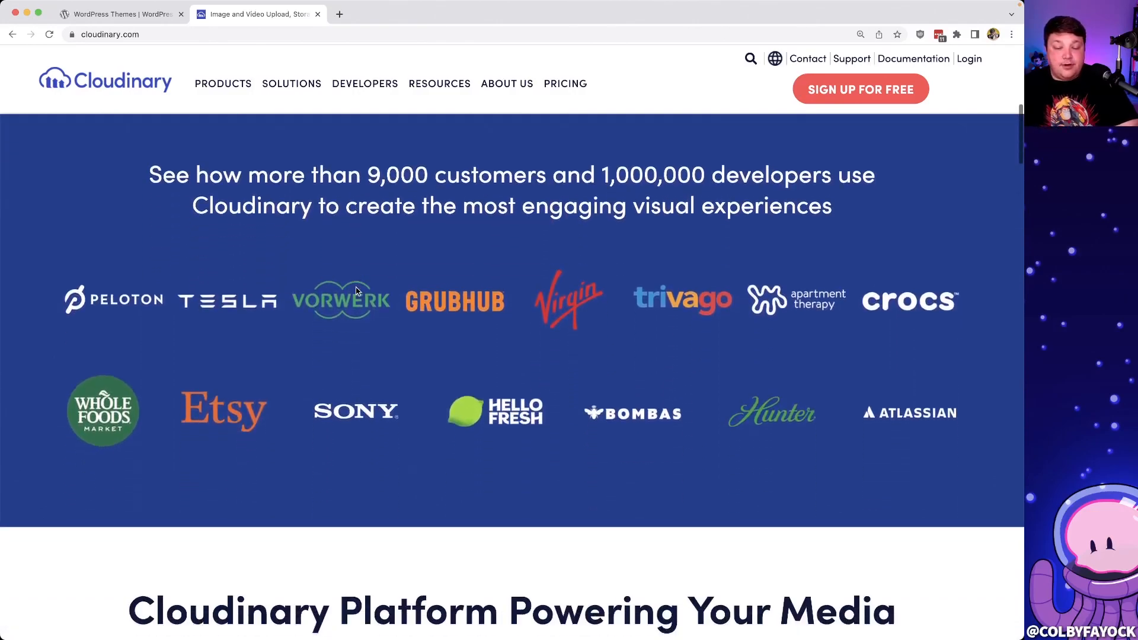
scroll("down", 3)
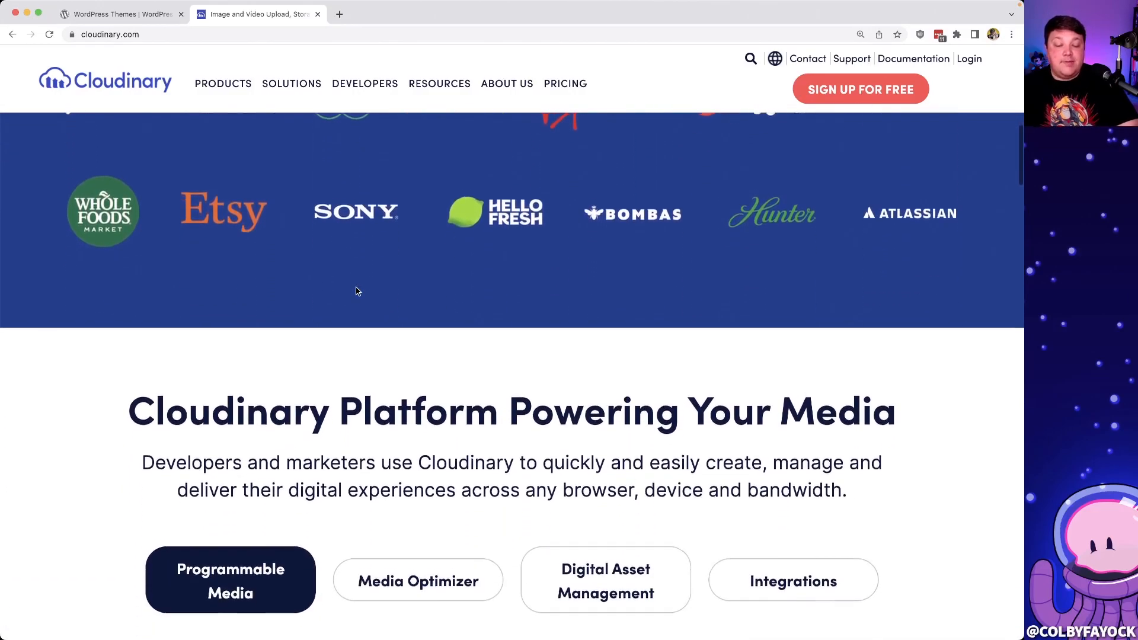
scroll("down", 3)
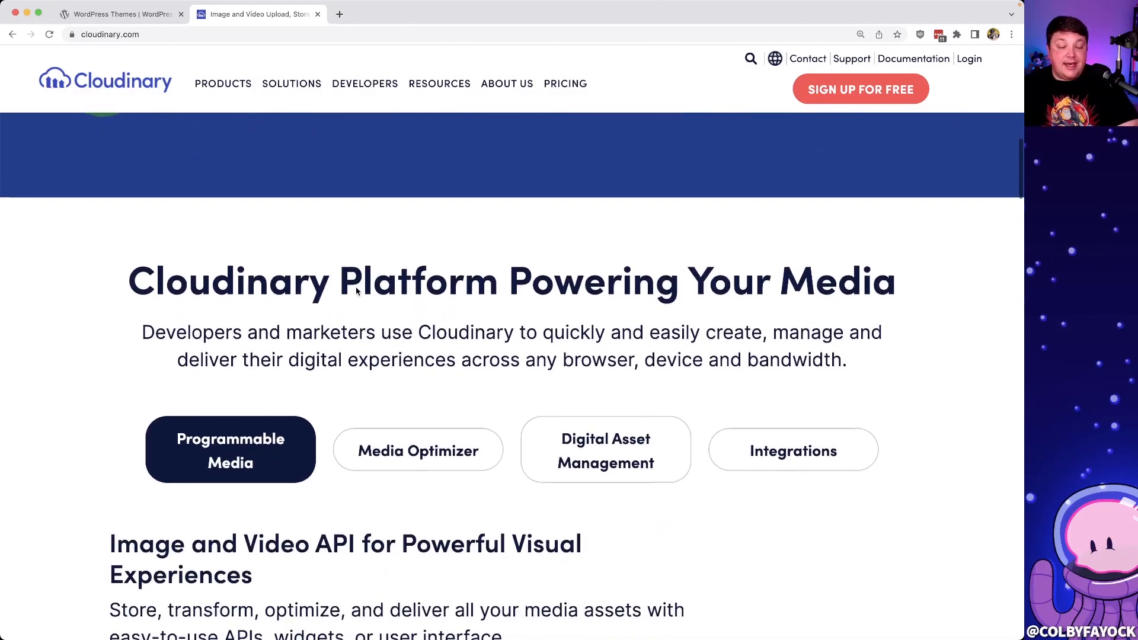
scroll("down", 3)
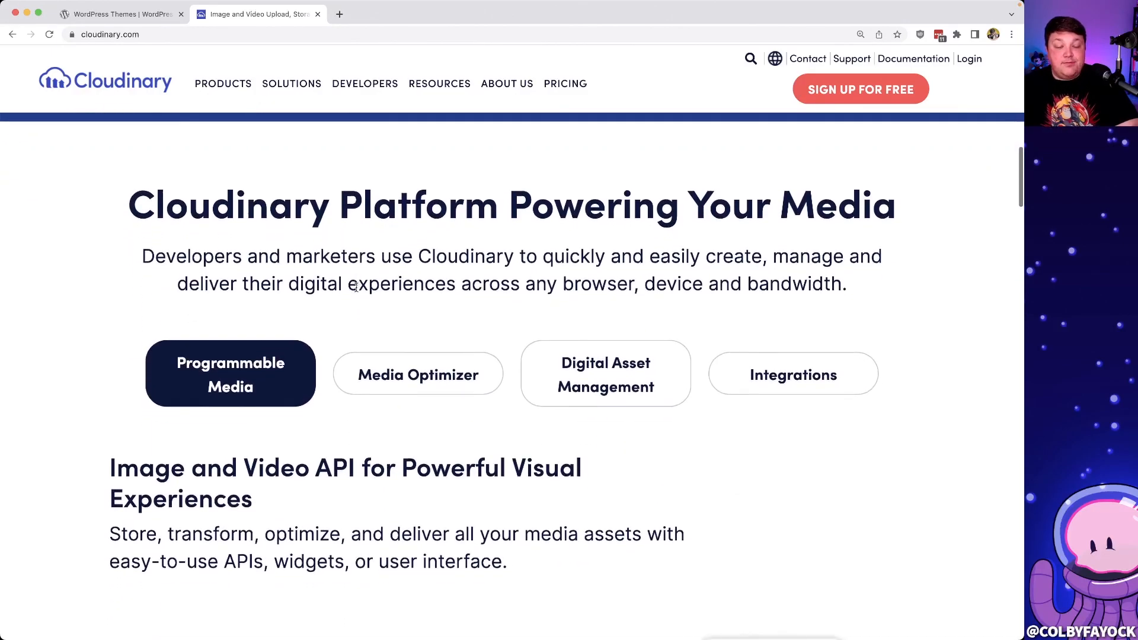
scroll("down", 3)
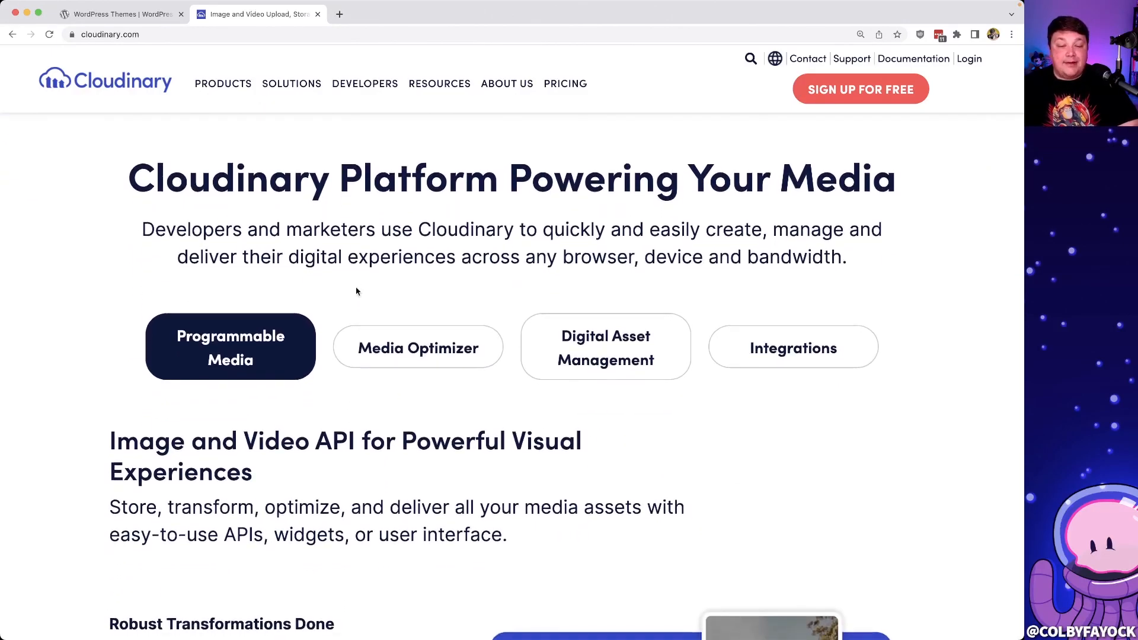
scroll("down", 3)
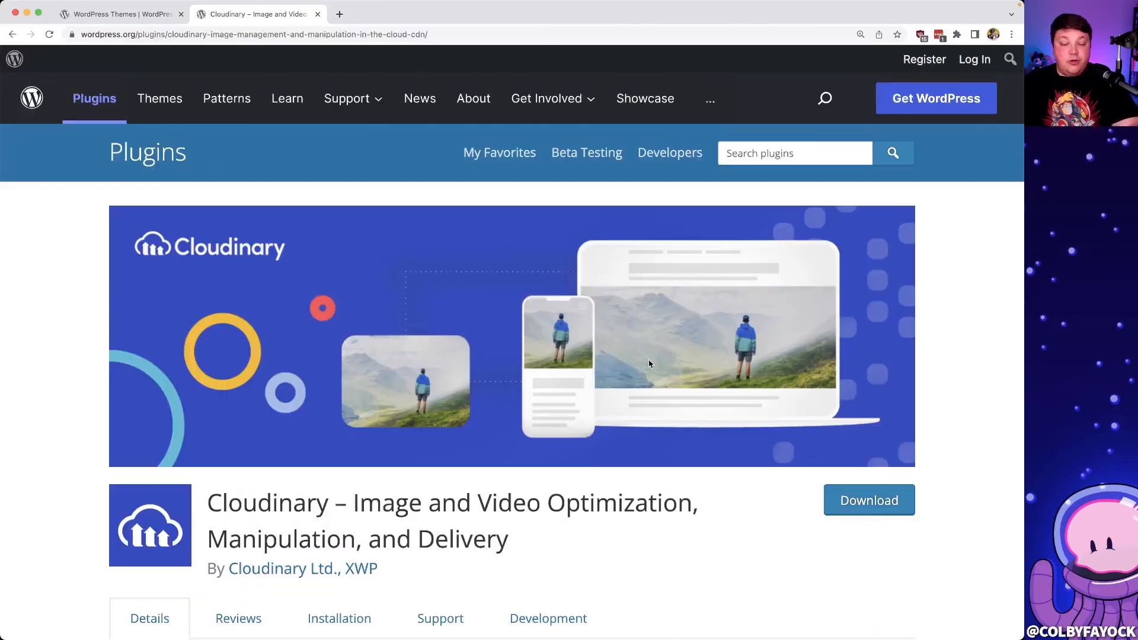
- Scroll the Cloudinary plugin page to its Description and version details
scroll("down", 3)
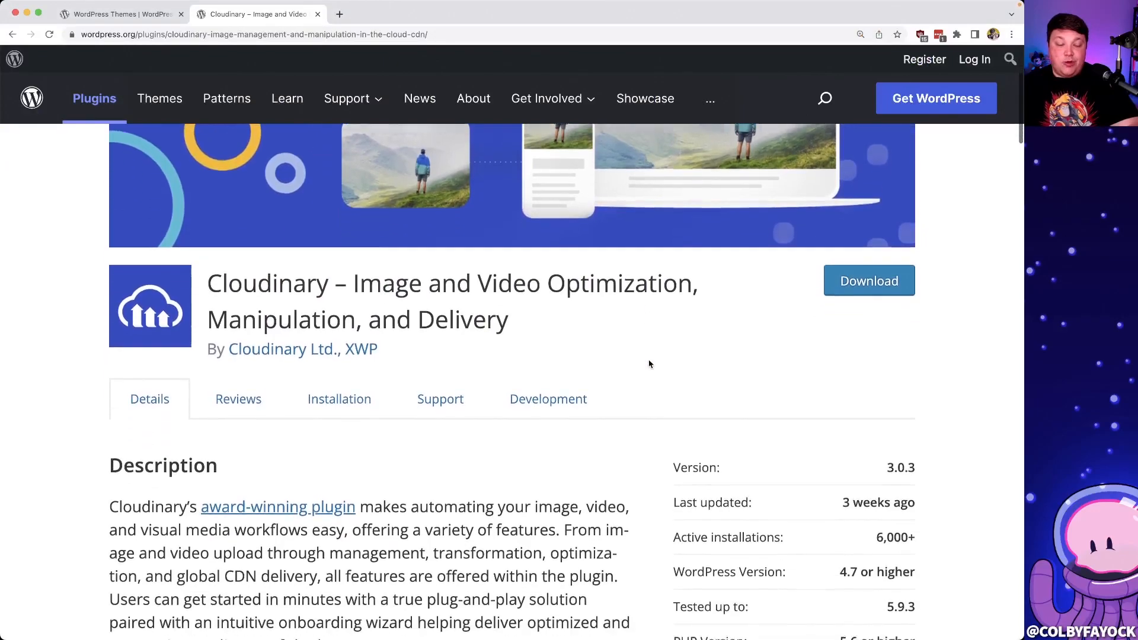
scroll("down", 3)
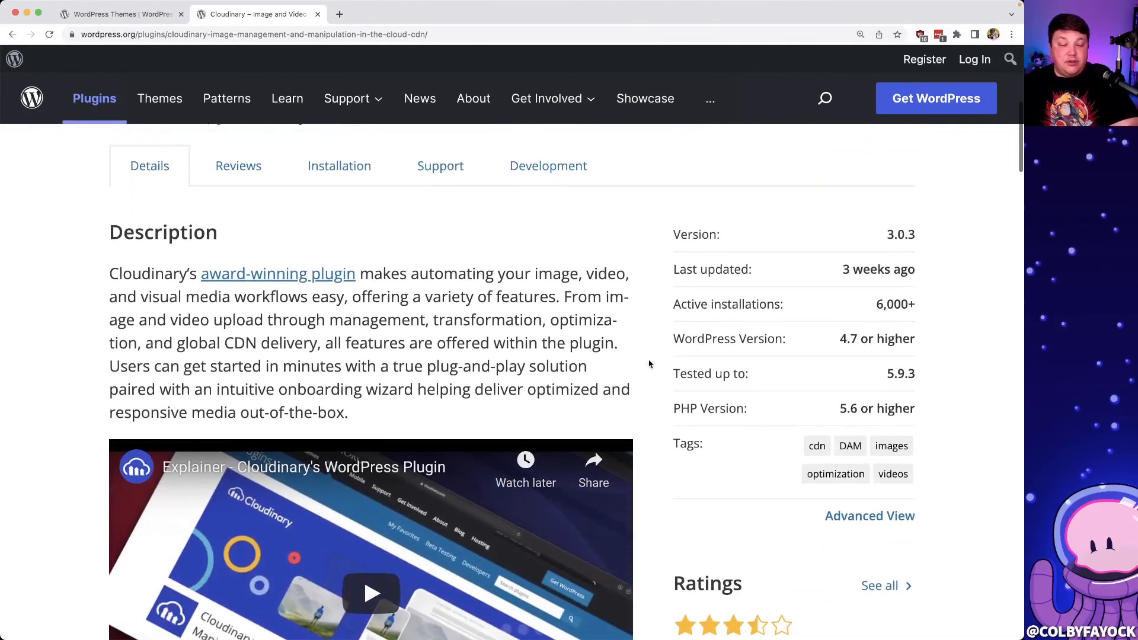
scroll("down", 3)
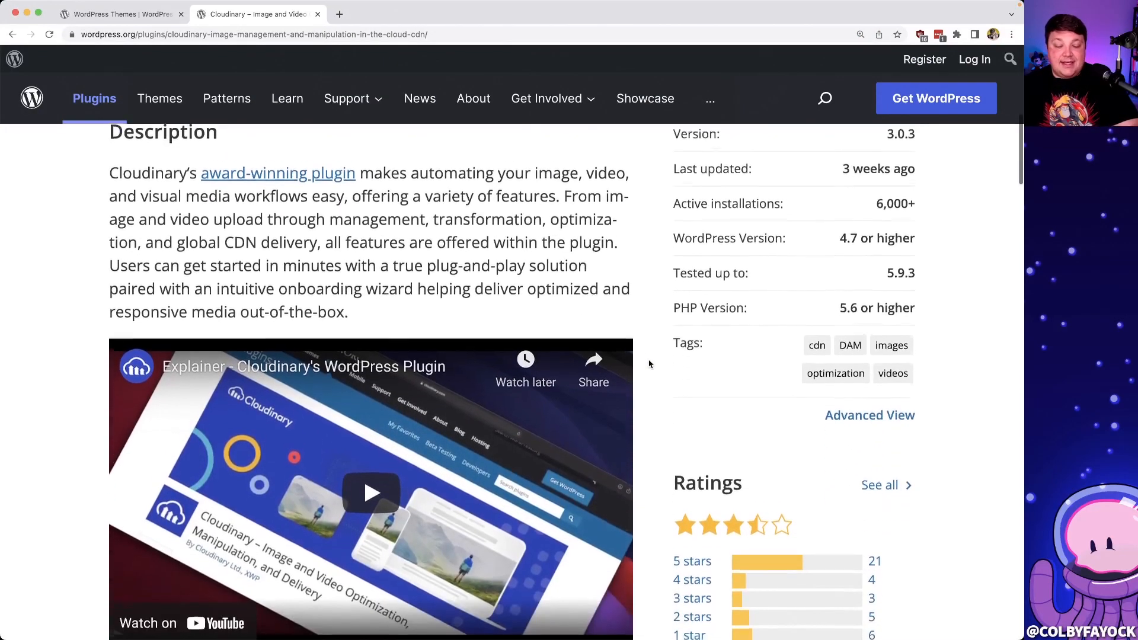
scroll("down", 3)
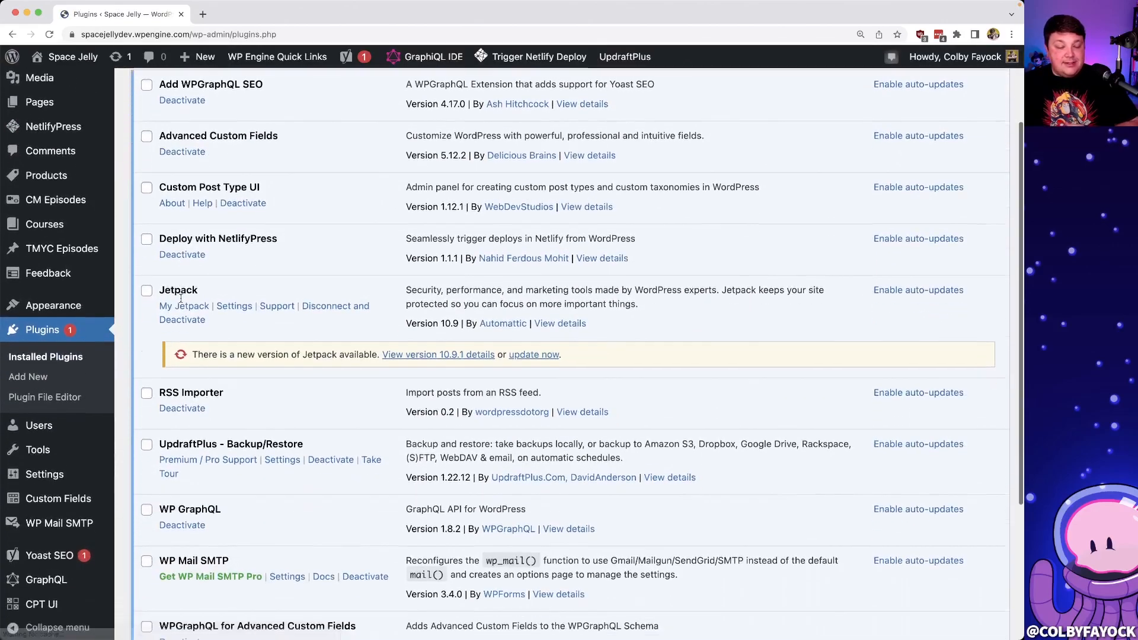
- Go to Plugins > Add New and search for "cloudinary"
scroll("down", 3)
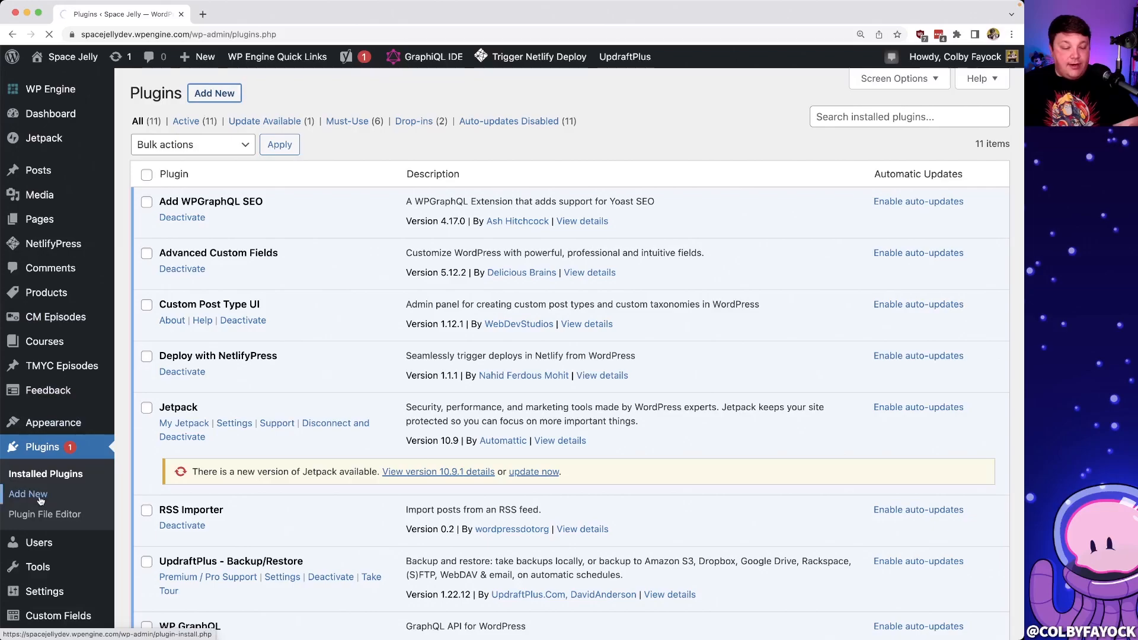
left_click(27, 494)
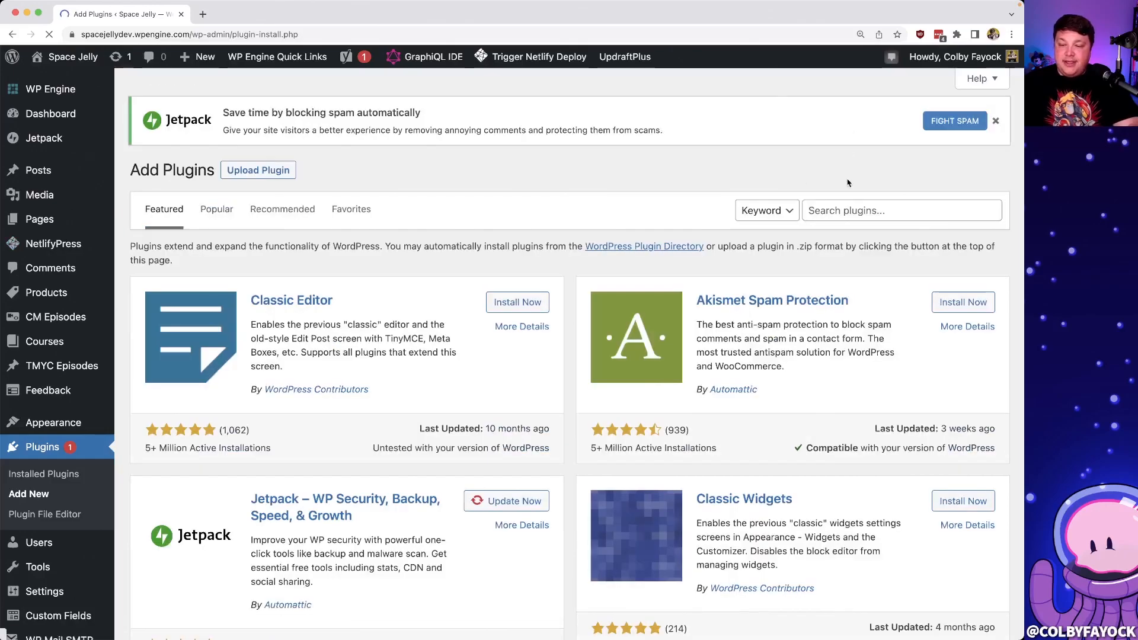
type("cloudinary")
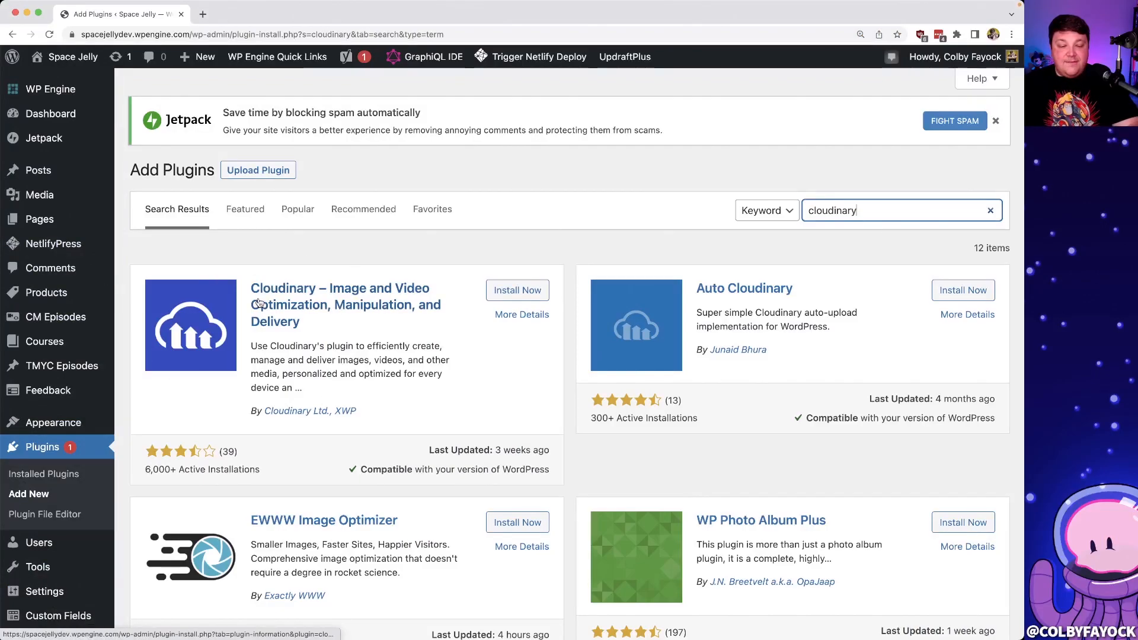
- Install and activate the Cloudinary plugin, then review the Installed Plugins list
left_click(517, 291)
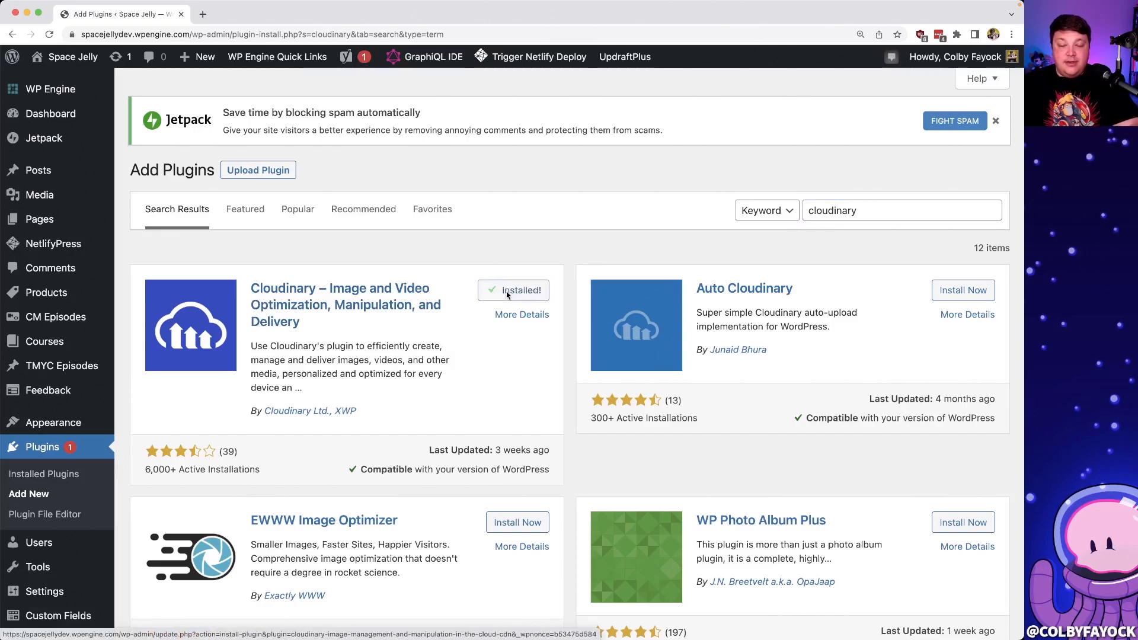
left_click(513, 291)
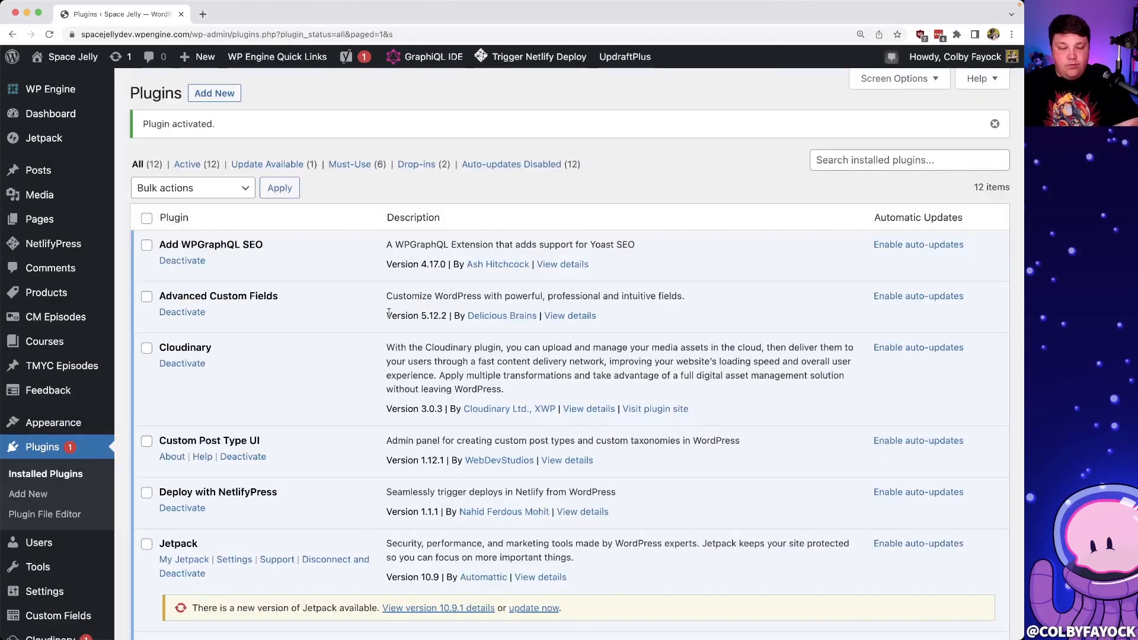
mouse_move(257, 349)
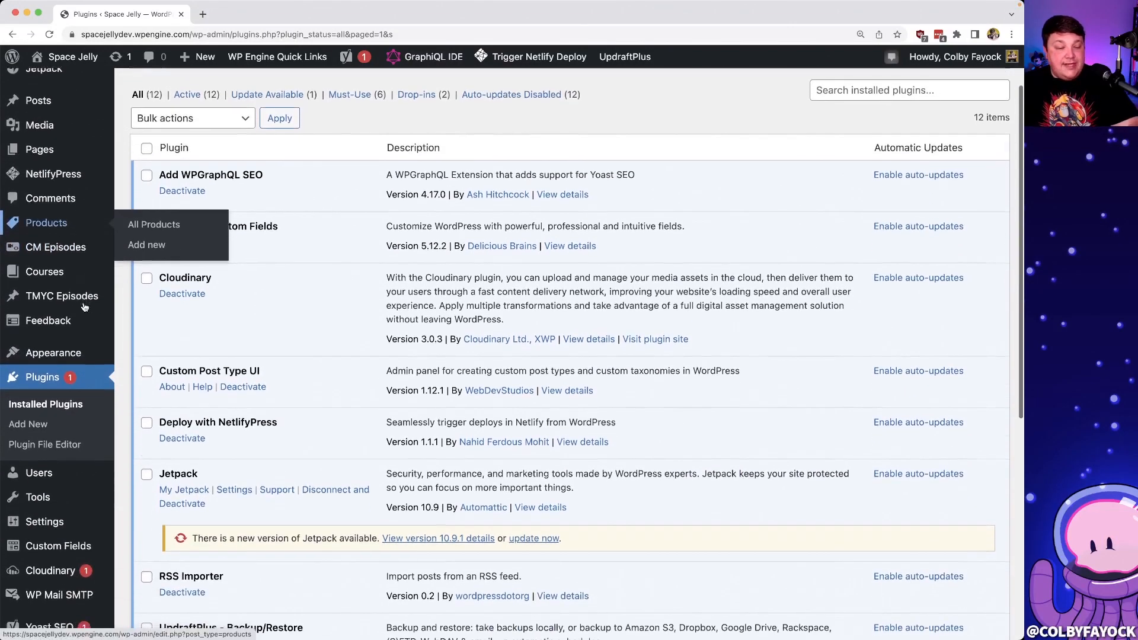
scroll("down", 3)
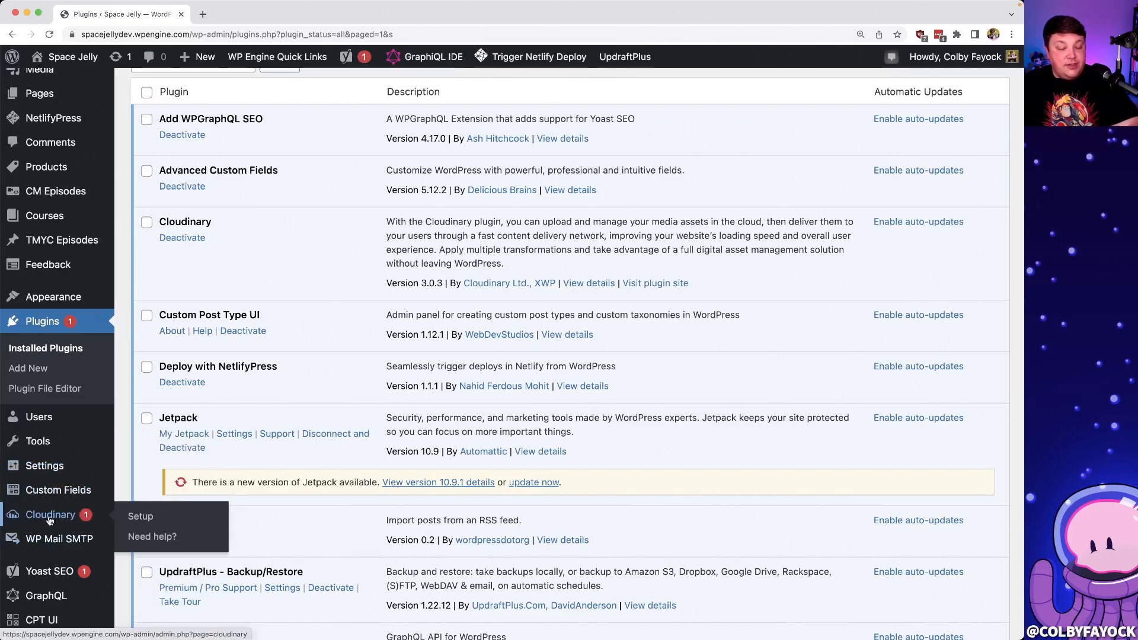
- Launch Cloudinary > Setup and advance past the welcome screen to the connection step
left_click(140, 515)
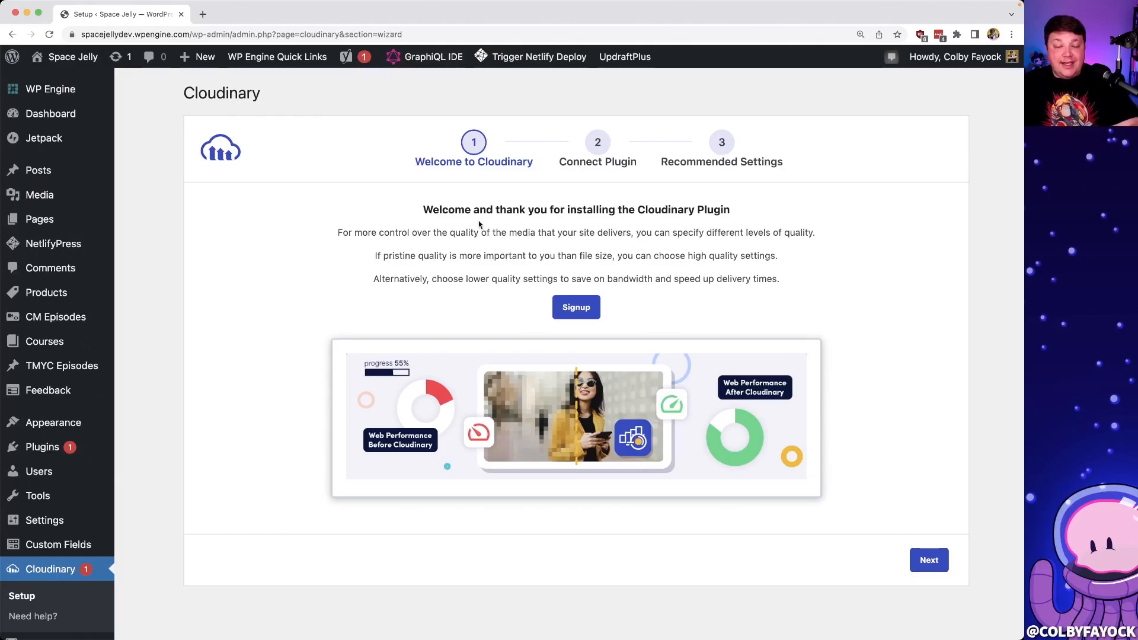
mouse_move(455, 212)
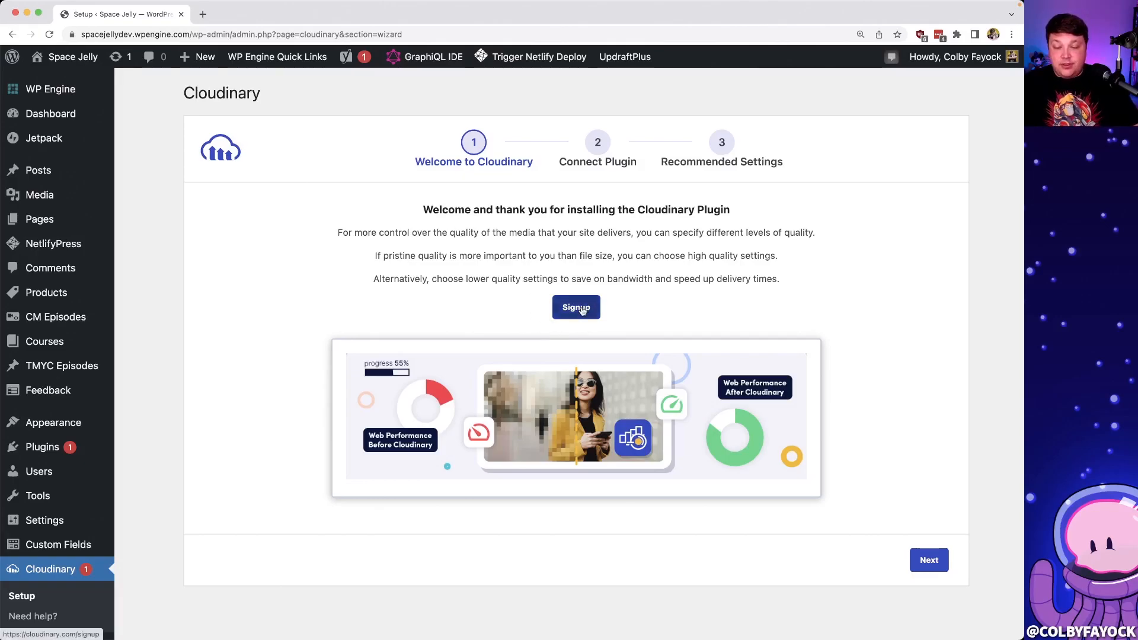
left_click(928, 560)
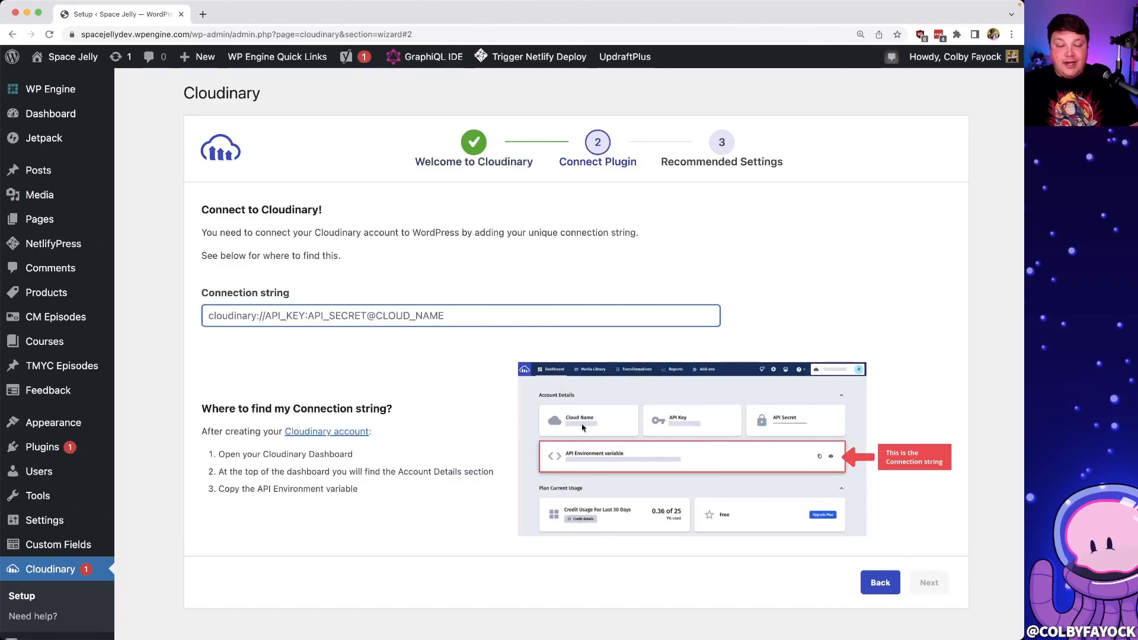
mouse_move(216, 295)
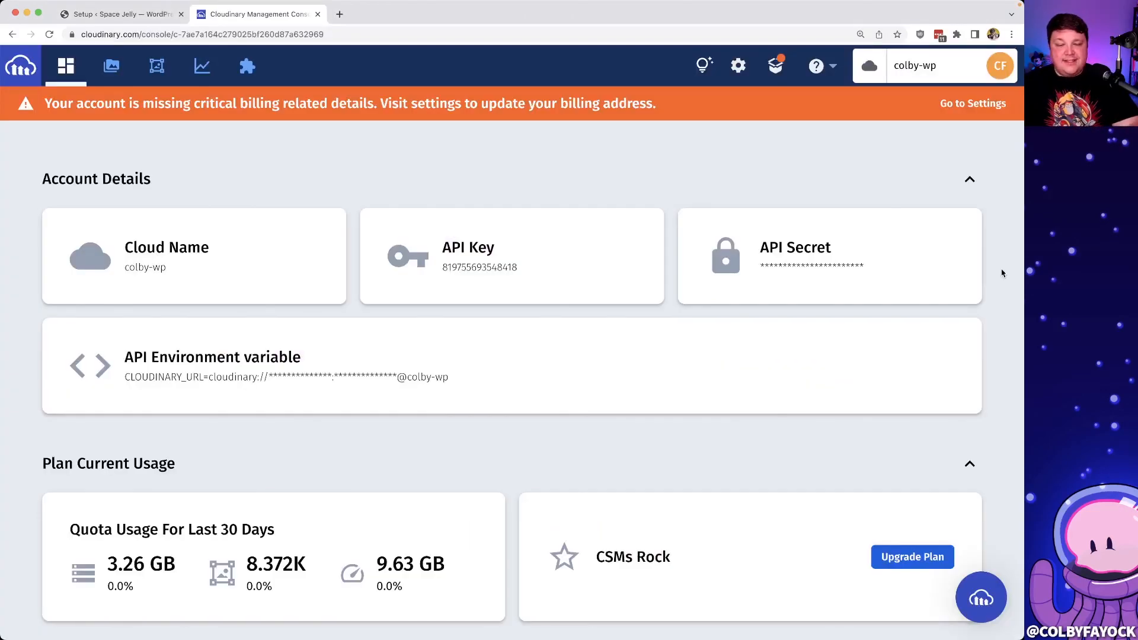
mouse_move(469, 158)
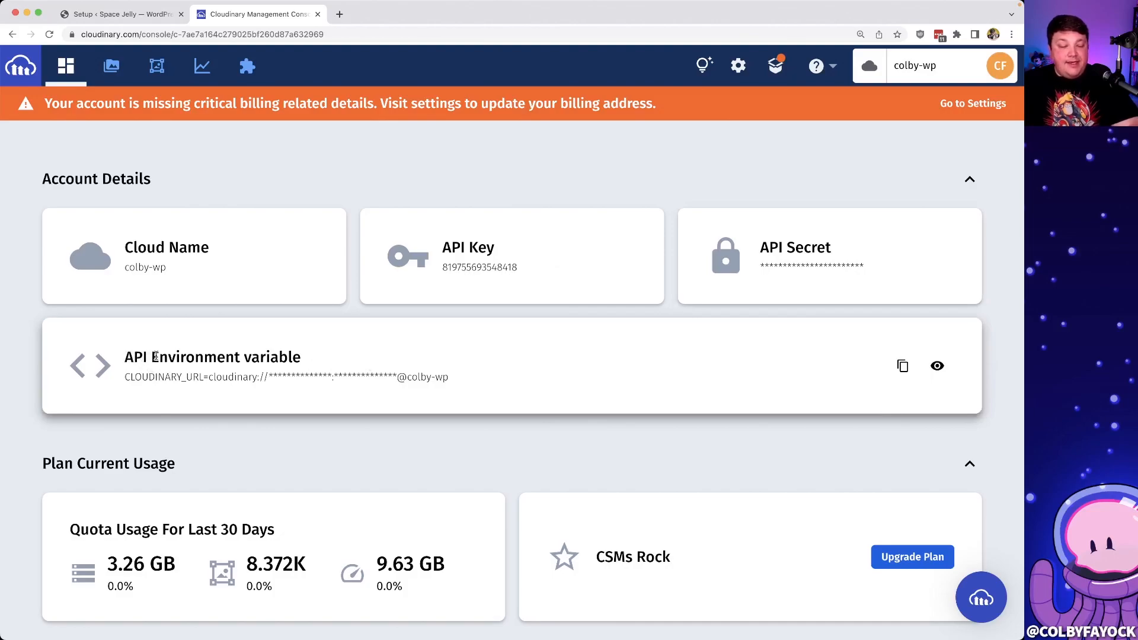
mouse_move(515, 340)
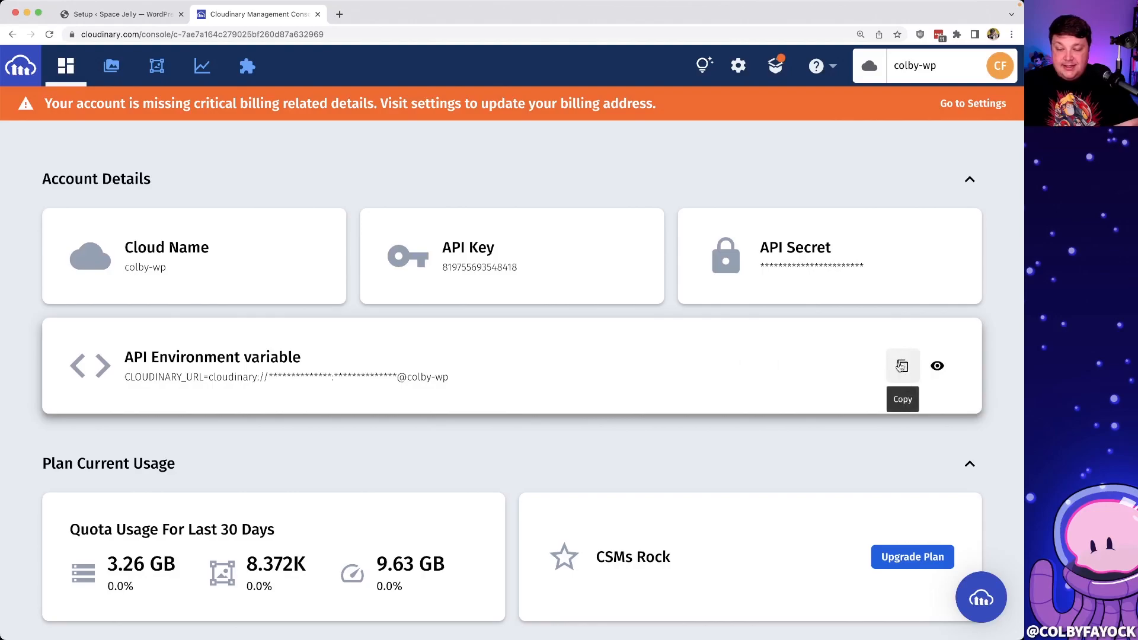
- Reveal the account's API Environment variable and copy the full connection string
left_click(903, 367)
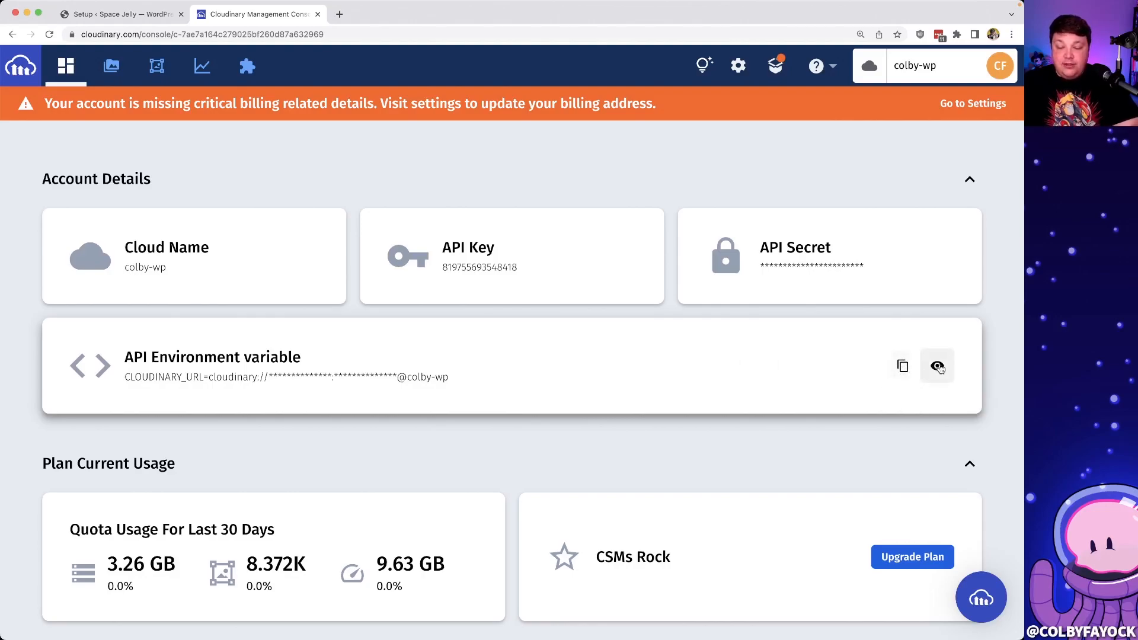
left_click(936, 366)
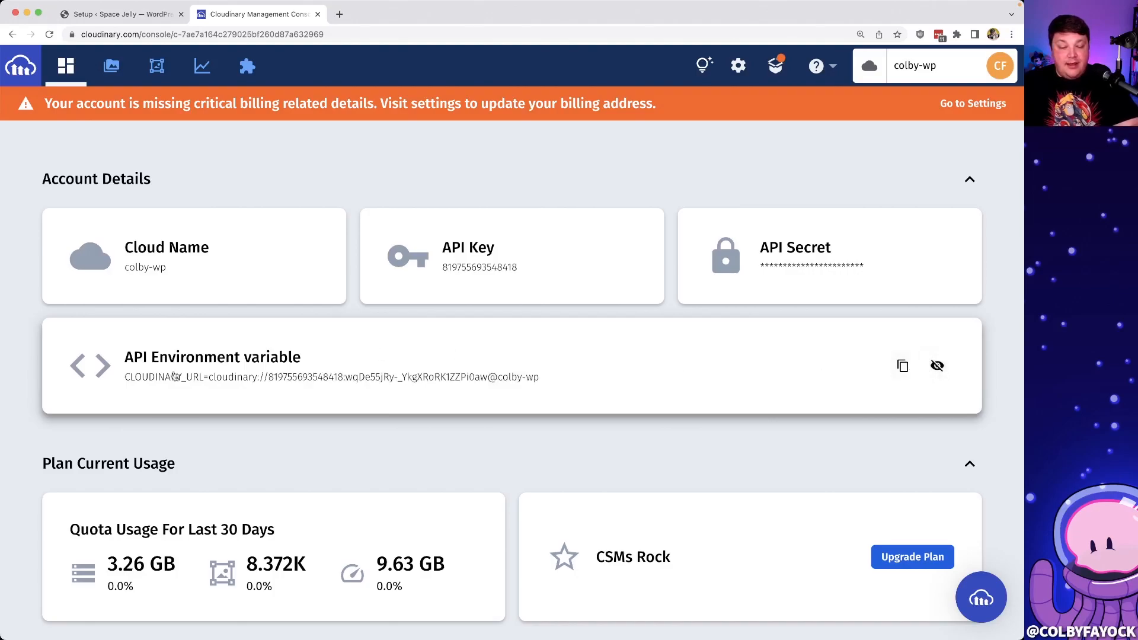
left_click(120, 14)
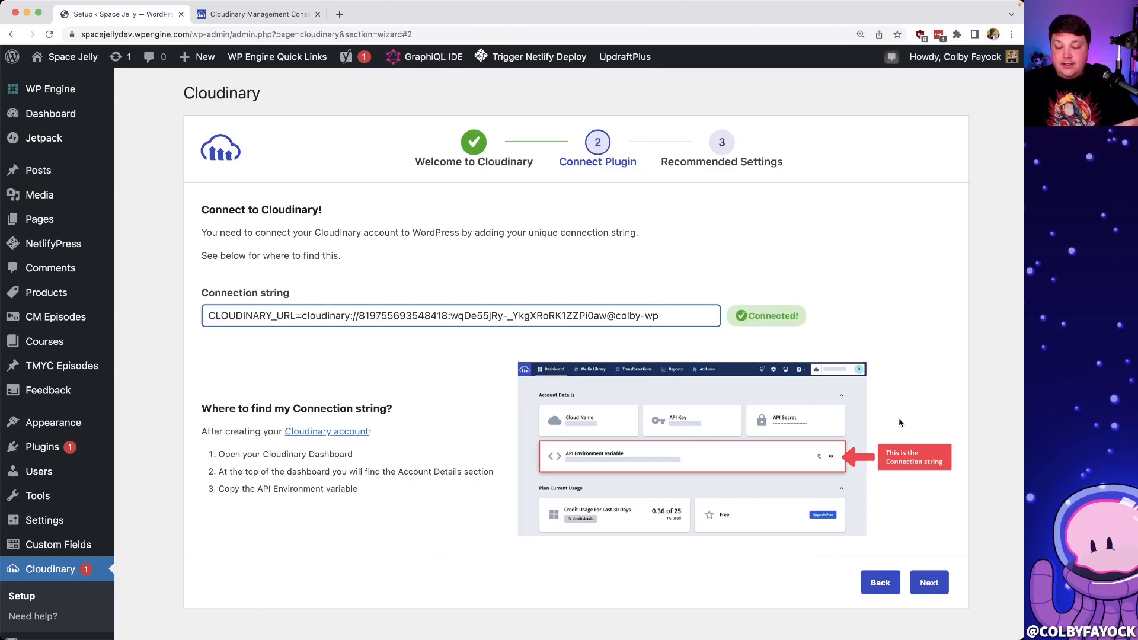
- Submit the connection string, accept Recommended Settings and go to the plugin dashboard
left_click(928, 582)
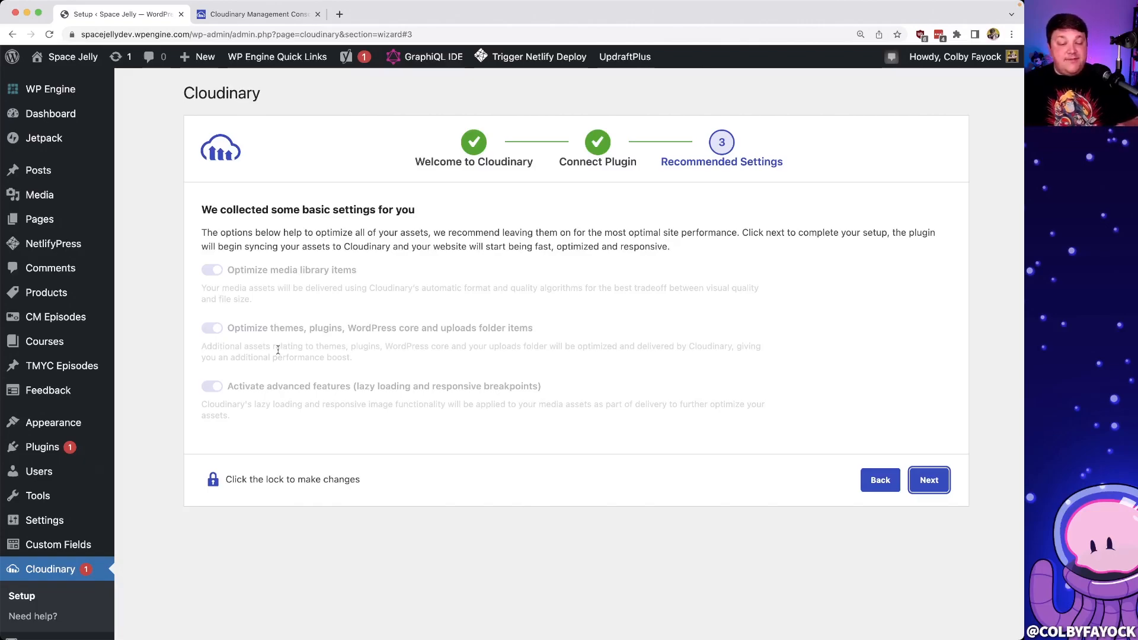
mouse_move(280, 341)
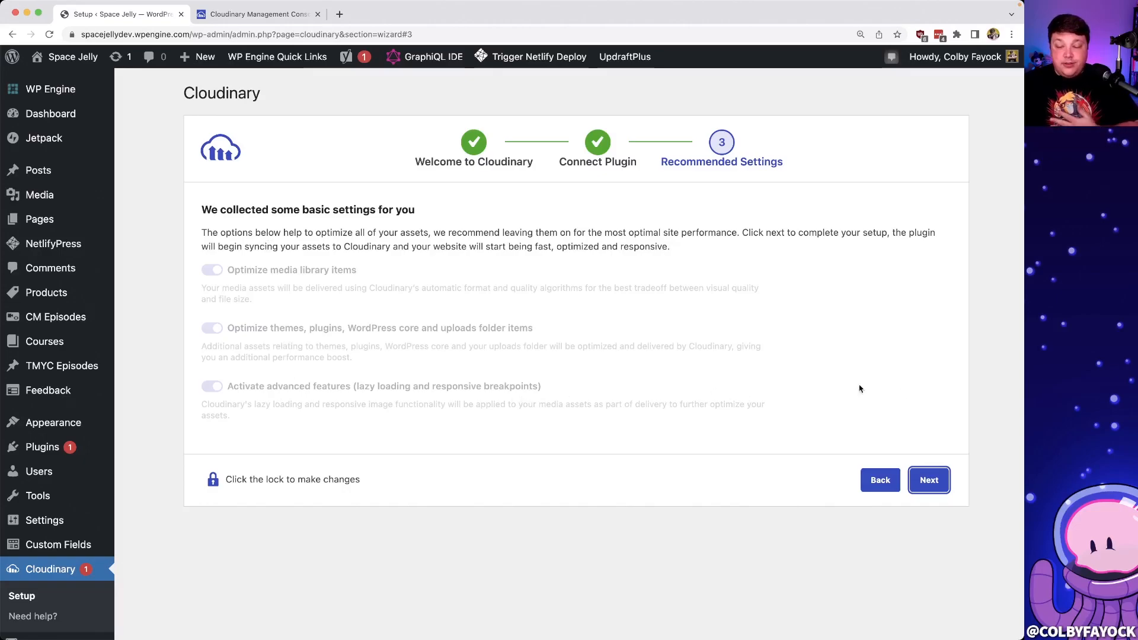
left_click(928, 480)
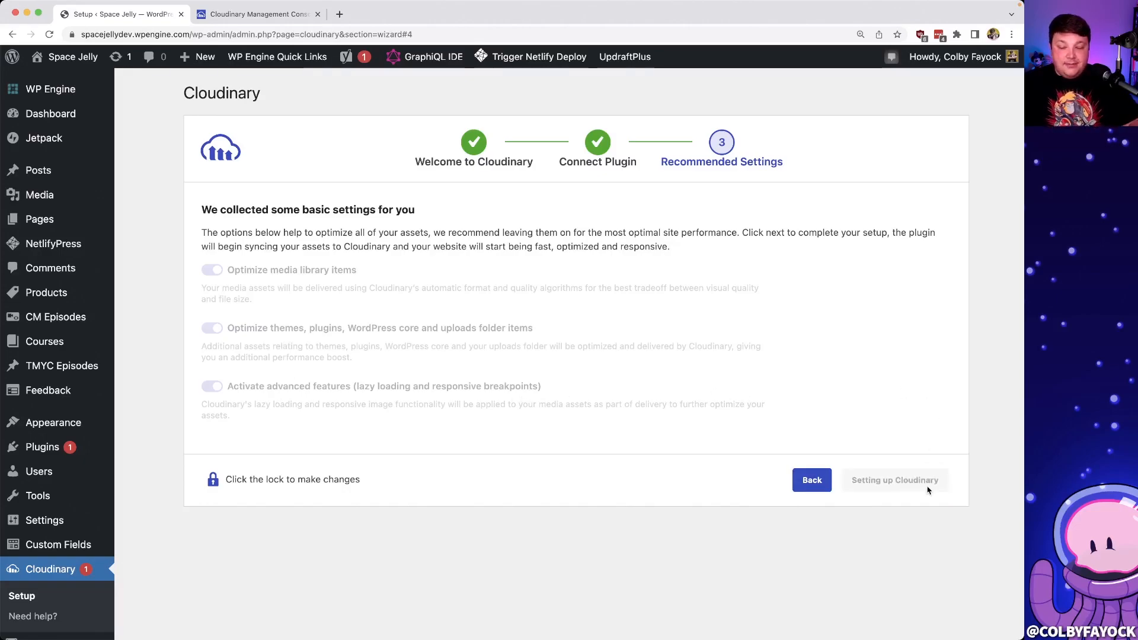
left_click(895, 480)
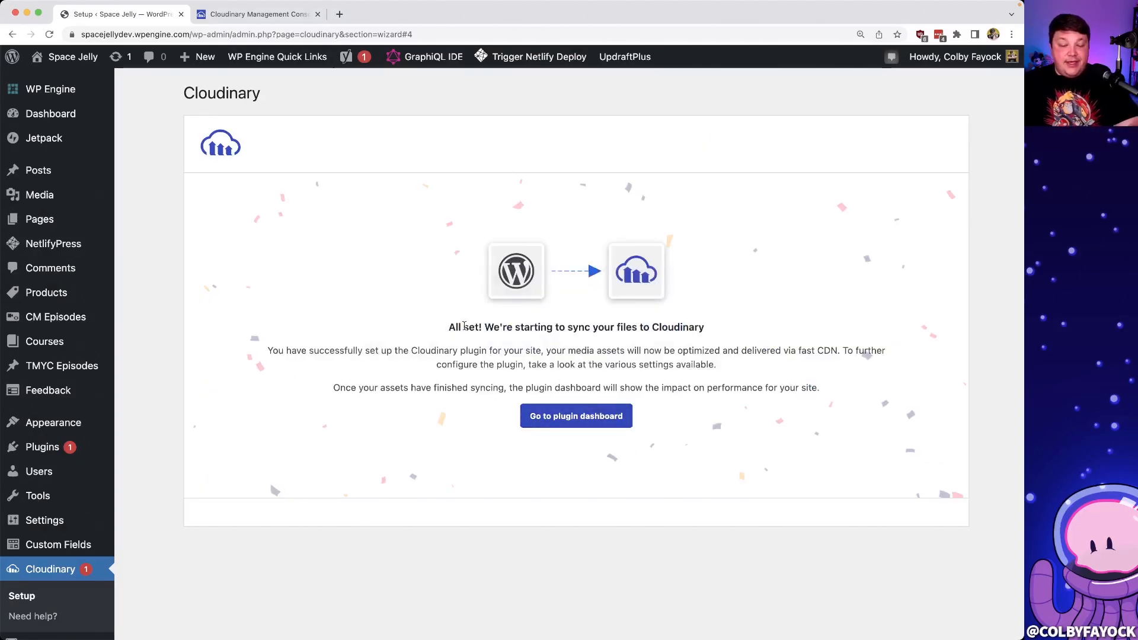
mouse_move(566, 347)
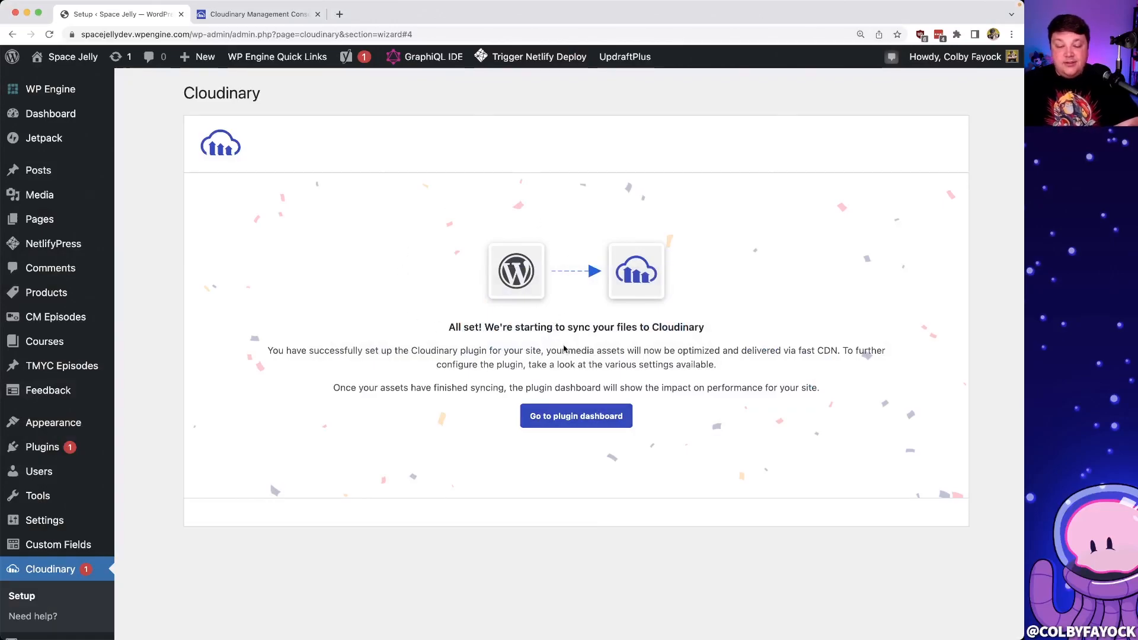
left_click(577, 416)
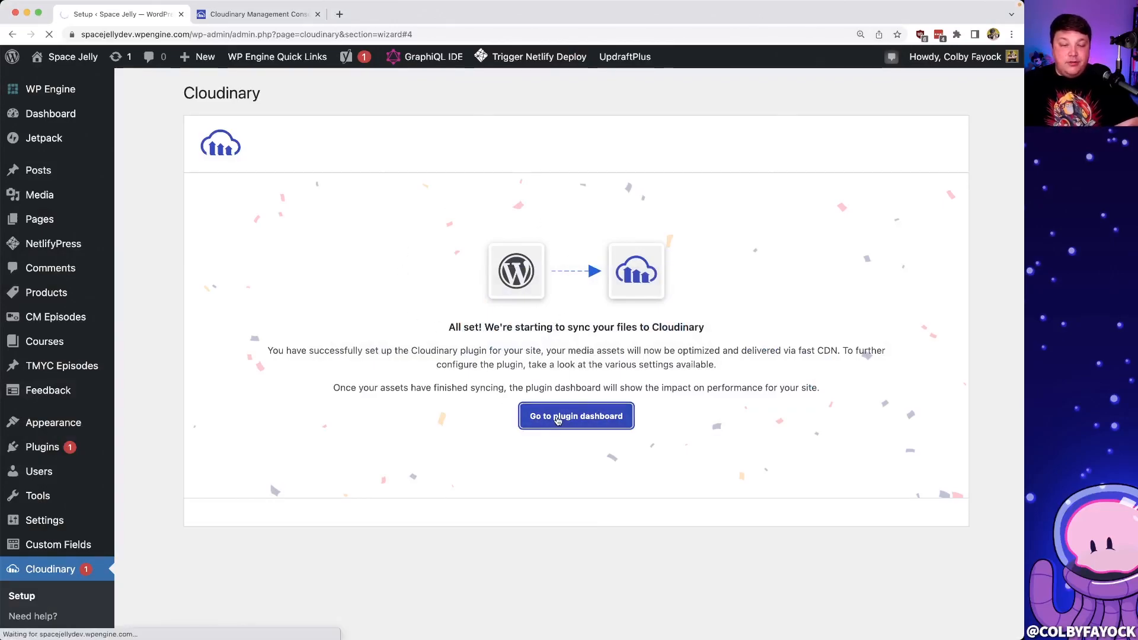
- Show the Cloudinary plugin dashboard with its optimization stats and account usage
left_click(577, 416)
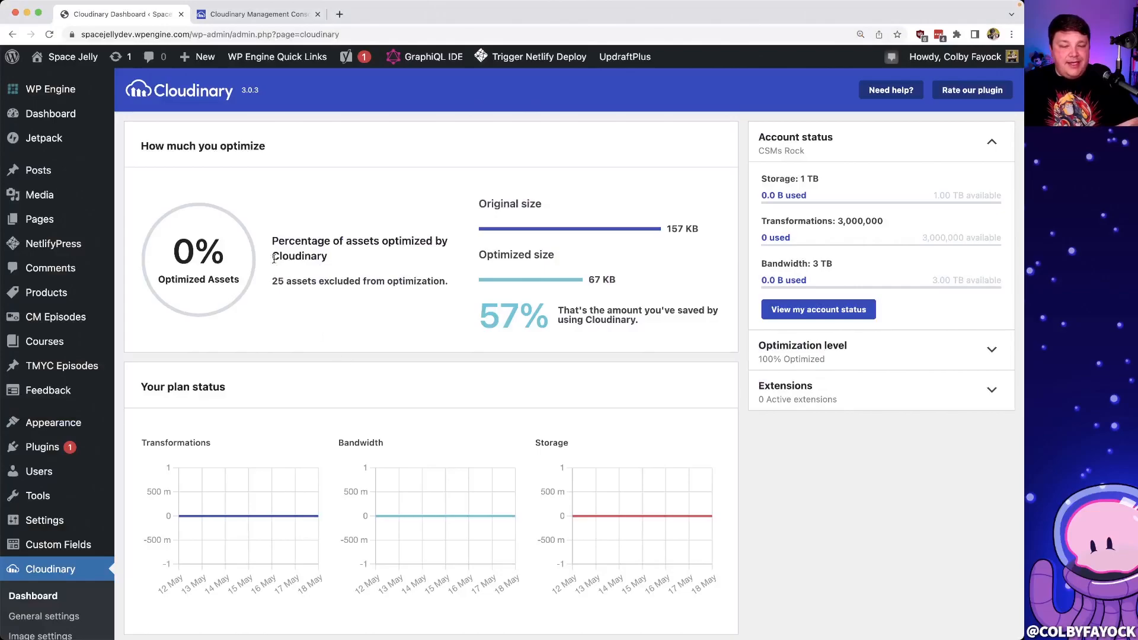
mouse_move(133, 291)
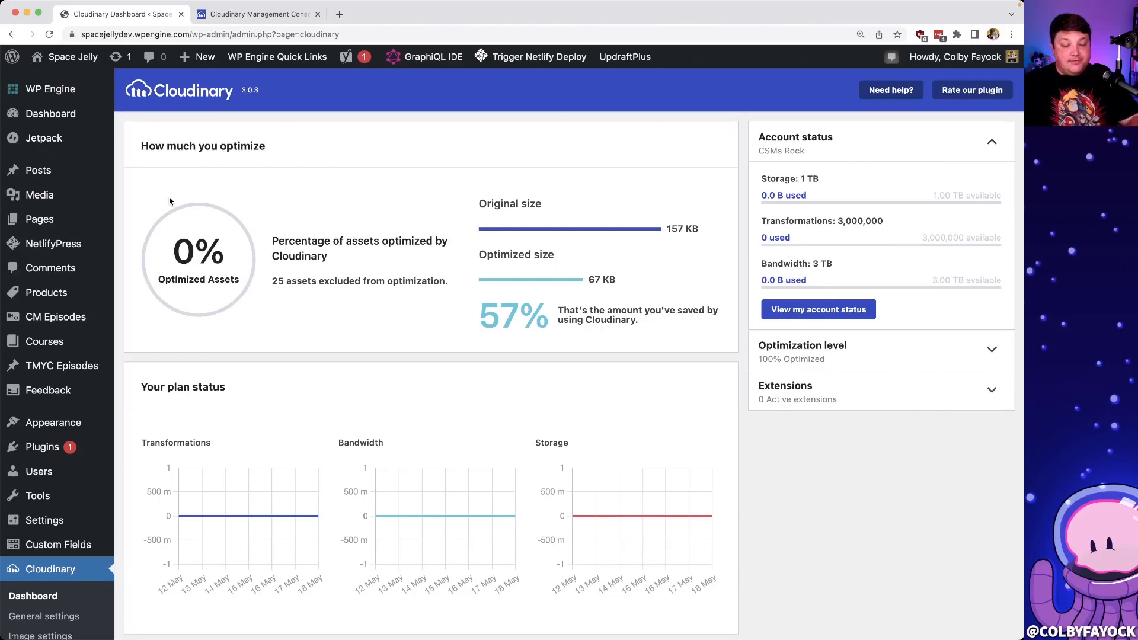
- Review Media Library items uploading to Cloudinary, then return to the dashboard reporting 38% optimized
left_click(41, 194)
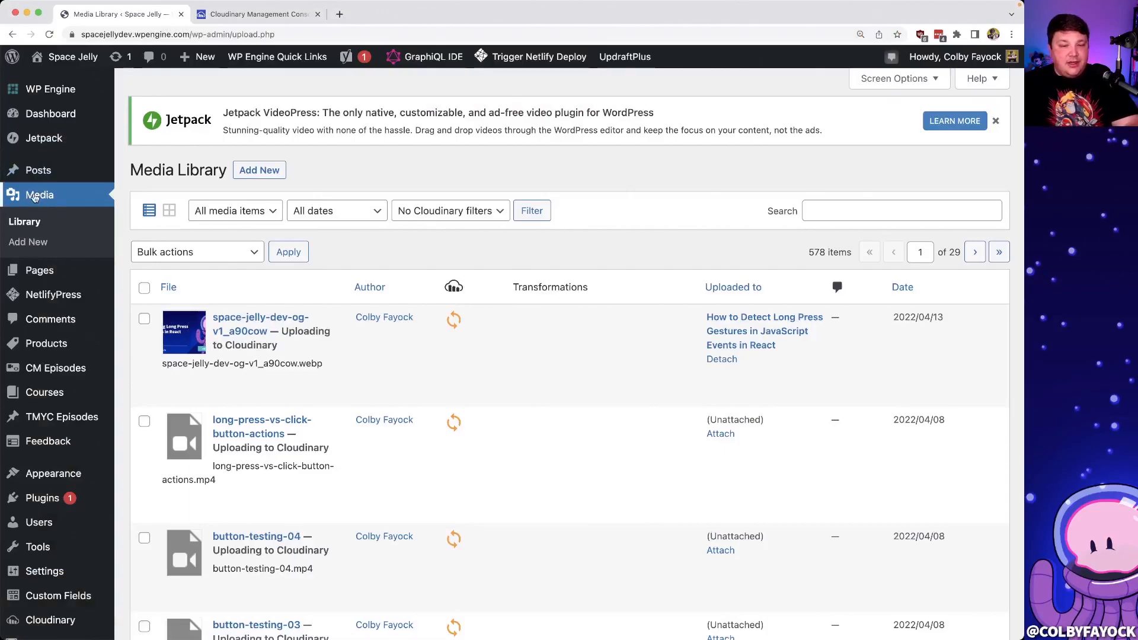
mouse_move(450, 269)
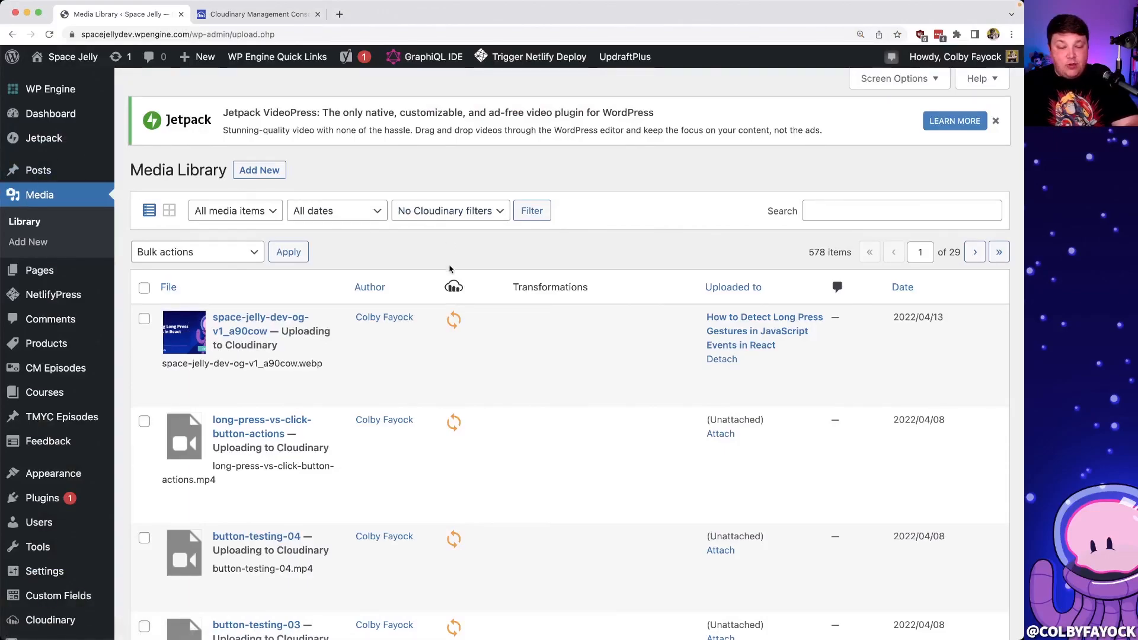
mouse_move(456, 285)
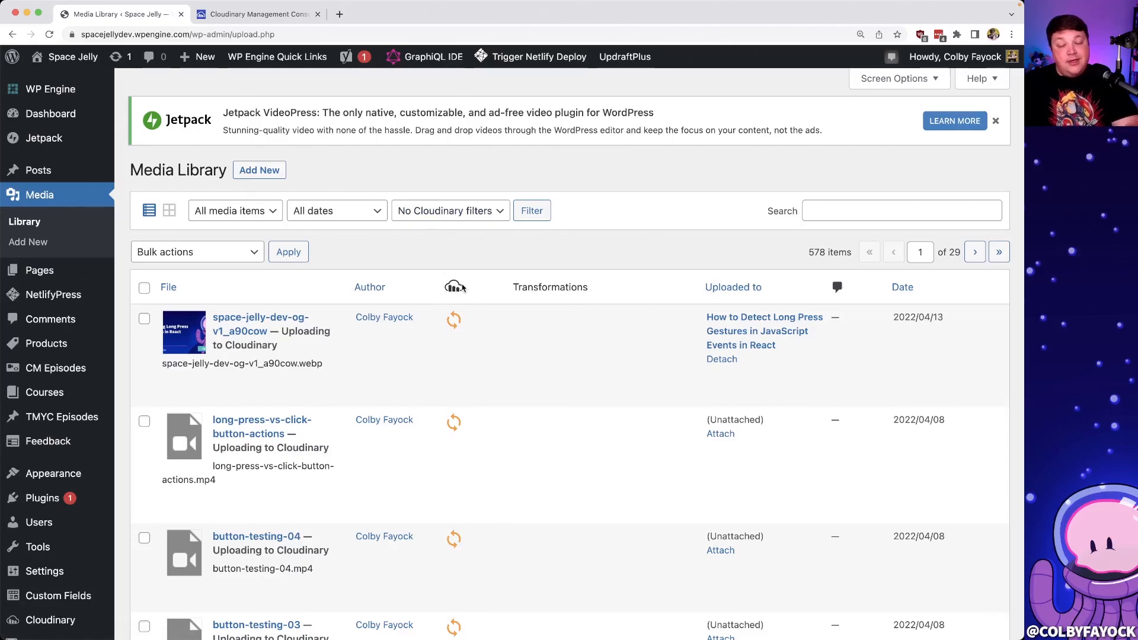
mouse_move(470, 329)
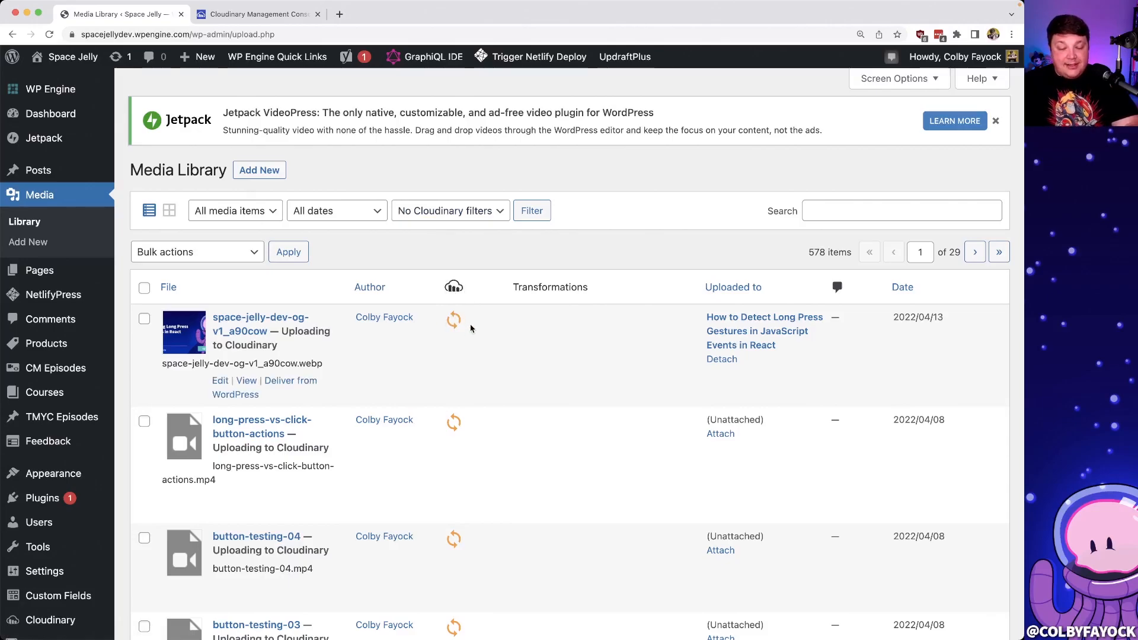
scroll("down", 3)
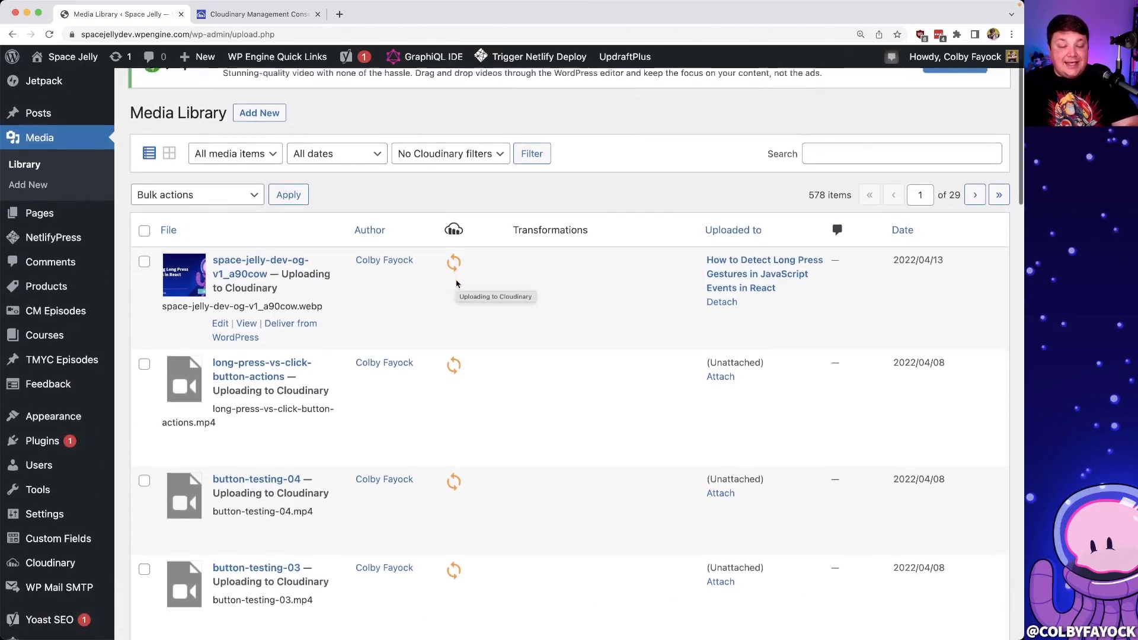
scroll("down", 3)
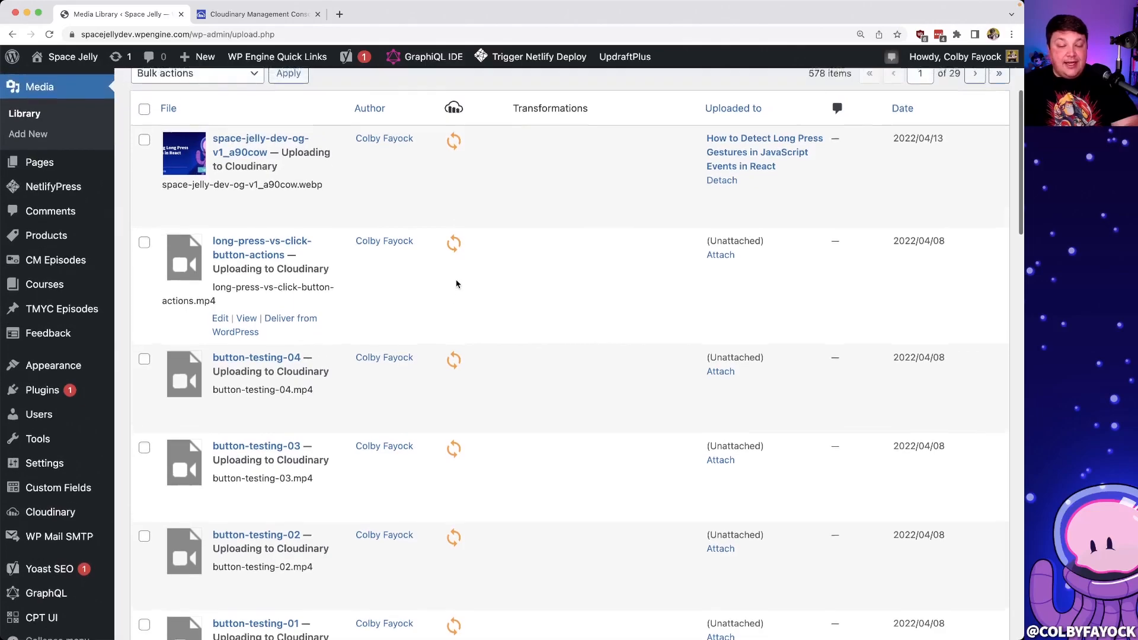
left_click(50, 513)
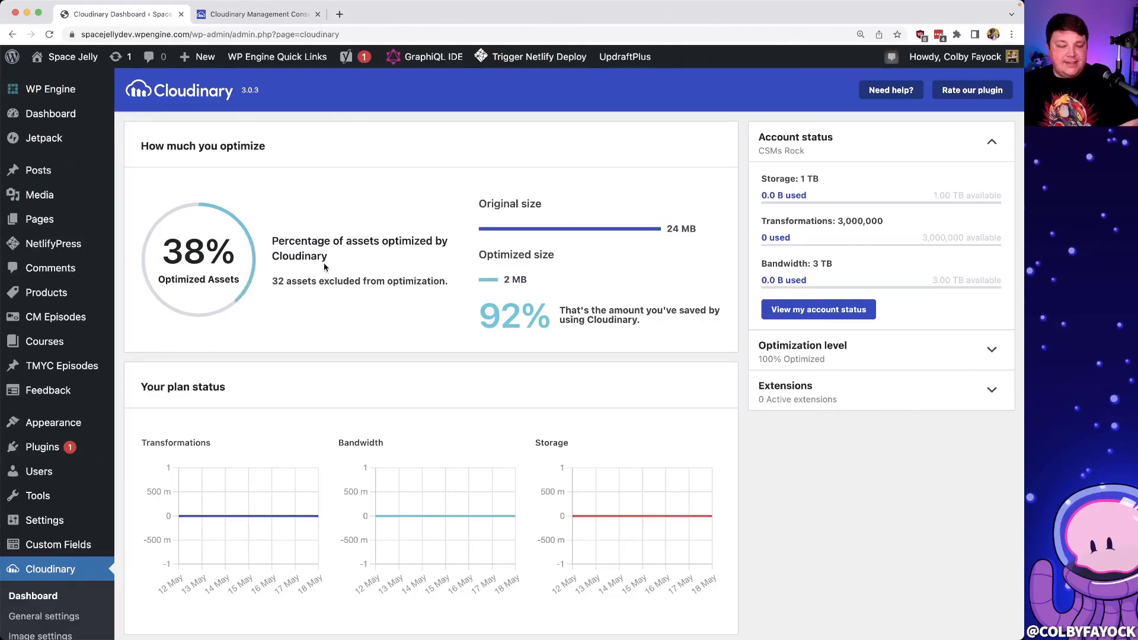
- Go to GraphQL > GraphiQL IDE from the admin sidebar, landing on an empty query editor
scroll("down", 3)
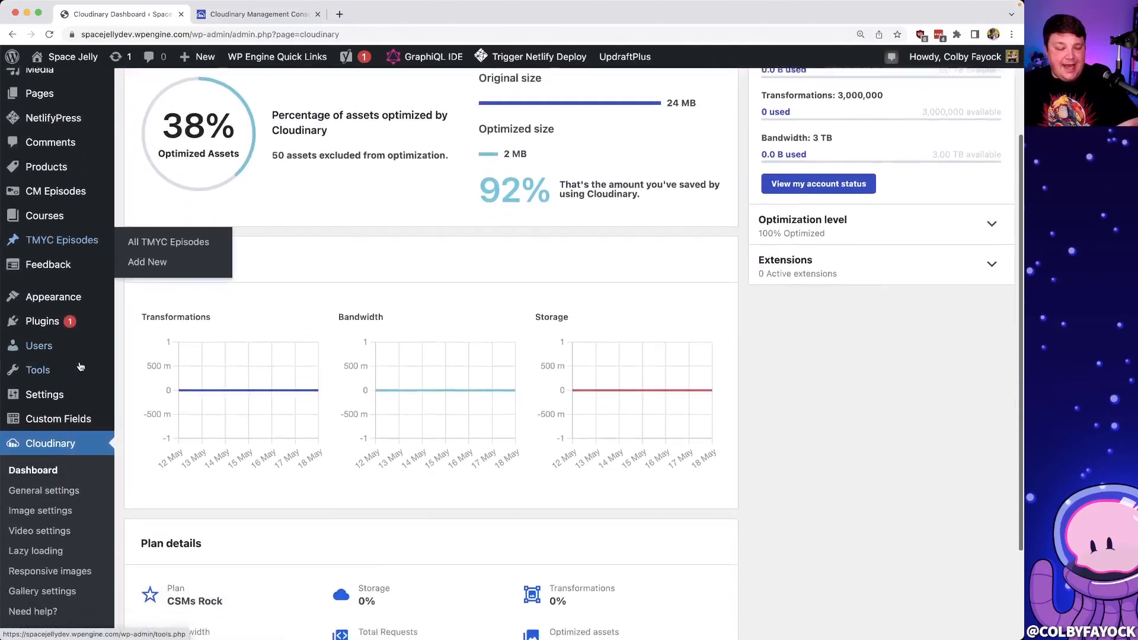
scroll("down", 3)
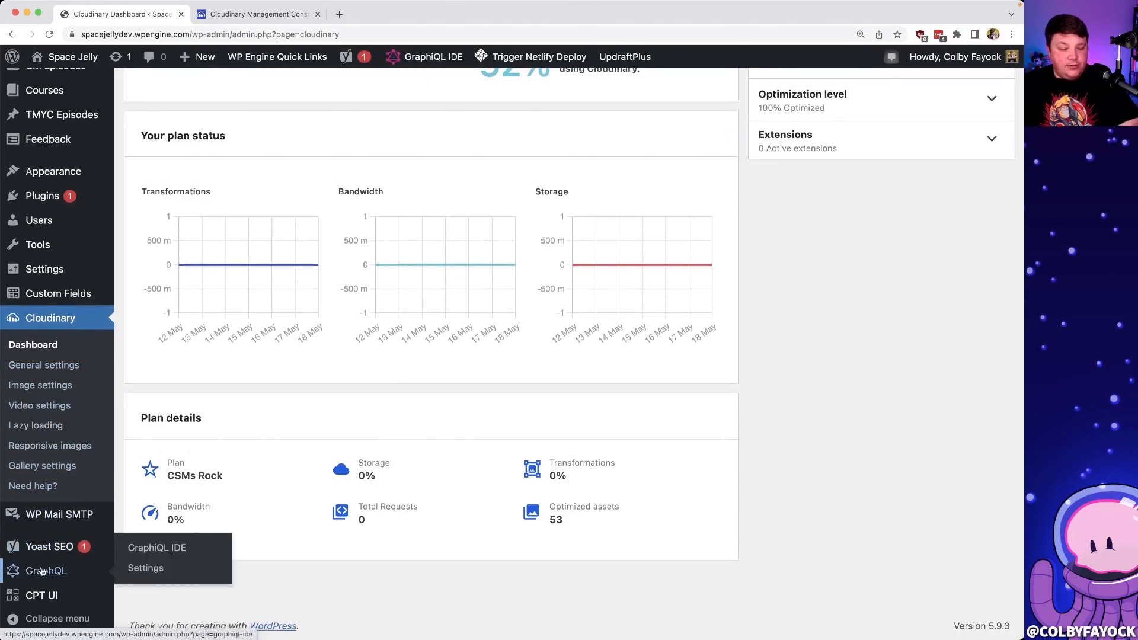
left_click(157, 548)
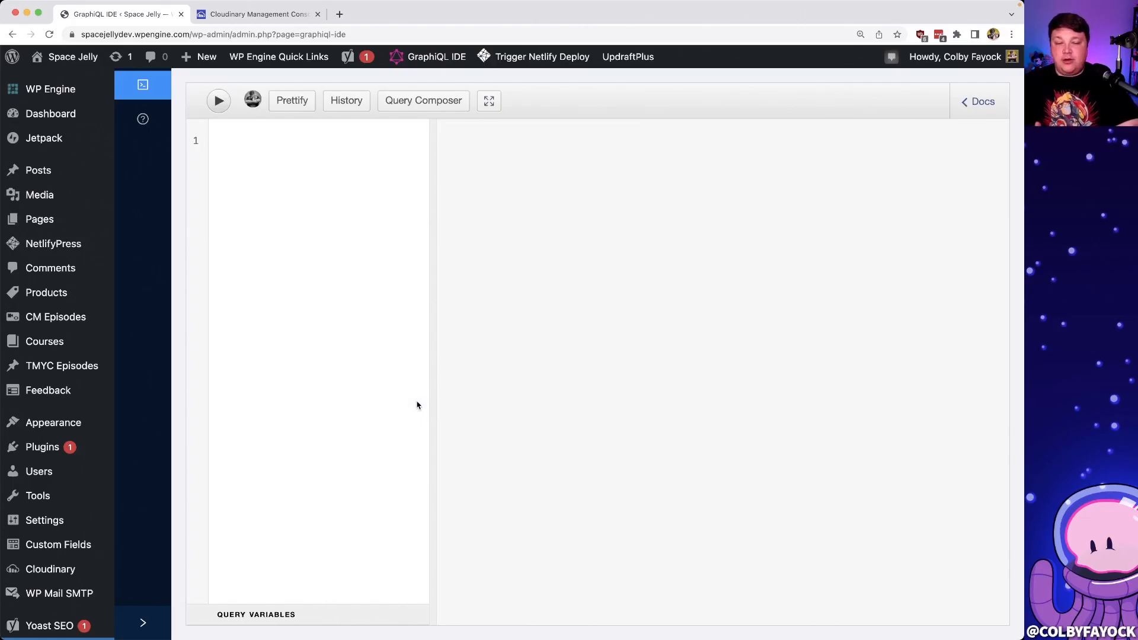
mouse_move(404, 114)
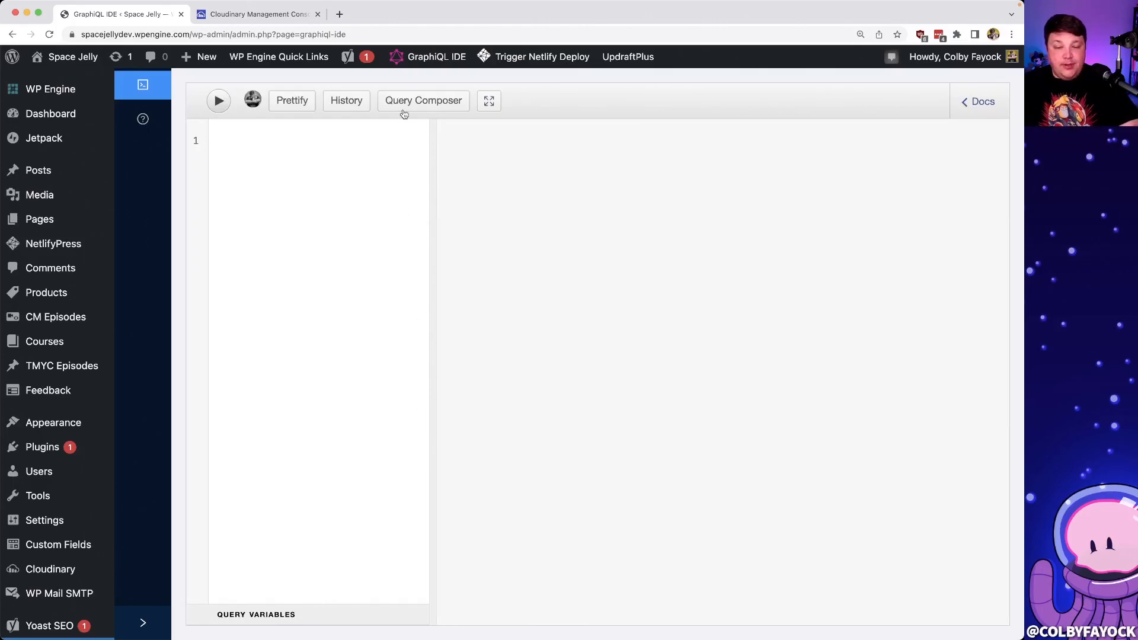
- In Query Composer, add posts > edges > node to the query
left_click(424, 100)
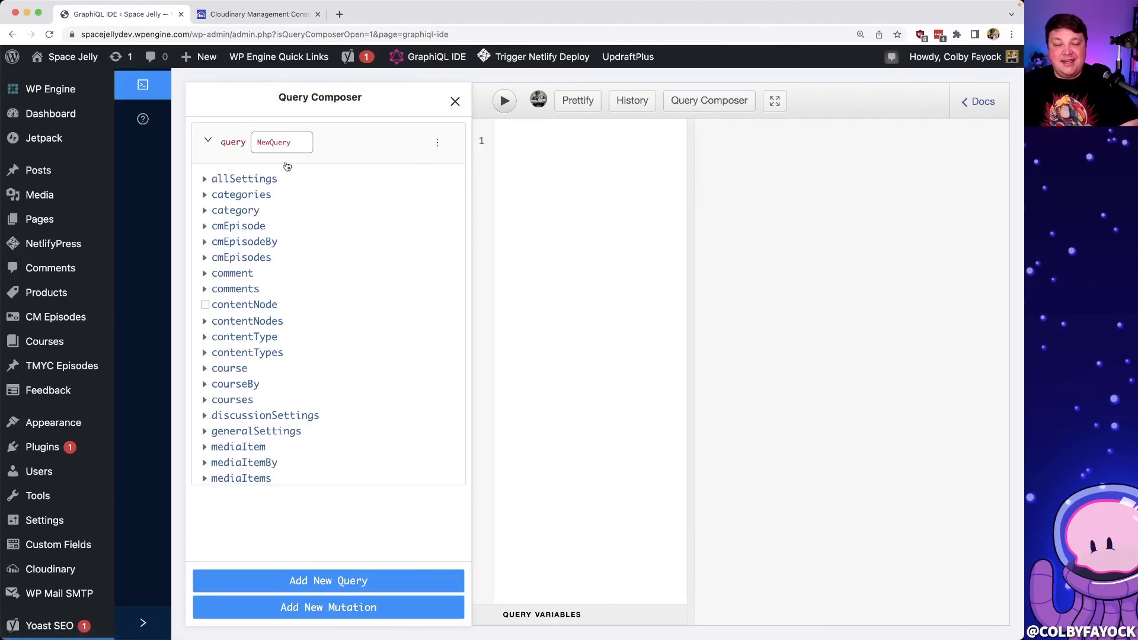
scroll("down", 3)
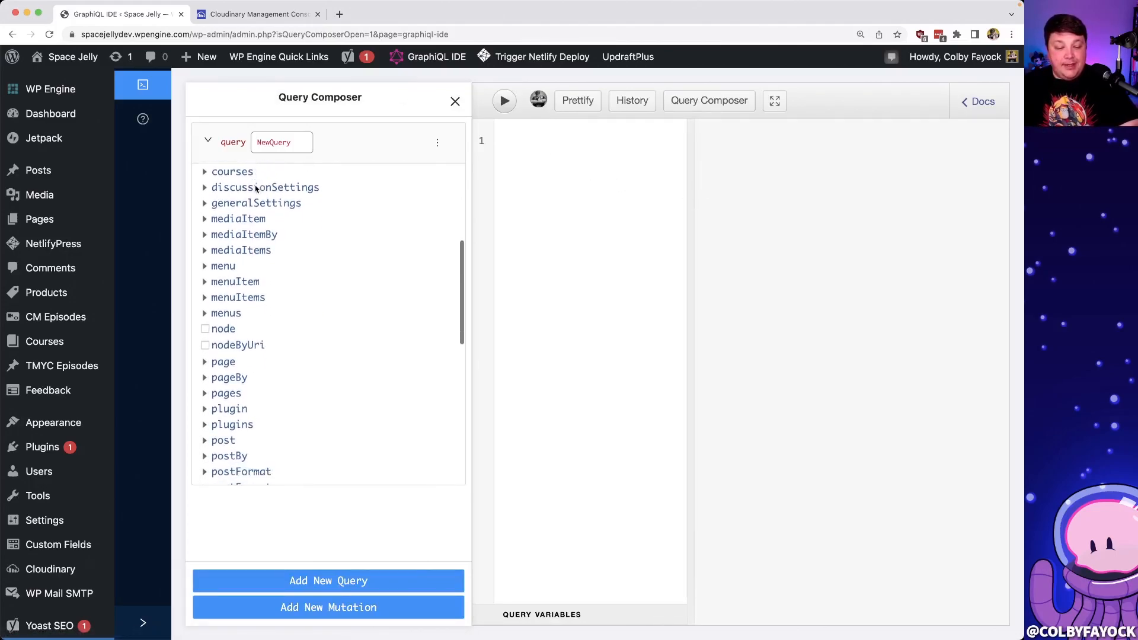
scroll("down", 3)
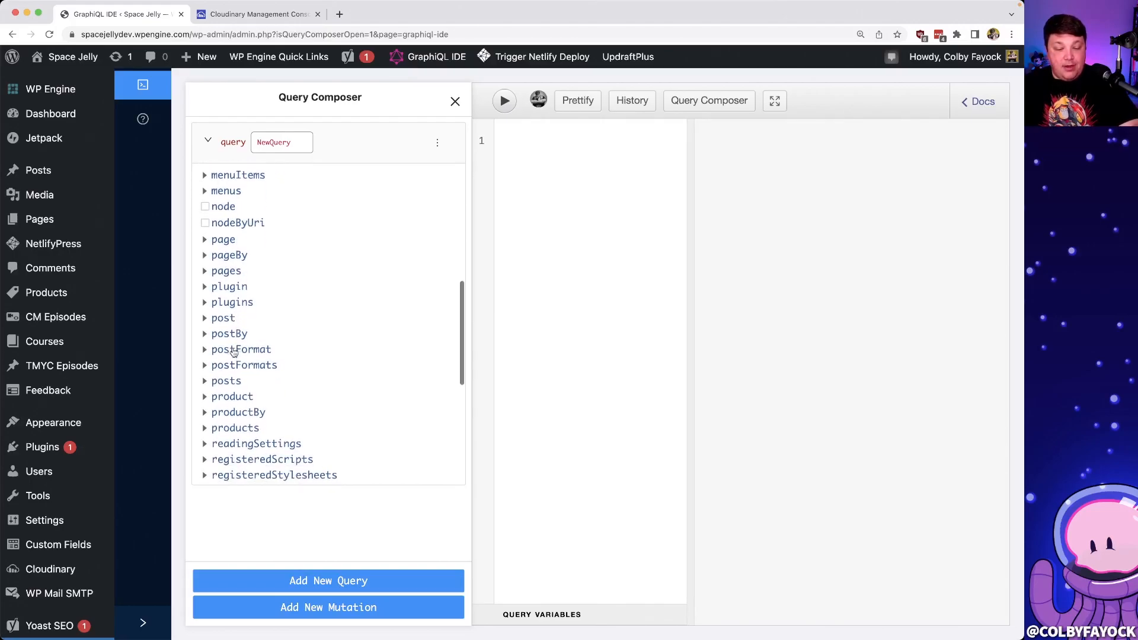
left_click(225, 380)
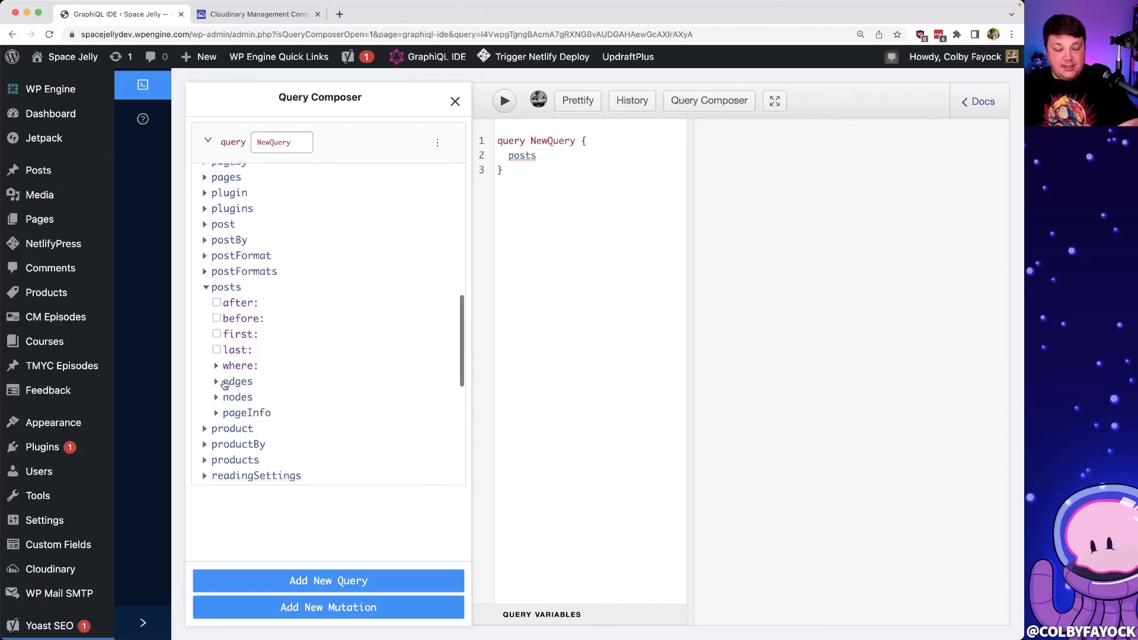
left_click(215, 381)
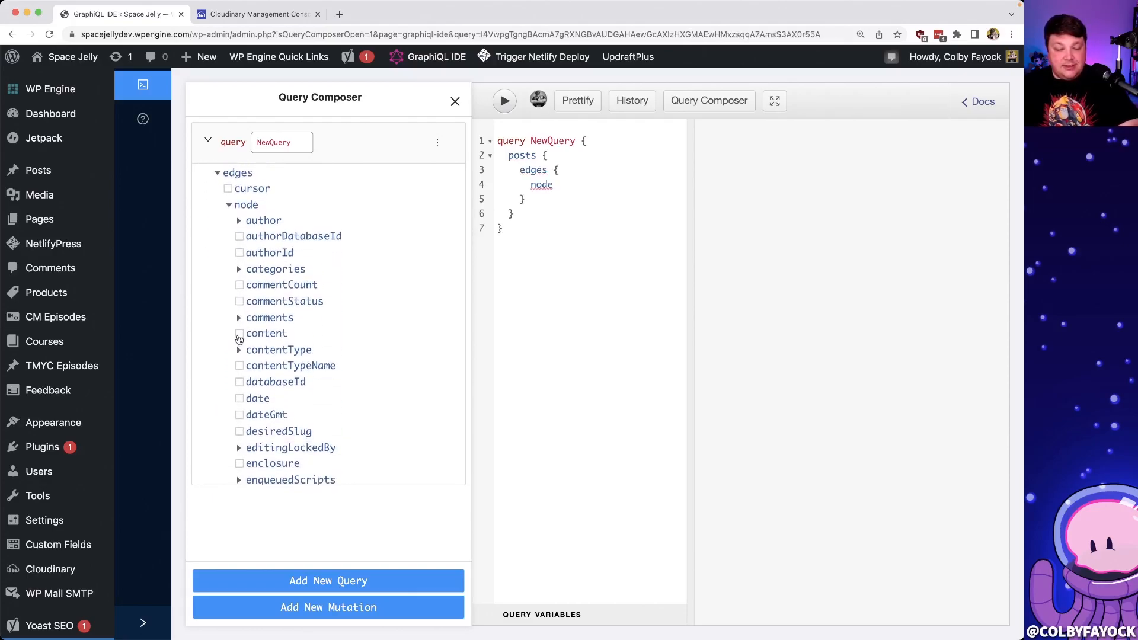
- Include each post's content and its featuredImage node in the query
left_click(239, 334)
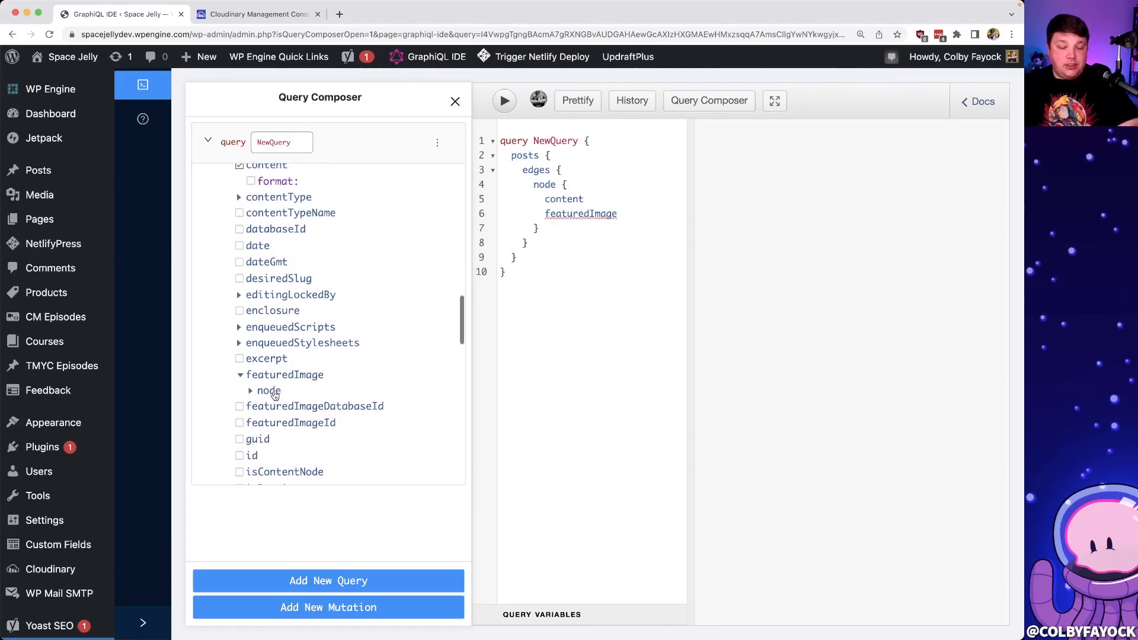
left_click(269, 390)
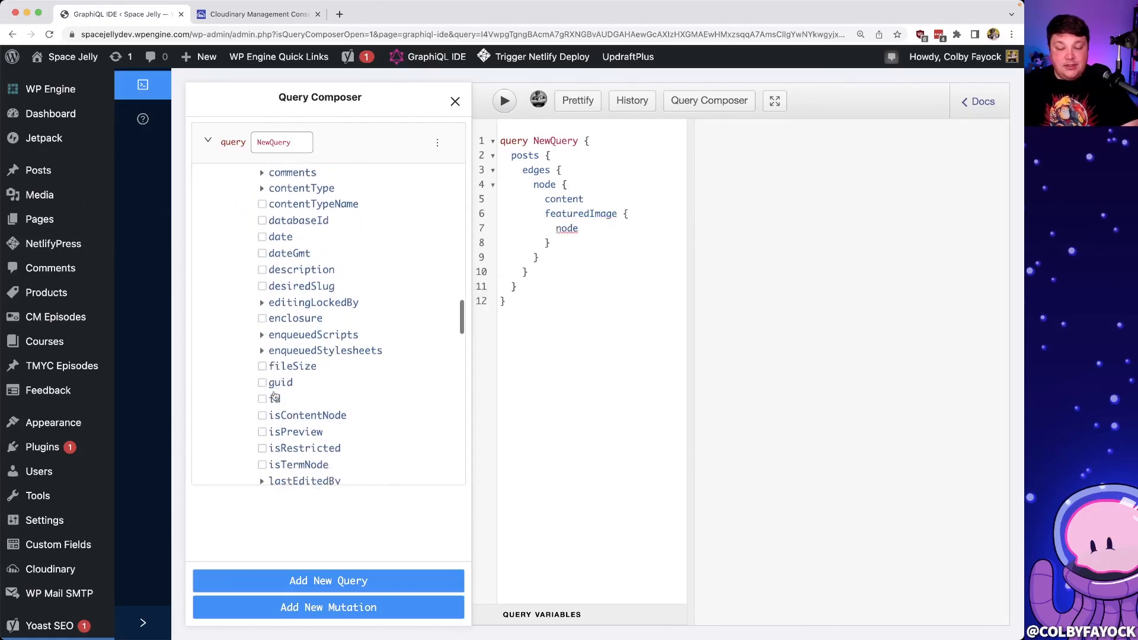
scroll("down", 3)
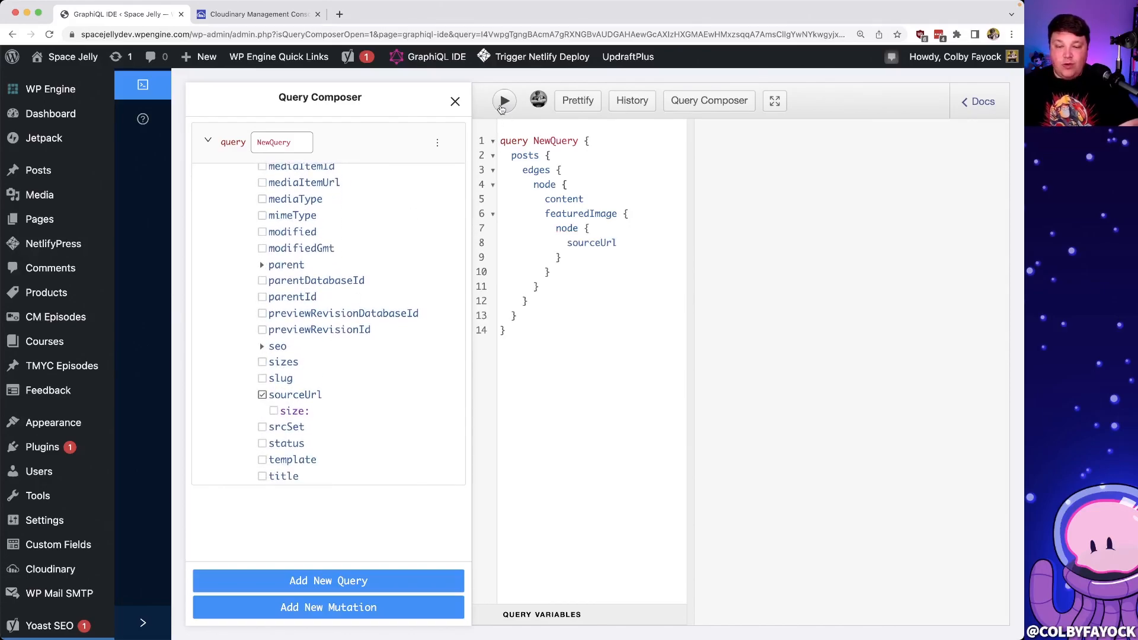
mouse_move(524, 115)
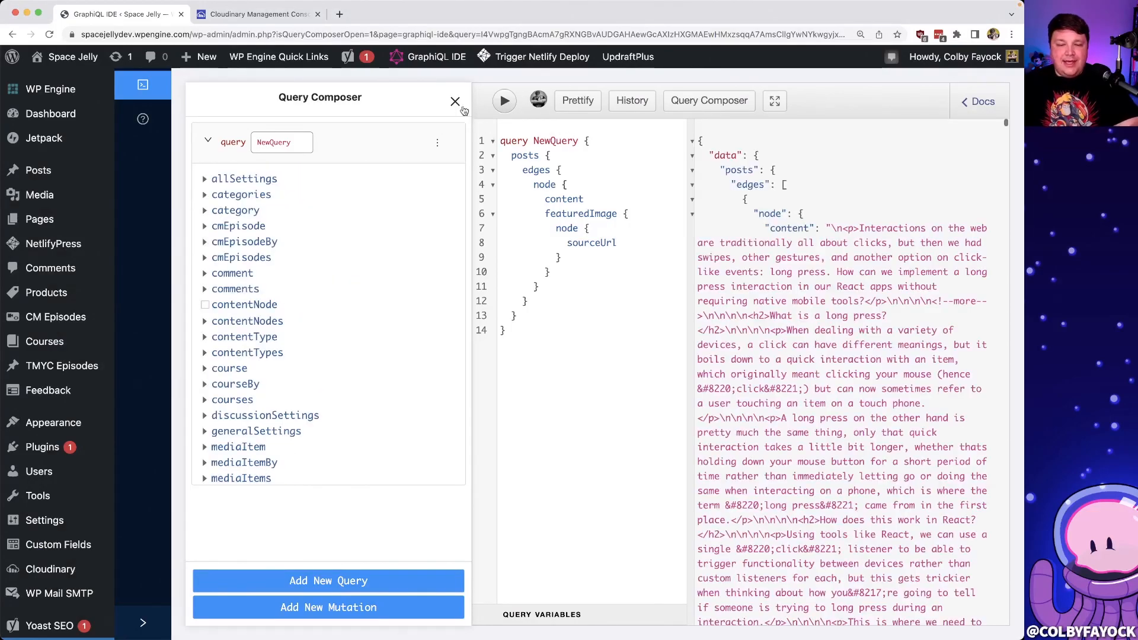
- Close Query Composer and scroll the results to the post content and featured images
left_click(455, 102)
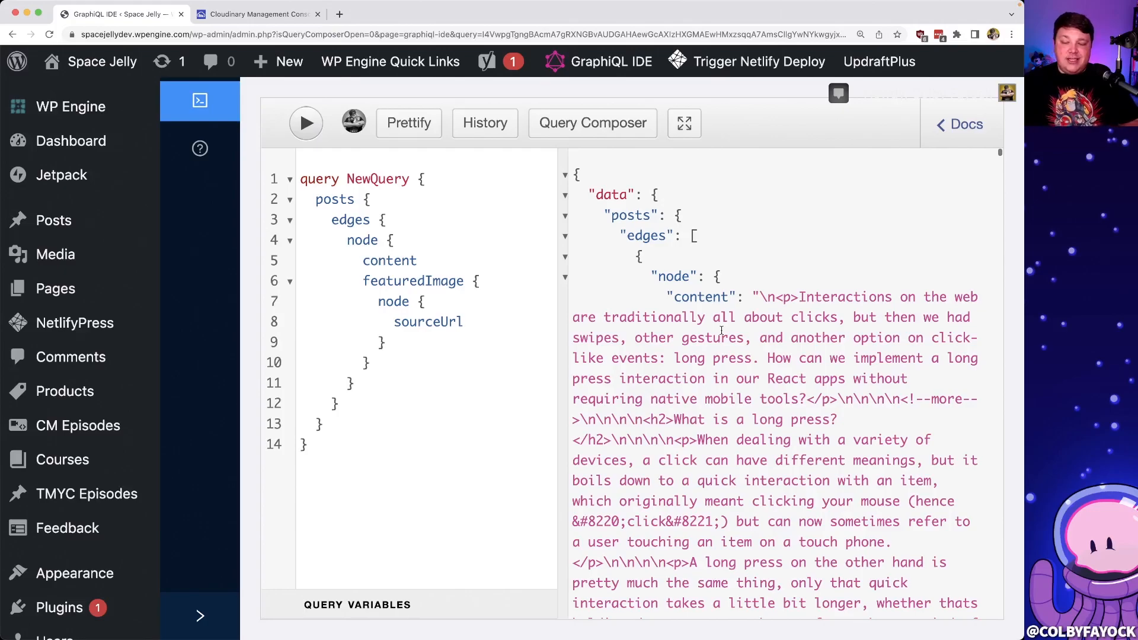
scroll("down", 3)
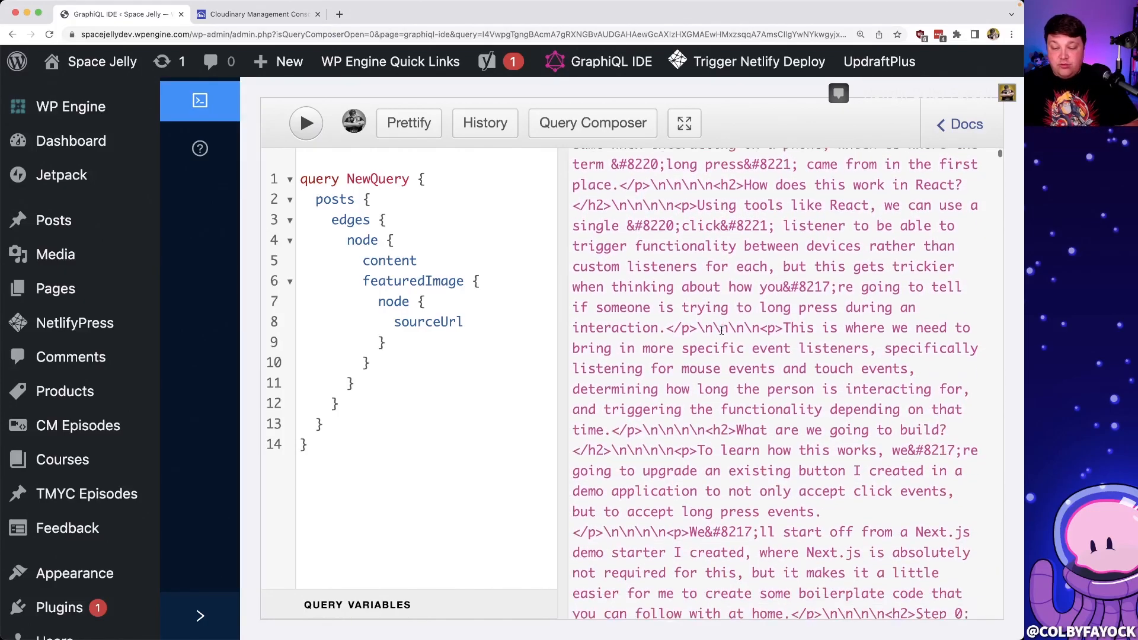
scroll("down", 3)
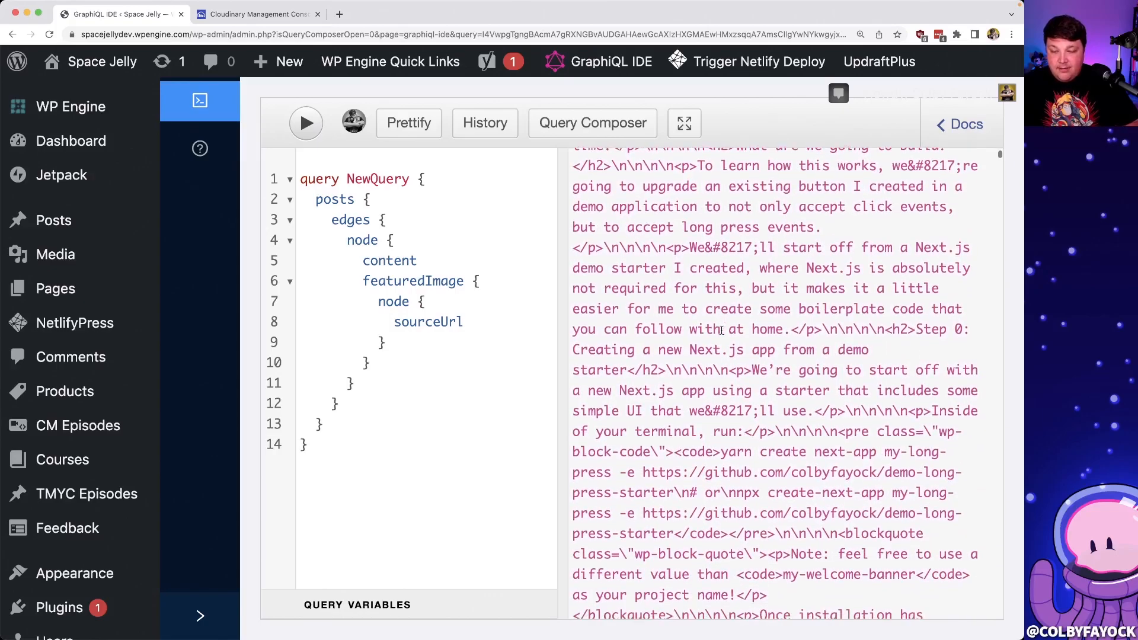
scroll("down", 3)
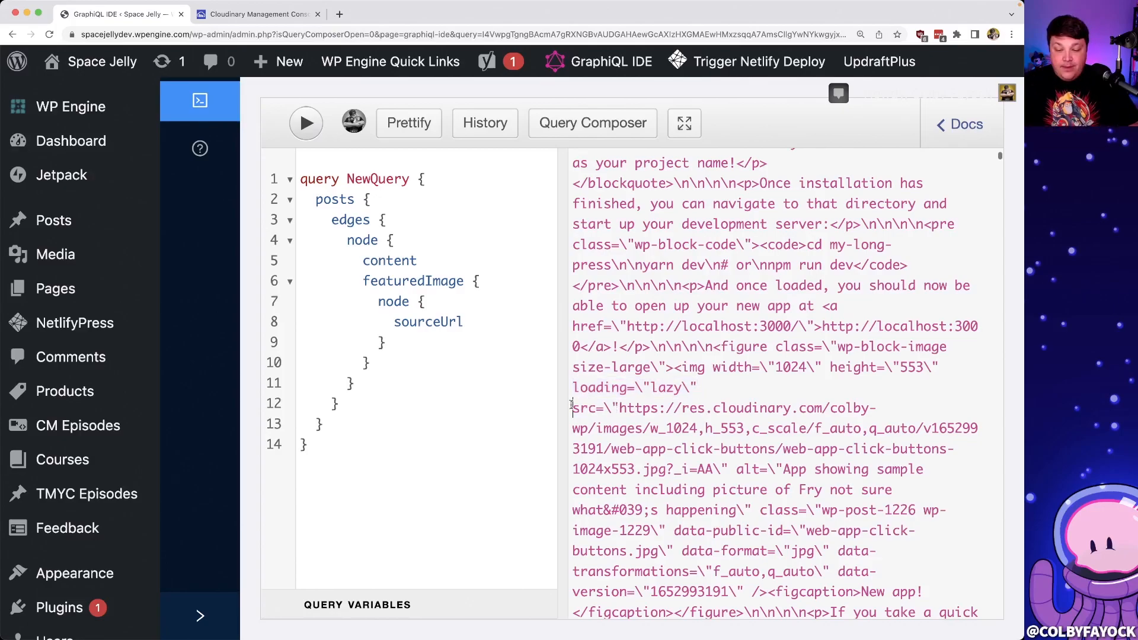
left_click_drag(572, 407, 726, 469)
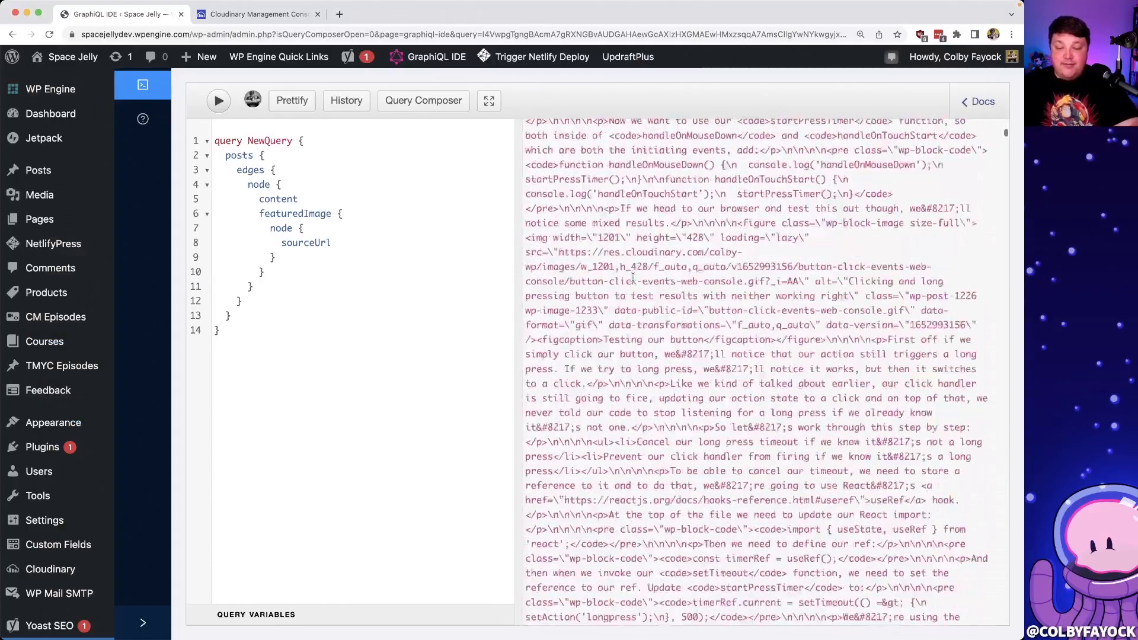
- Select the first post's featuredImage sourceUrl Cloudinary value to copy it
scroll("down", 3)
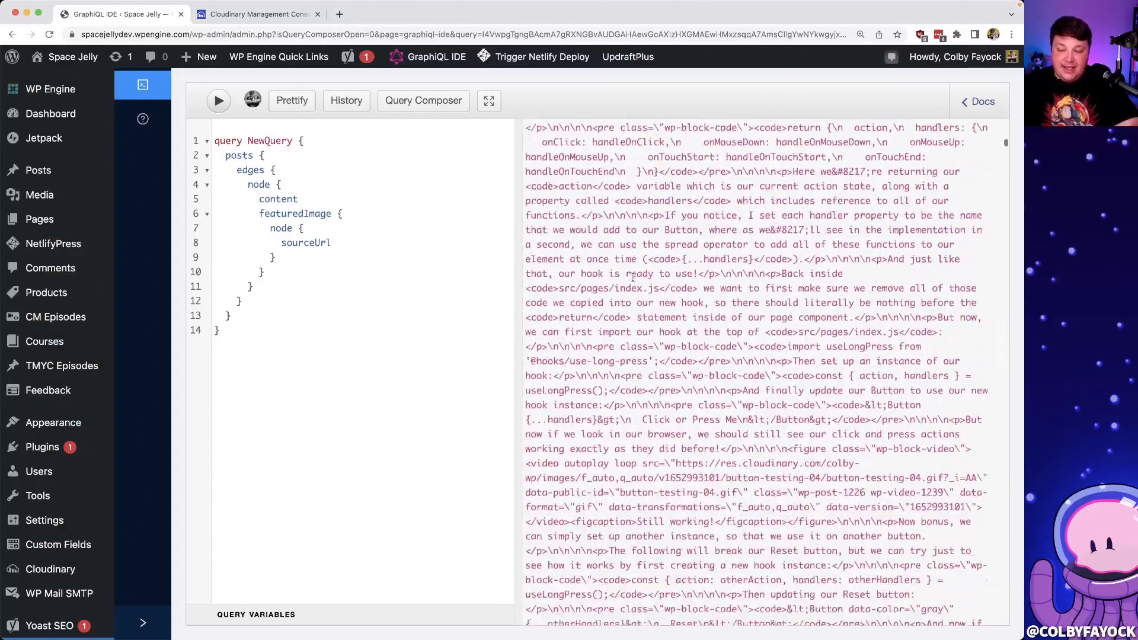
scroll("down", 3)
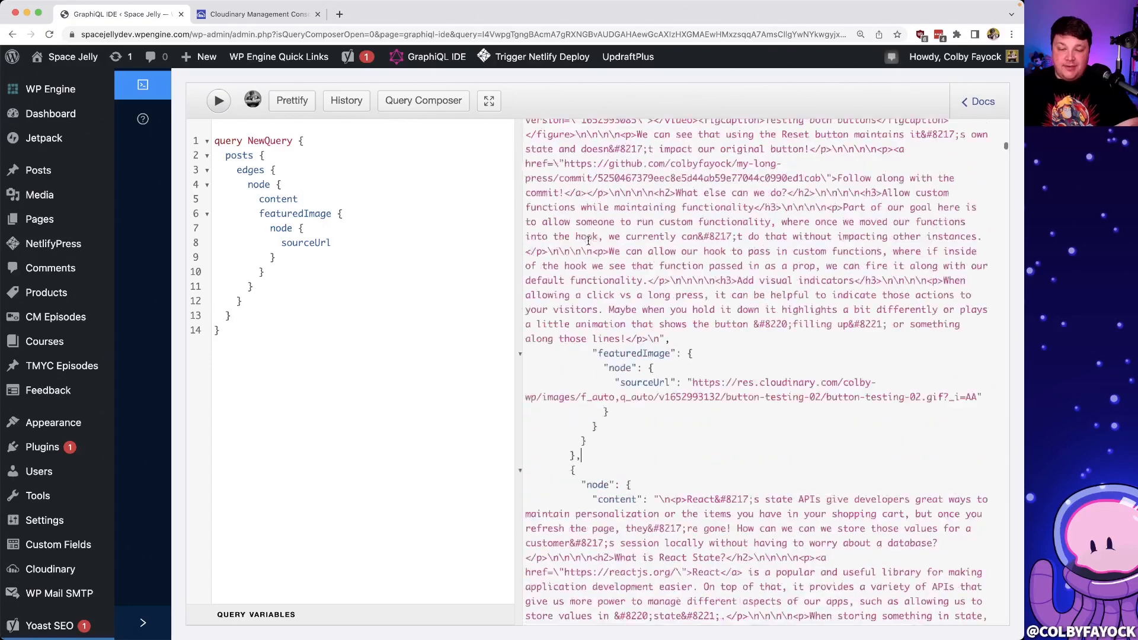
scroll("down", 3)
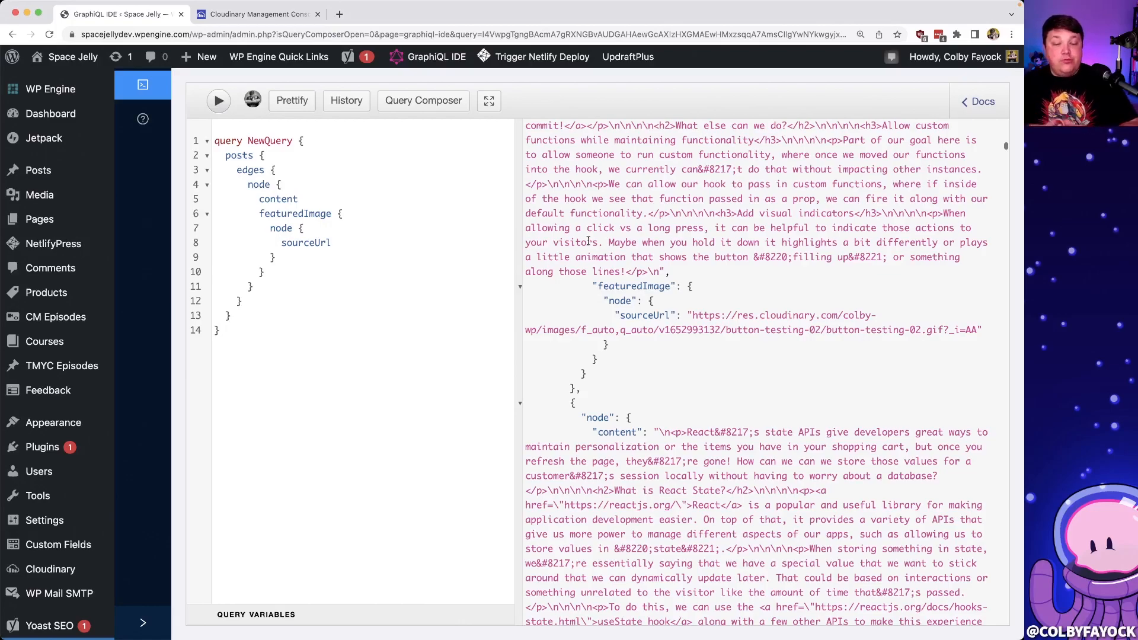
mouse_move(638, 286)
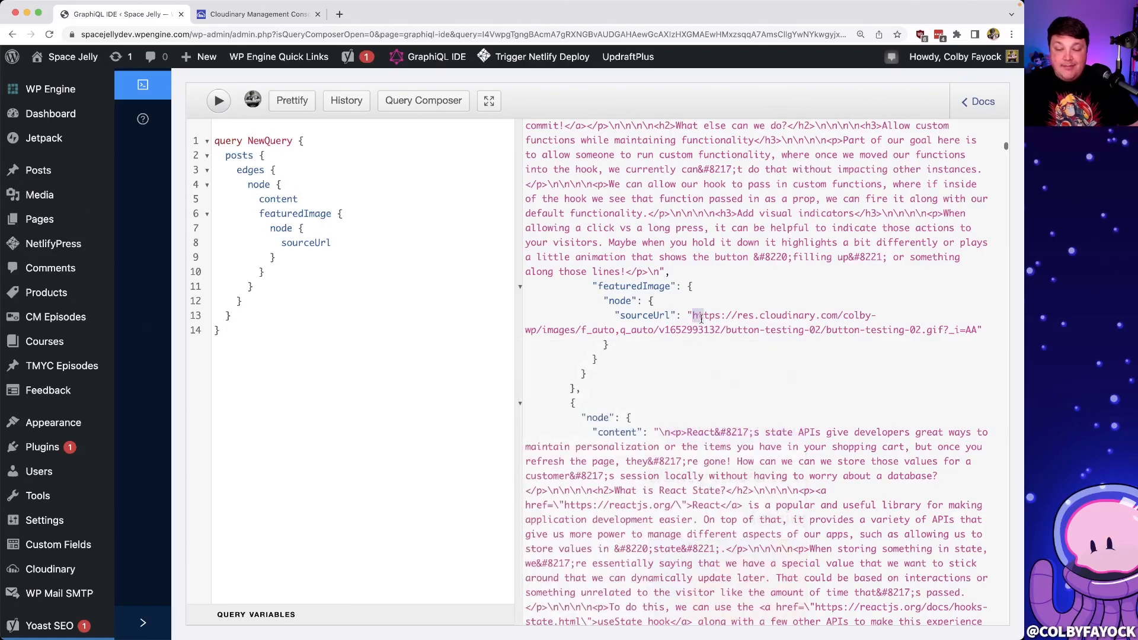
left_click_drag(696, 316, 975, 330)
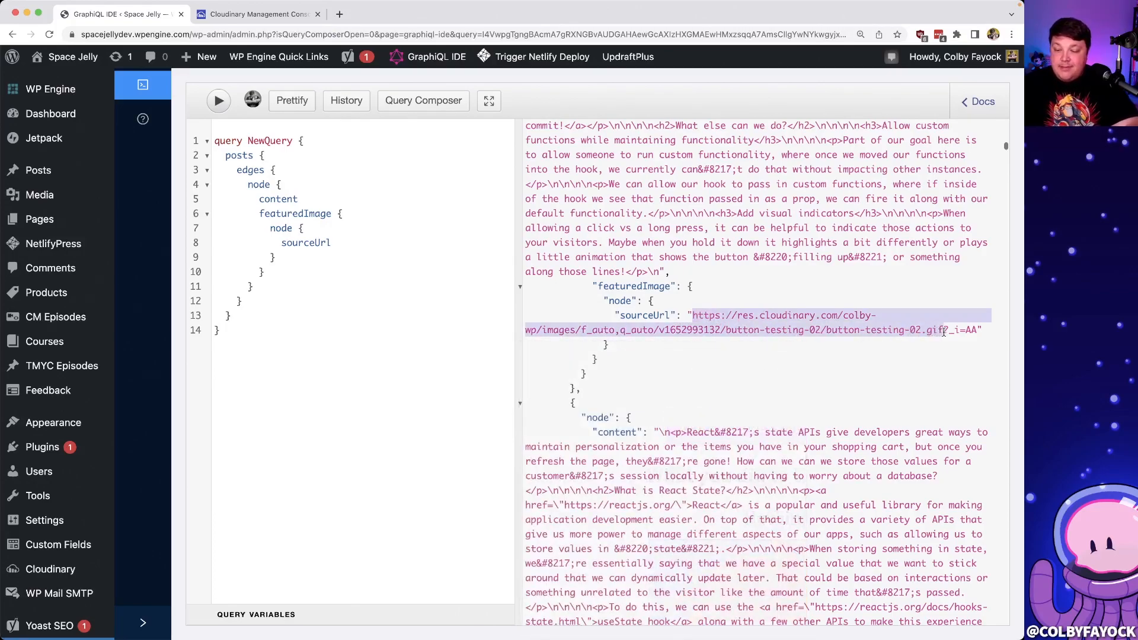
- Load the featured GIF's Cloudinary URL with DevTools Network open and confirm about 1.0 MB transferred
left_click(783, 315)
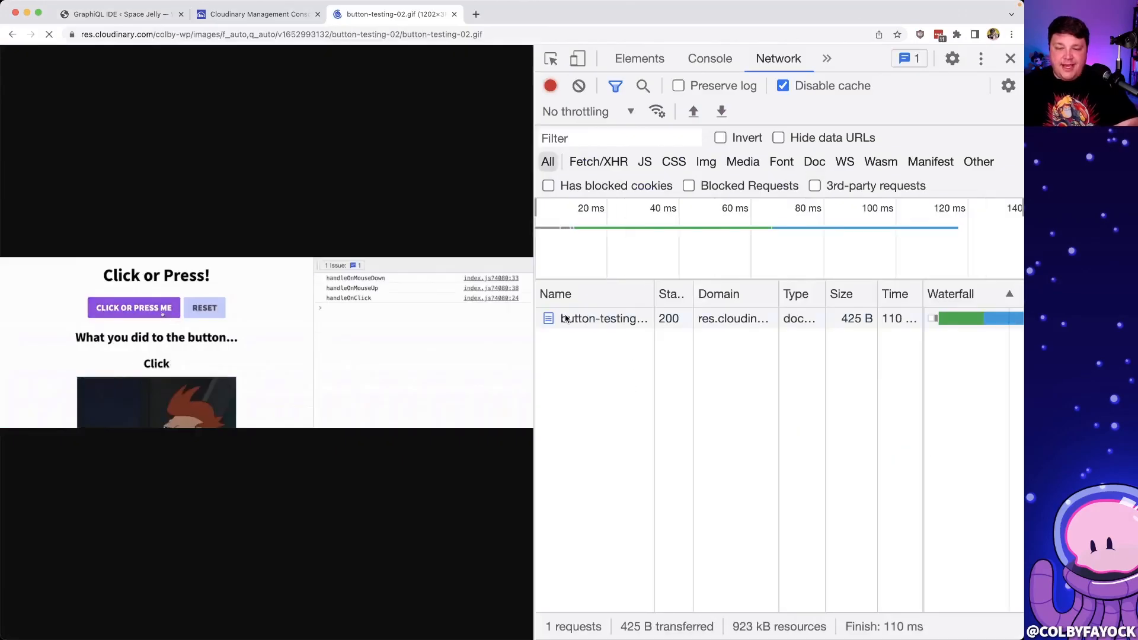
left_click(604, 318)
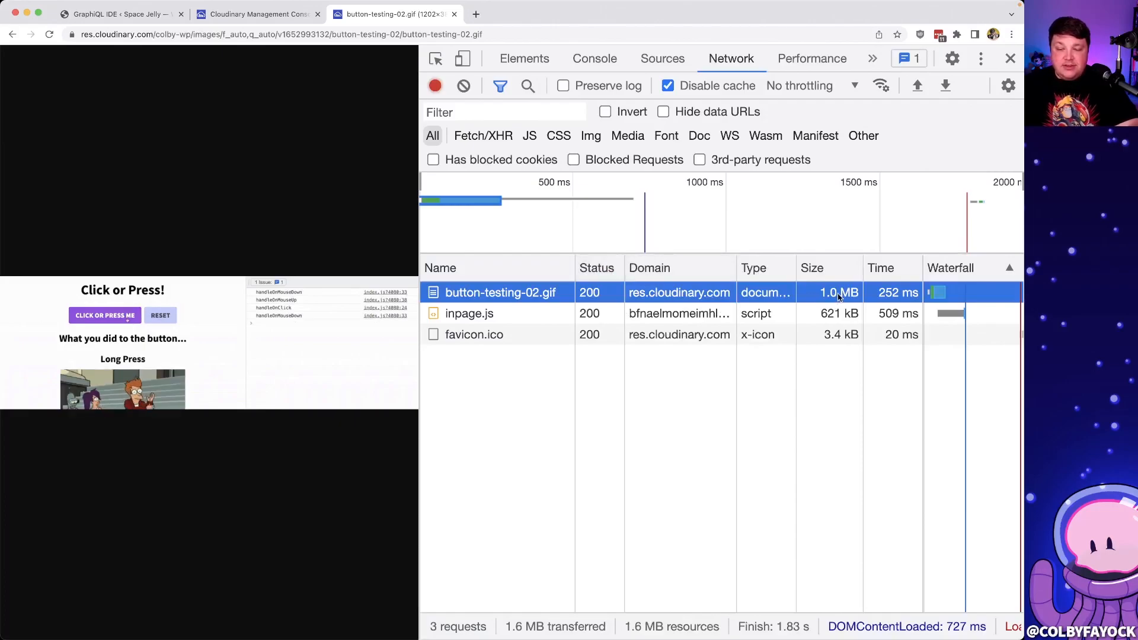
left_click(160, 316)
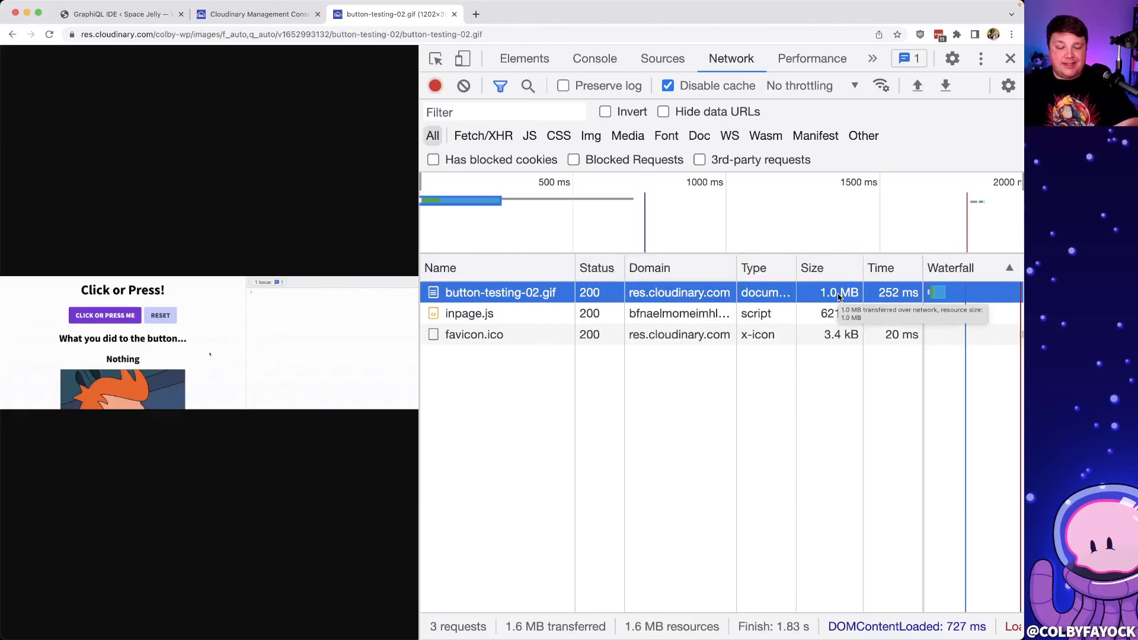
- Select the f_auto part of the image address to reuse it in another tab
left_click(104, 315)
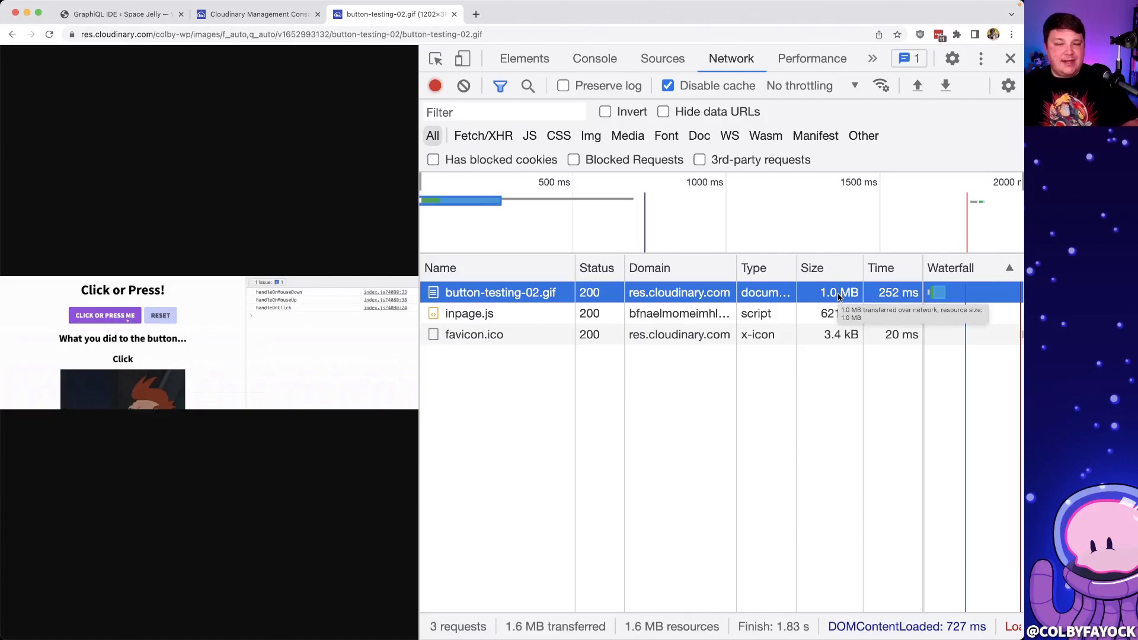
left_click(104, 315)
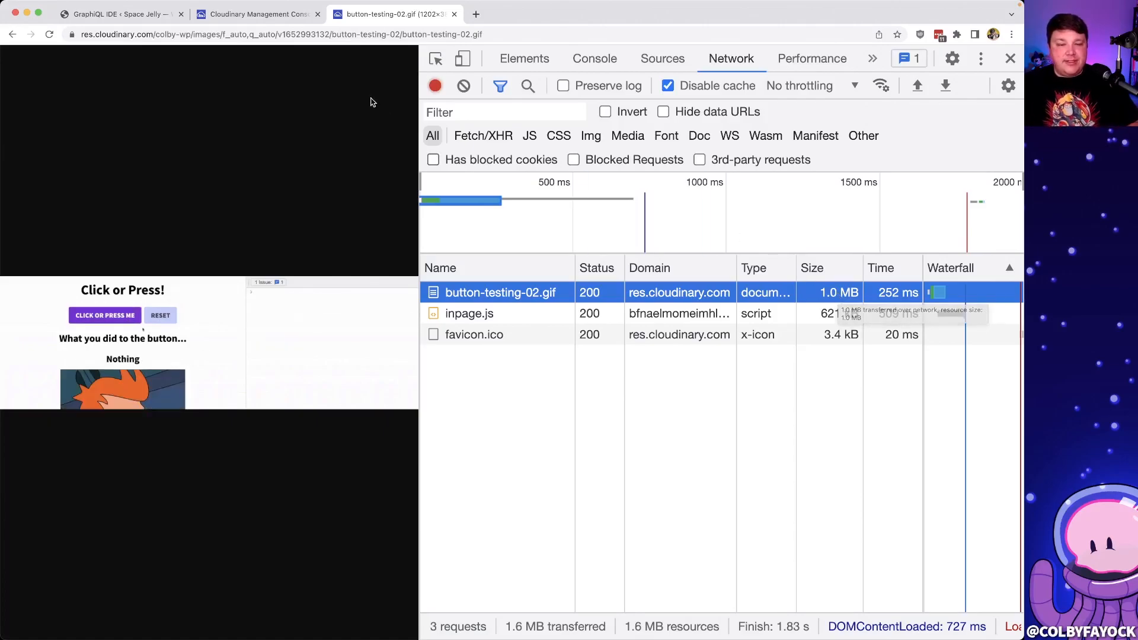
left_click(105, 315)
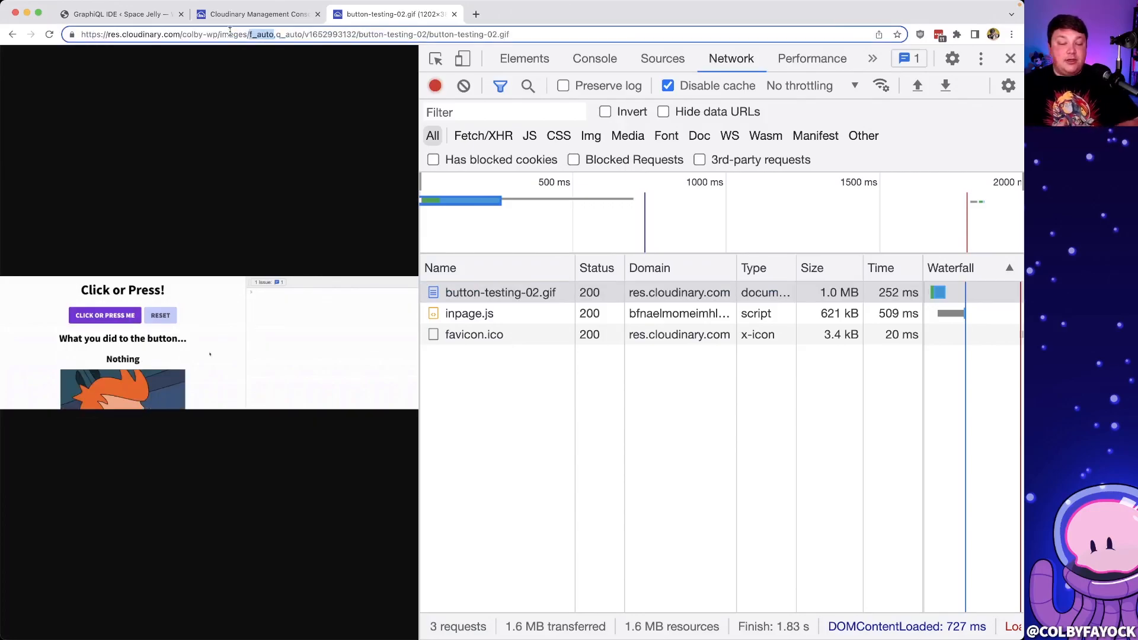
left_click(105, 315)
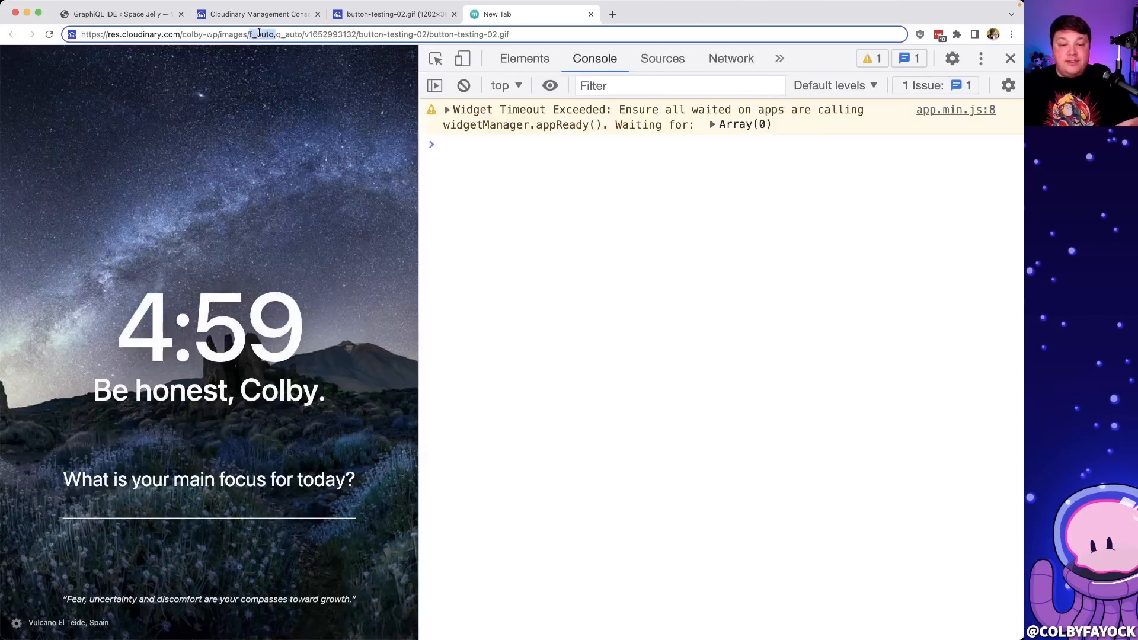
- Load the q_auto GIF at 1.8 MB, then the f_mp4 version playing as video at only 61 kB
left_click(730, 58)
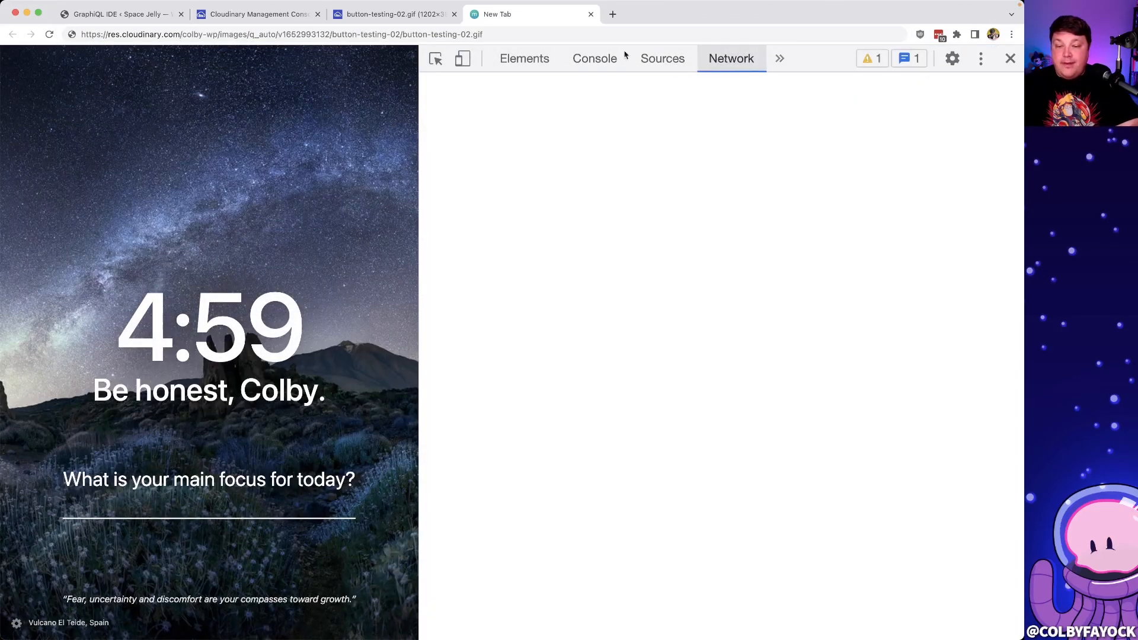
left_click(48, 34)
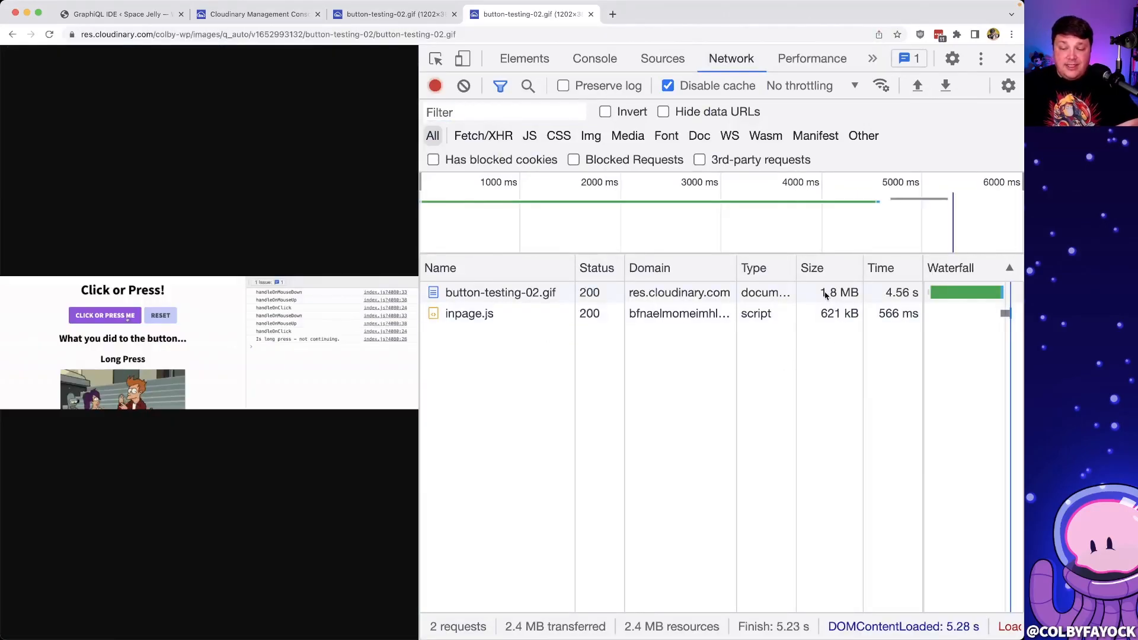
left_click(160, 315)
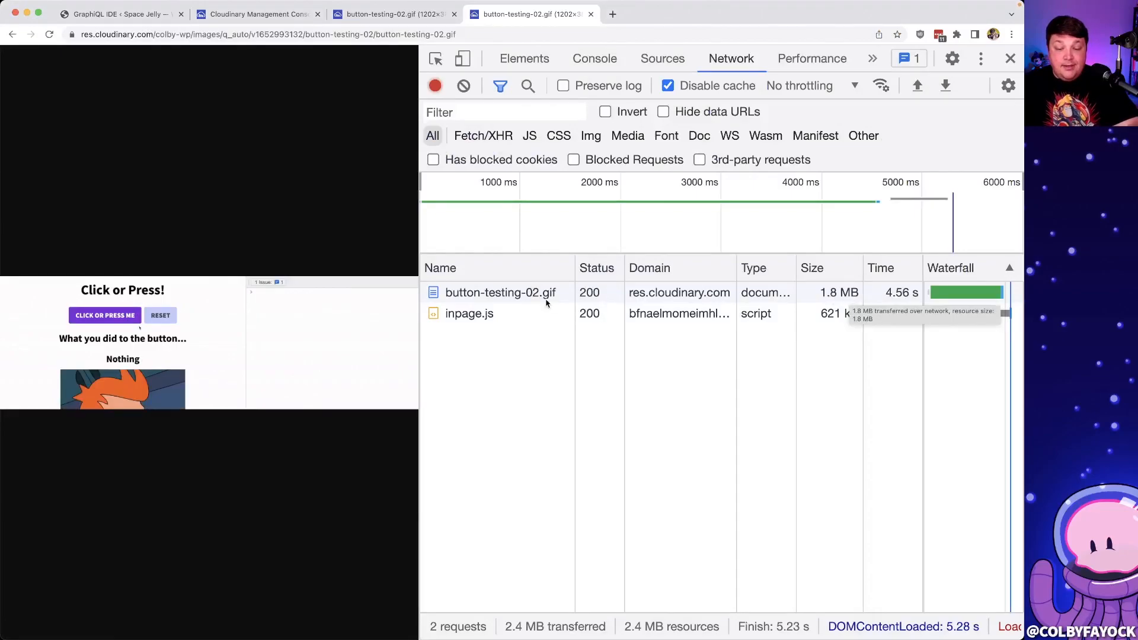
left_click(500, 292)
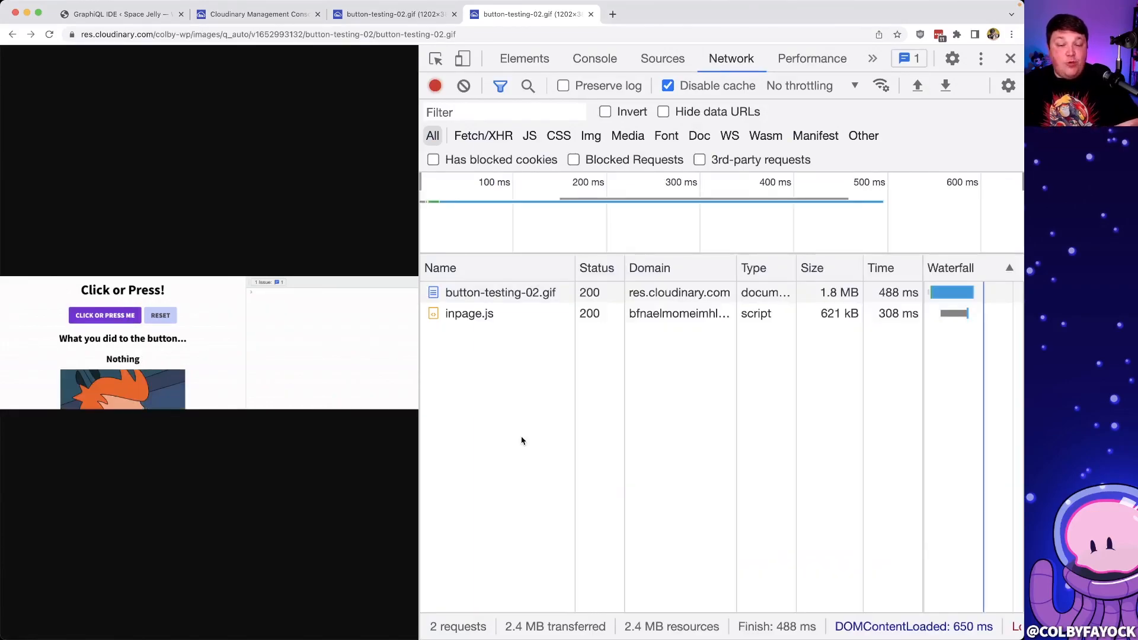
left_click(104, 315)
type("f_mp4,")
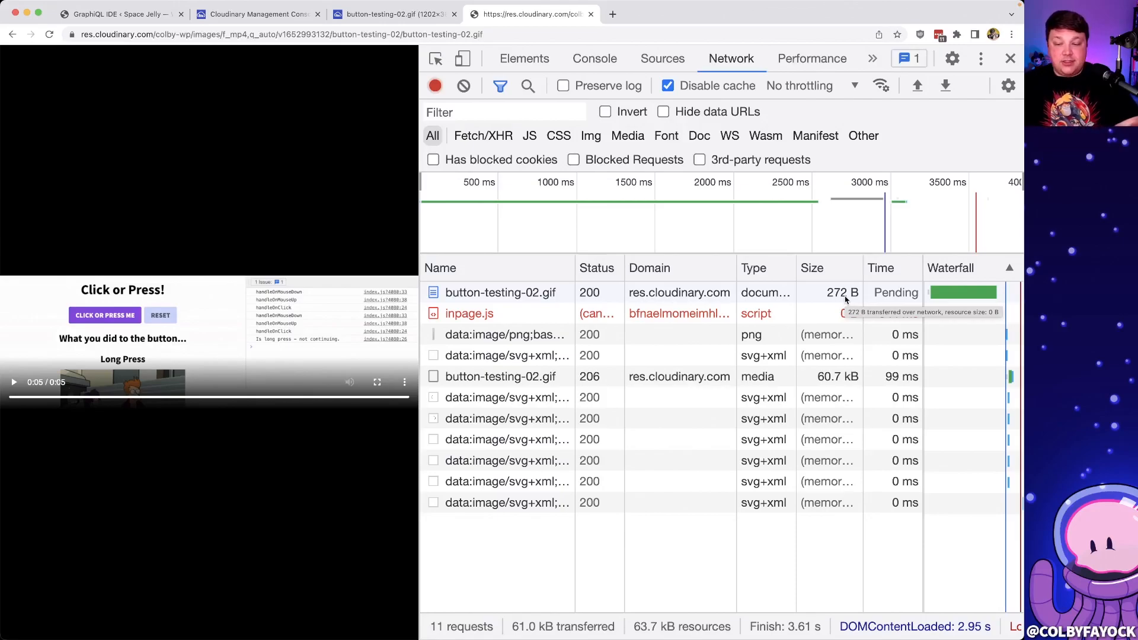
- Close the Cloudinary image tab, returning to the GraphiQL IDE posts query
left_click(116, 15)
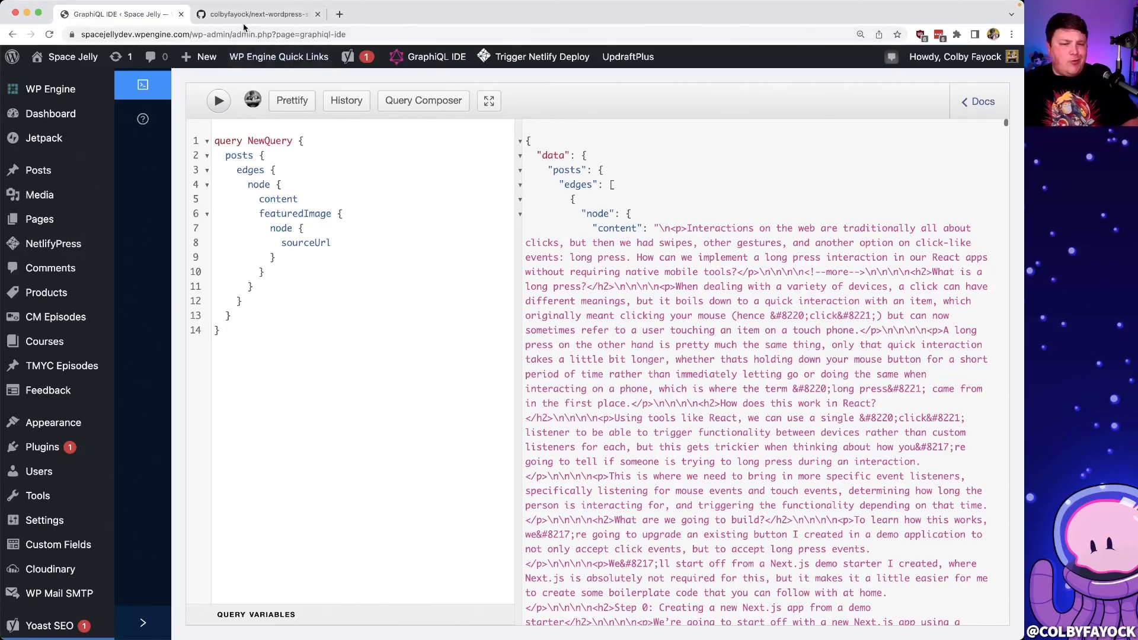
- Browse the next-wordpress-starter repository README down to its Quick Start yarn create command
left_click(254, 15)
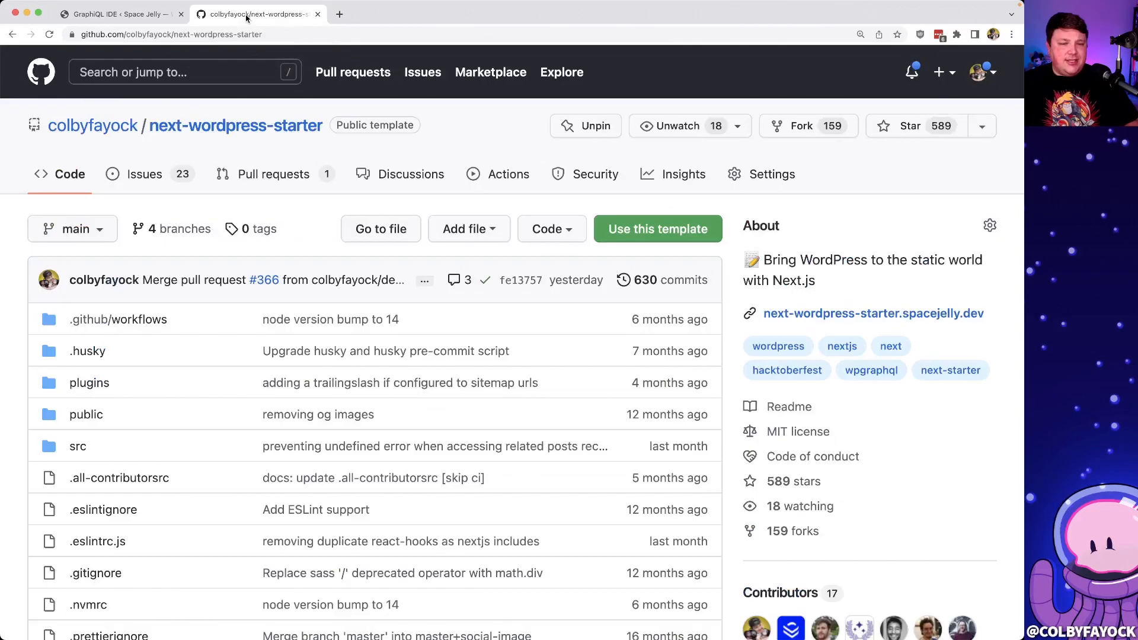
mouse_move(512, 127)
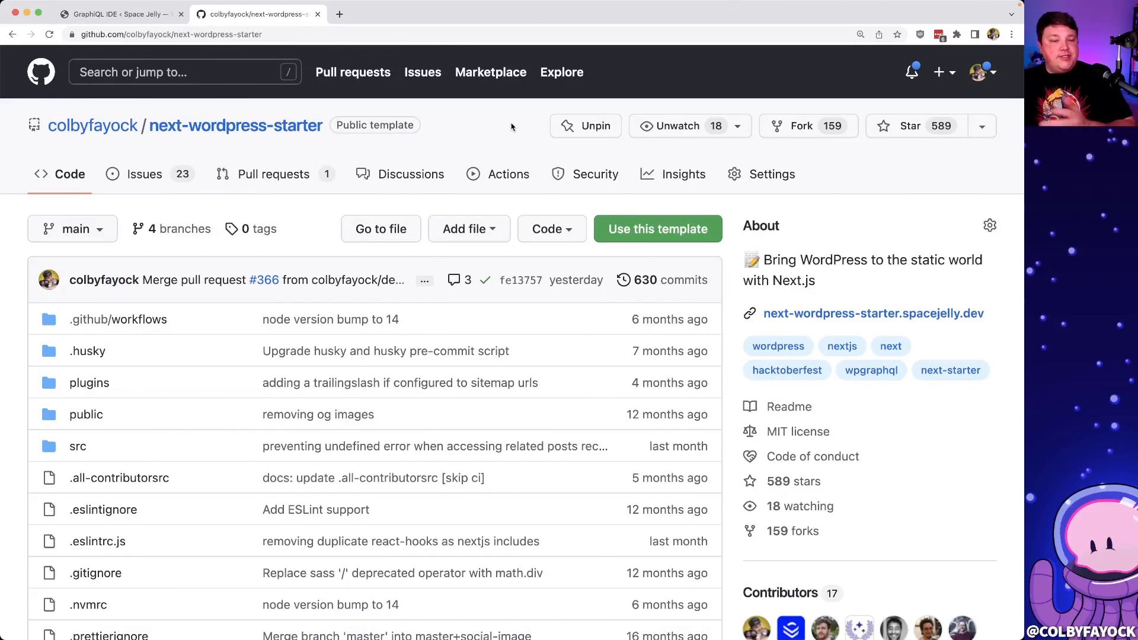
mouse_move(235, 124)
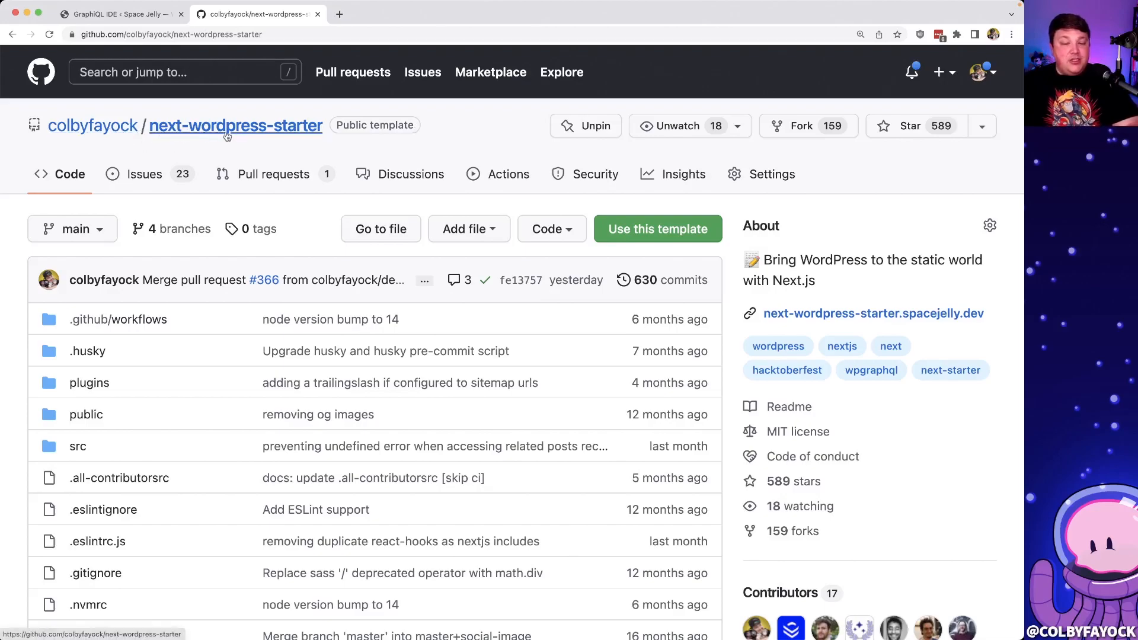
scroll("down", 3)
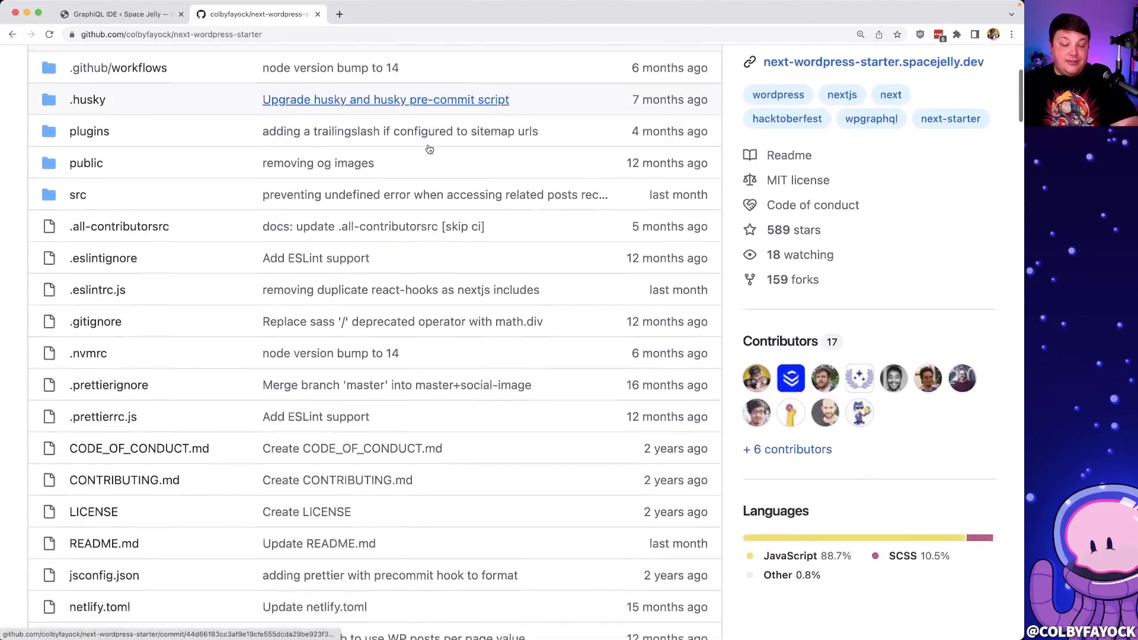
scroll("down", 3)
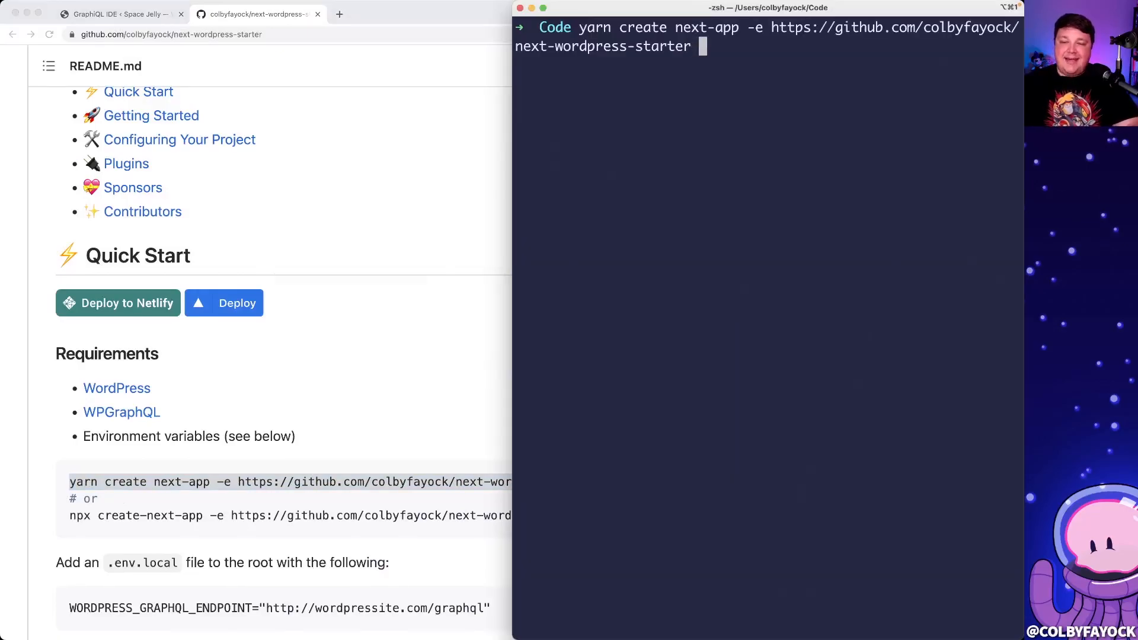
- Run yarn create next-app from the starter with the project name my-cloudinary-wp
type("my-")
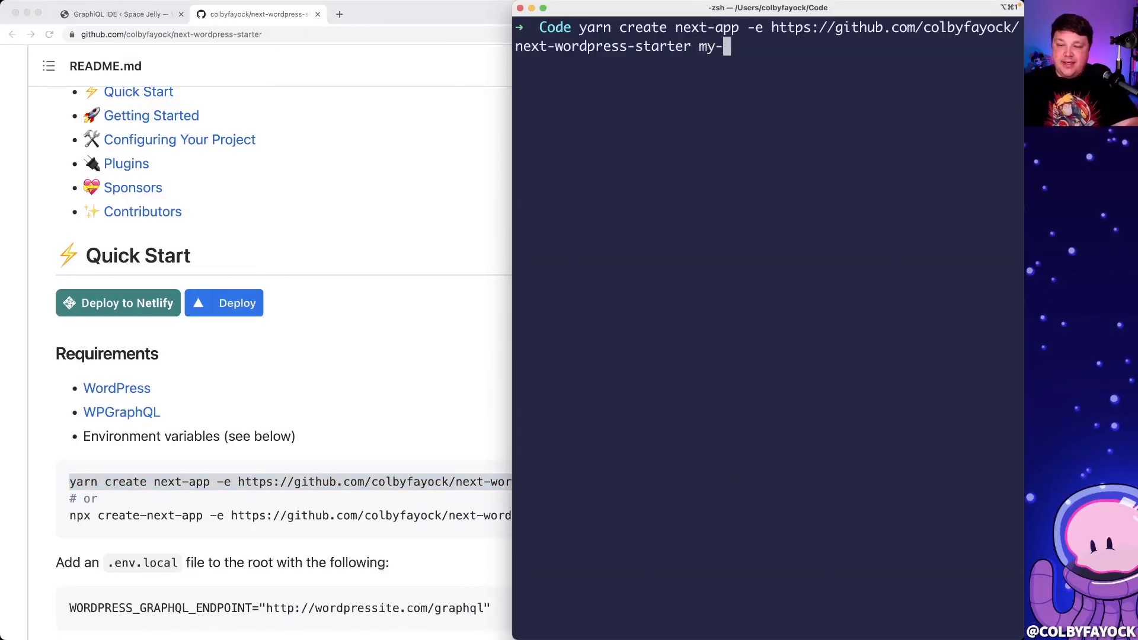
type("cloudinary-wo")
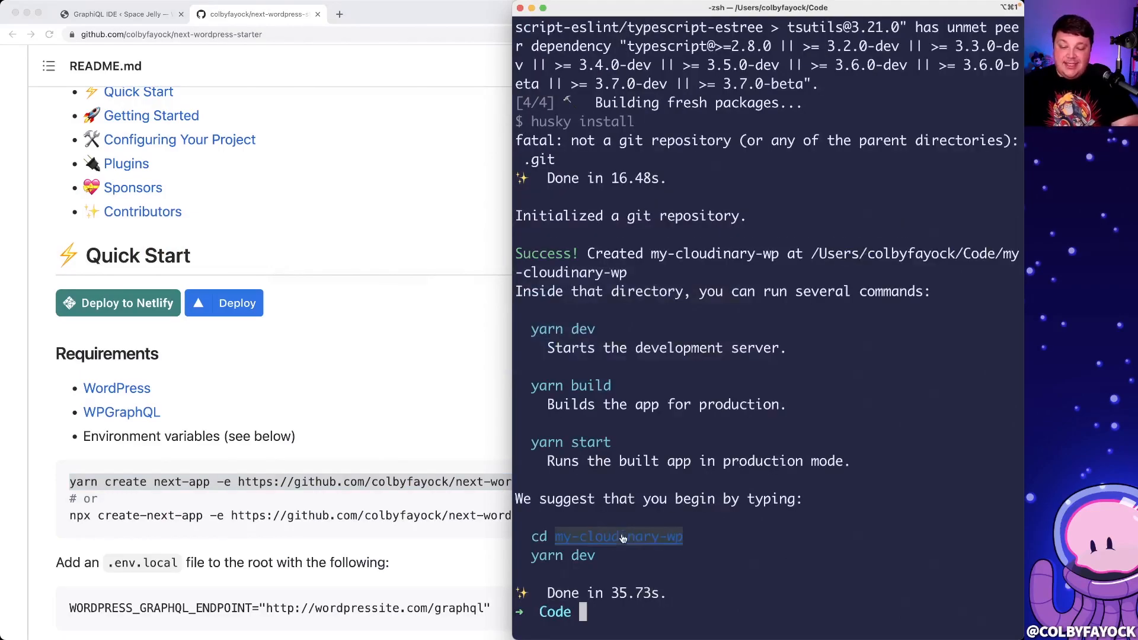
- cd into my-cloudinary-wp and open it in the code editor with 'code'
type("cd my-cloudinary-wp")
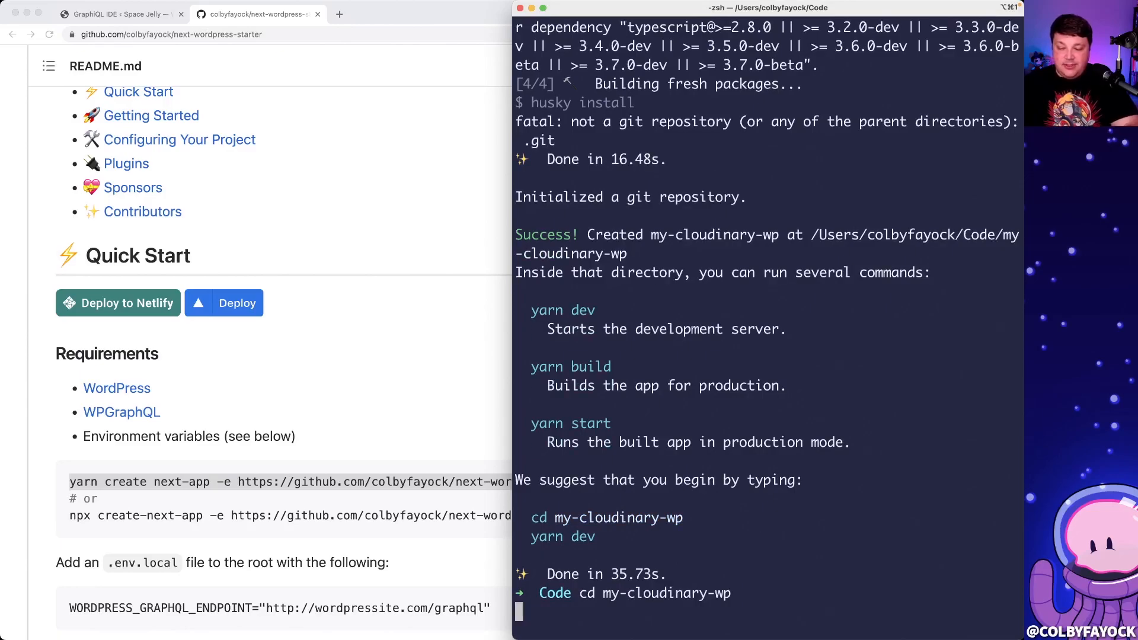
scroll("down", 3)
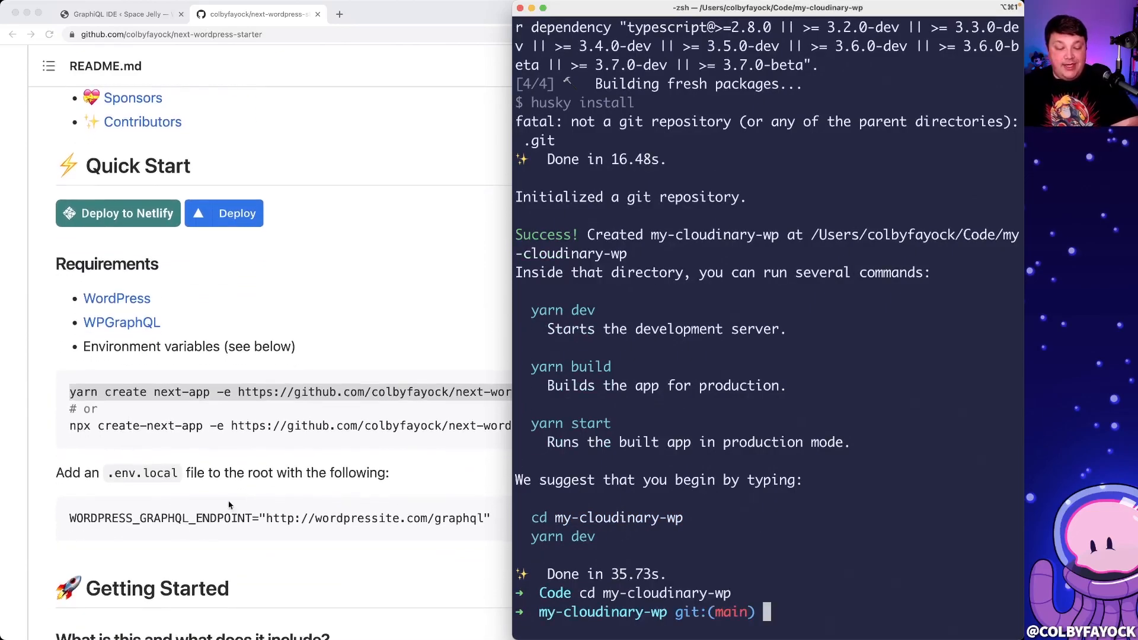
type("code")
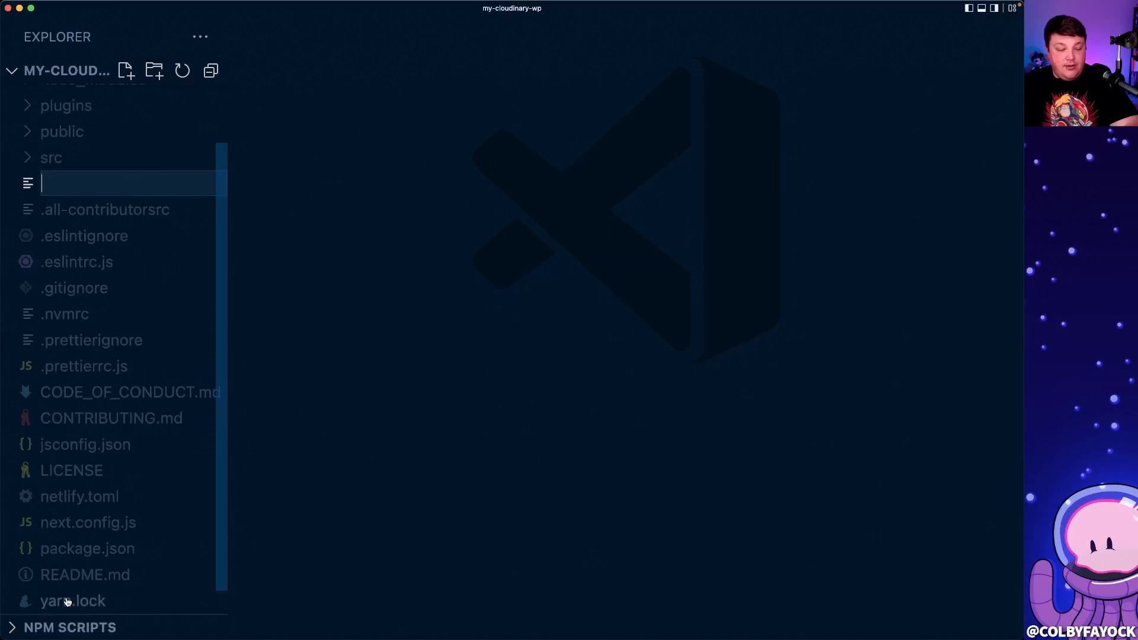
type(".env.")
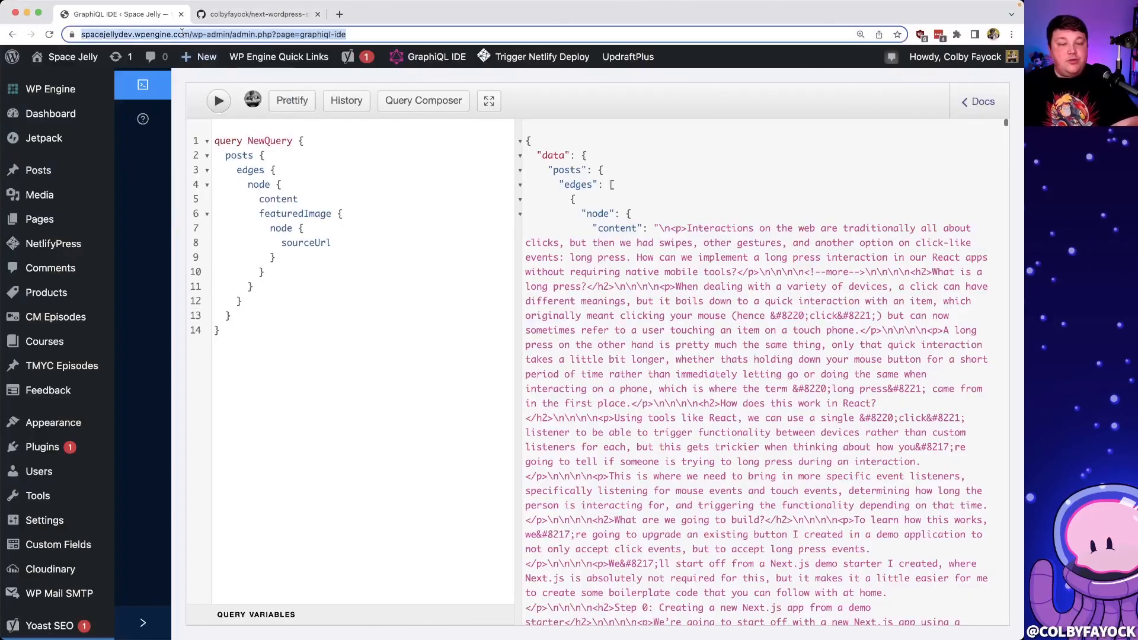
left_click(211, 34)
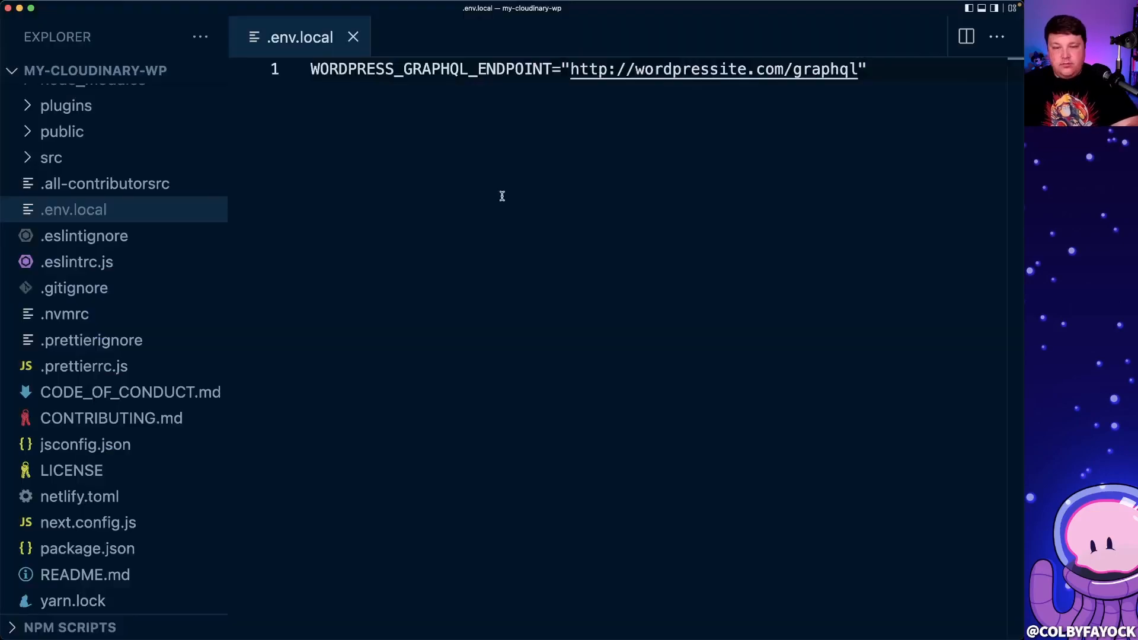
double_click(589, 69)
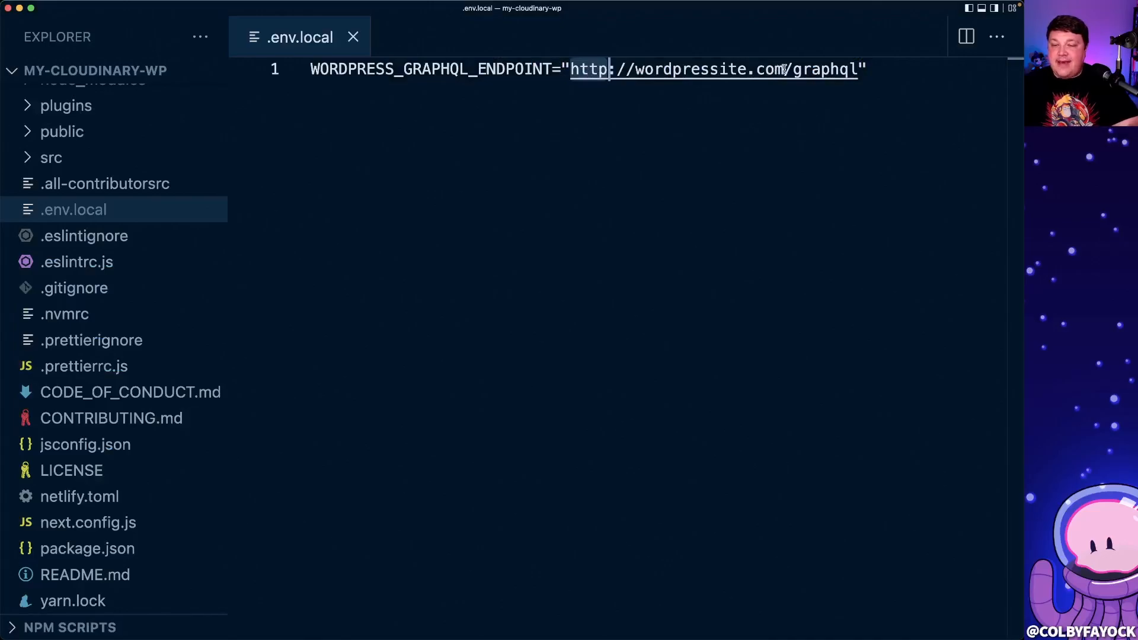
type("https://spacejellydev.wpengine.com/graphql")
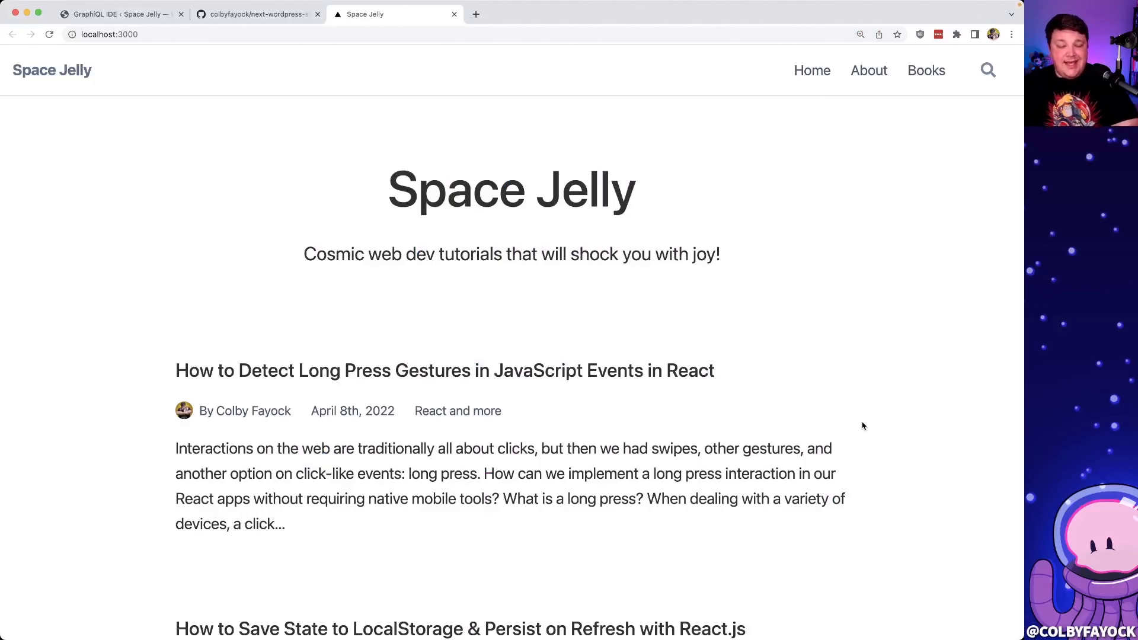
- Scroll the localhost:3000 homepage to reveal the listed Space Jelly blog posts
scroll("down", 3)
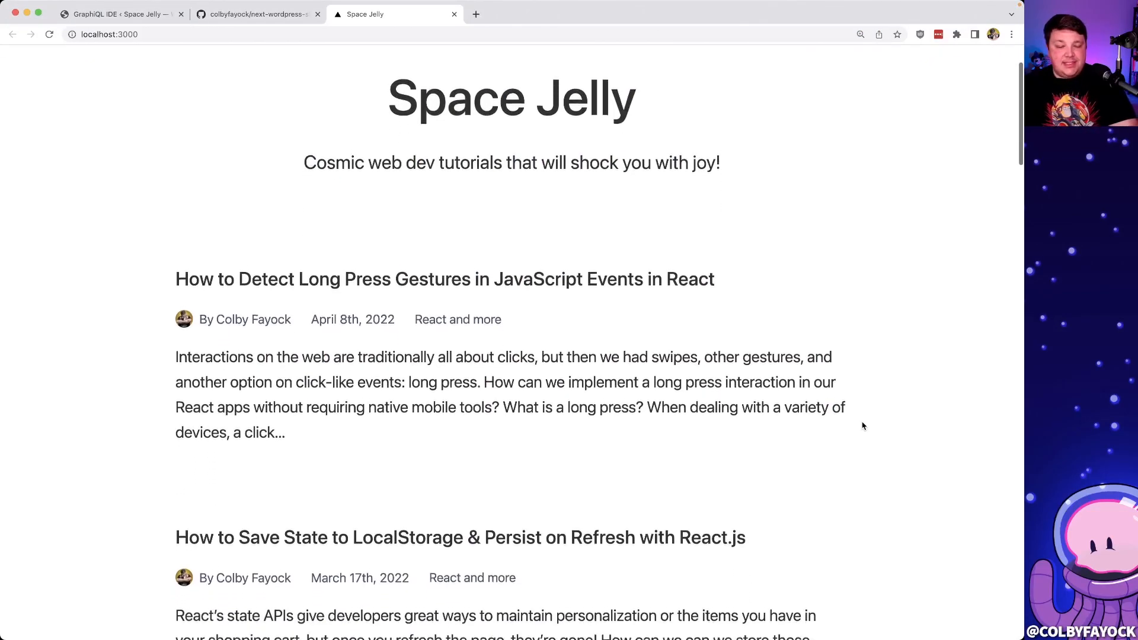
scroll("down", 3)
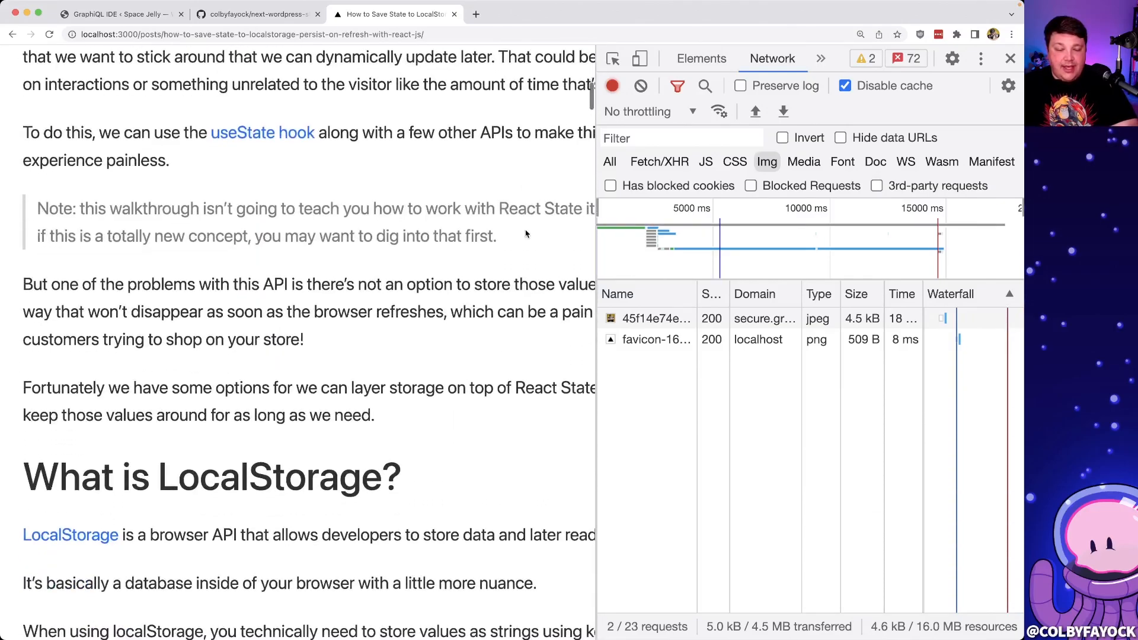
- Scroll the LocalStorage post to its banner image, shown in DevTools Network as a 25.2 kB Cloudinary AVIF
scroll("down", 3)
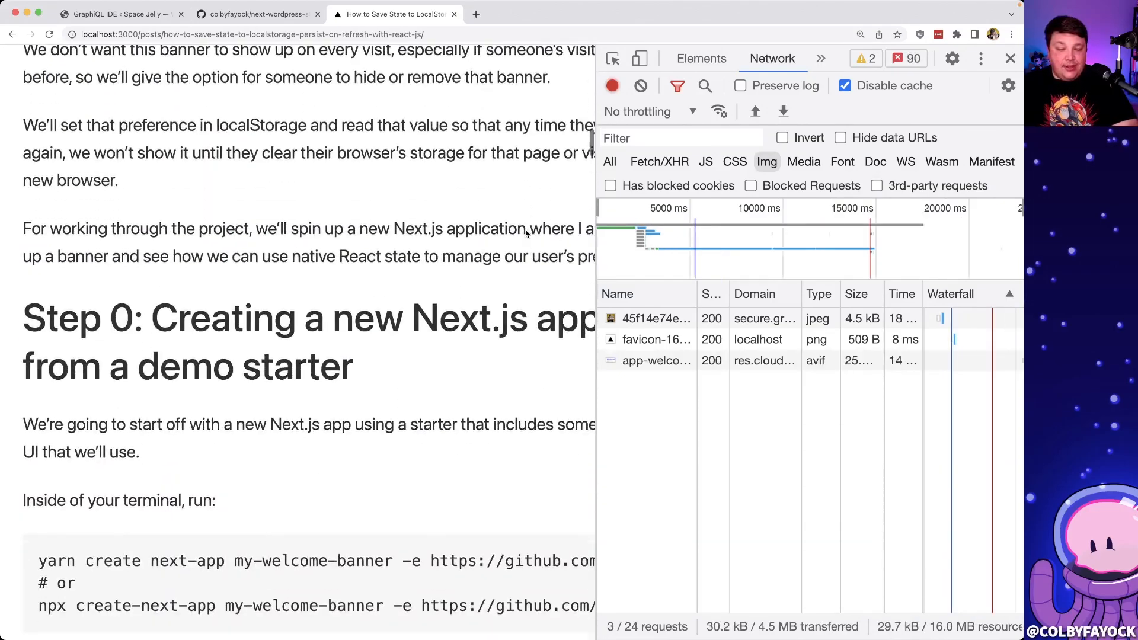
scroll("down", 3)
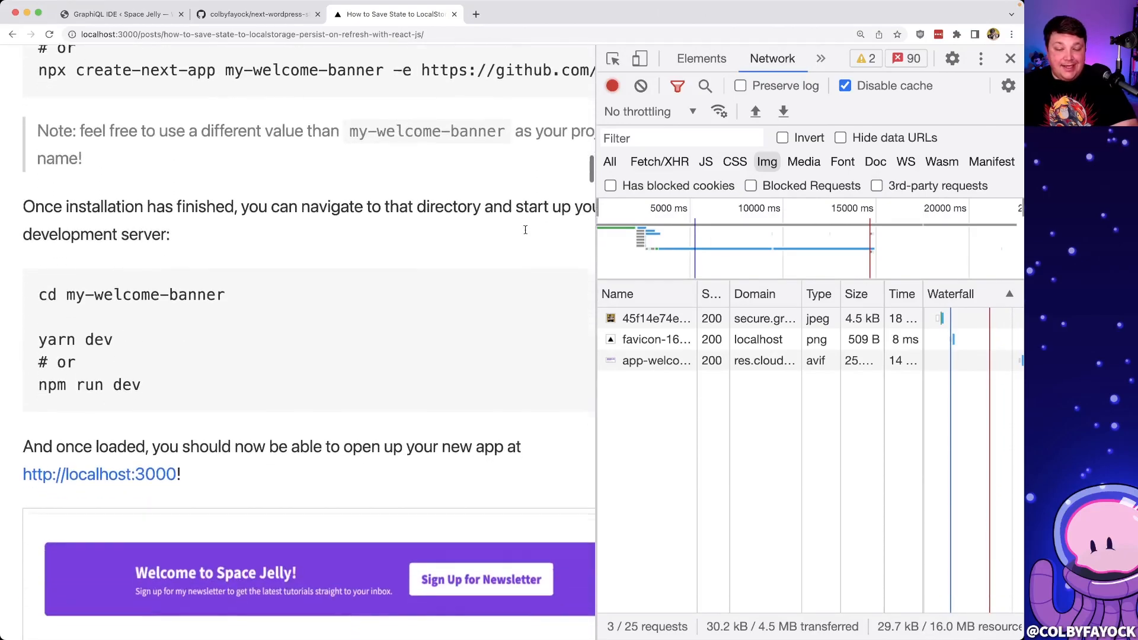
scroll("down", 3)
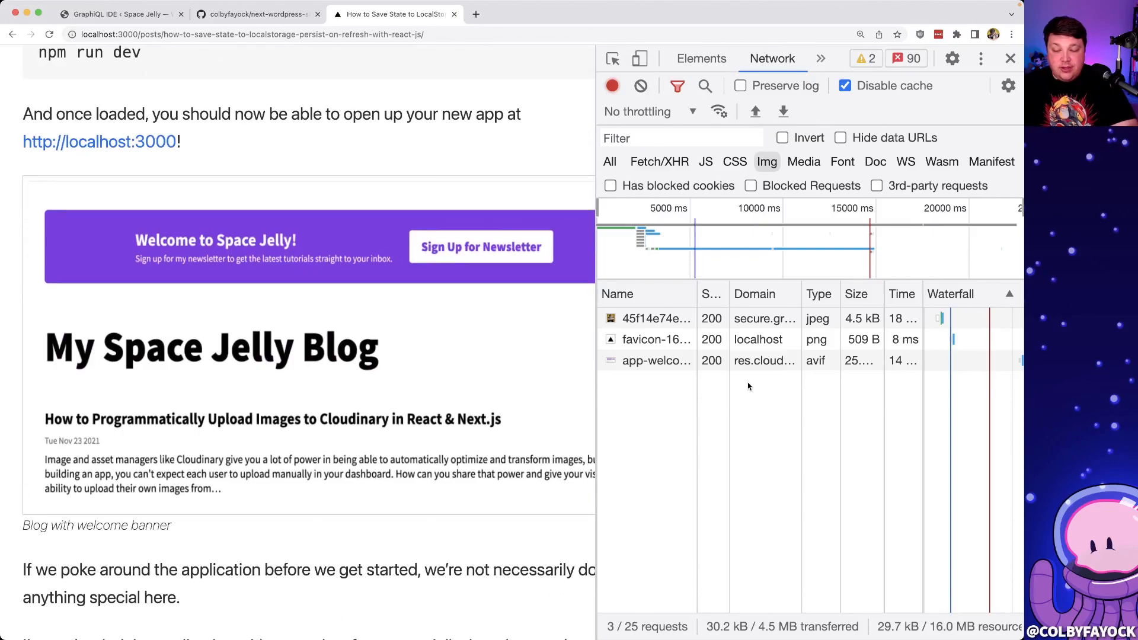
mouse_move(764, 360)
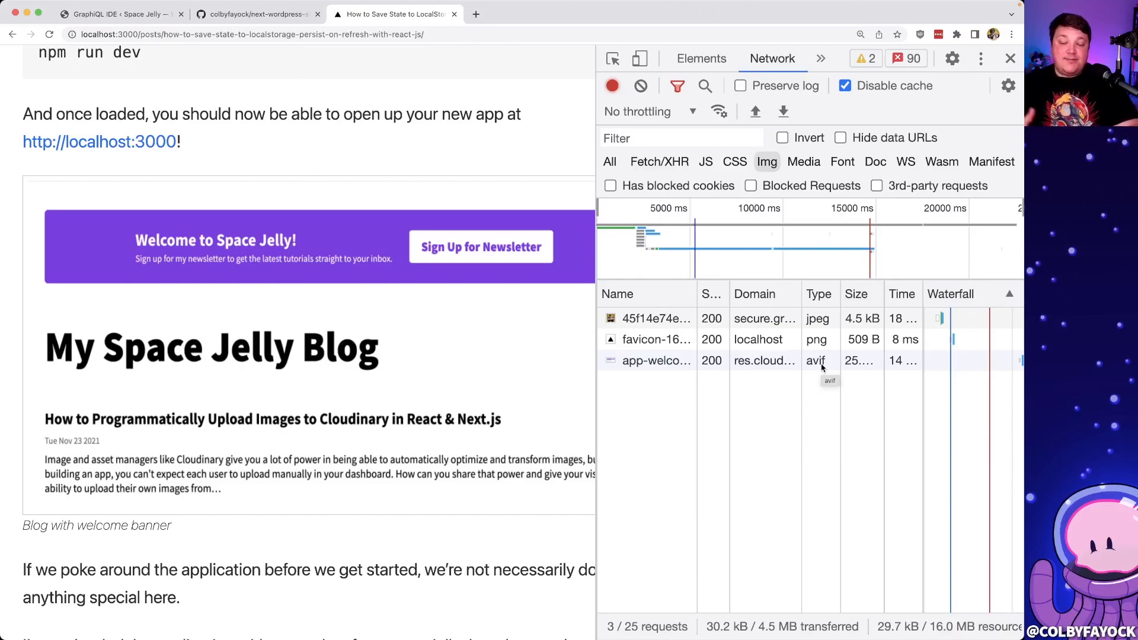
mouse_move(602, 410)
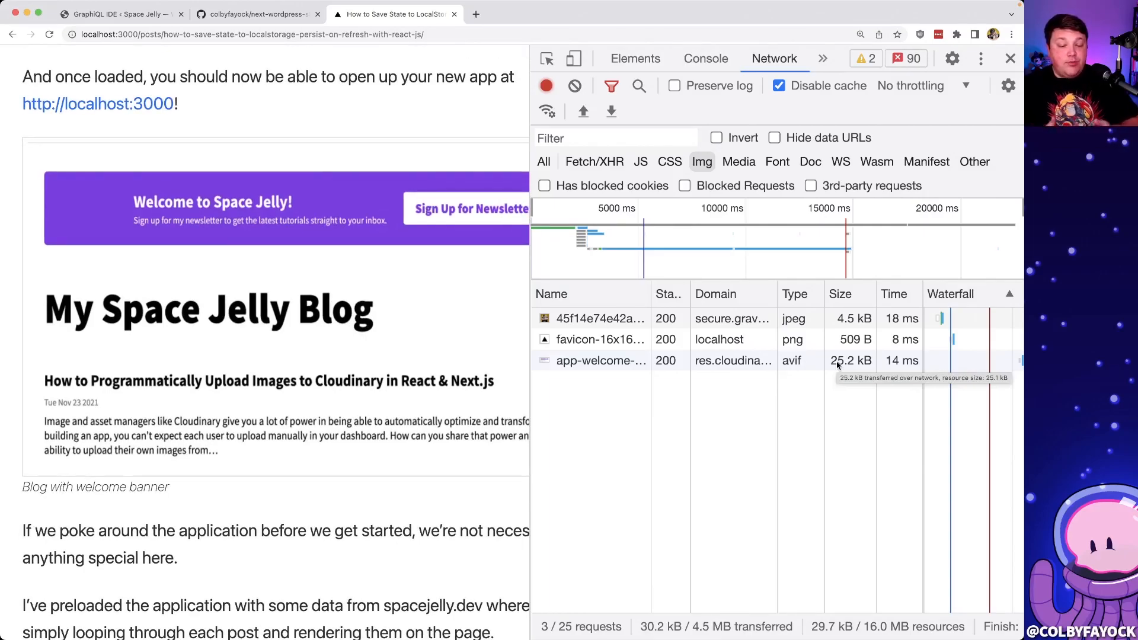
scroll("down", 3)
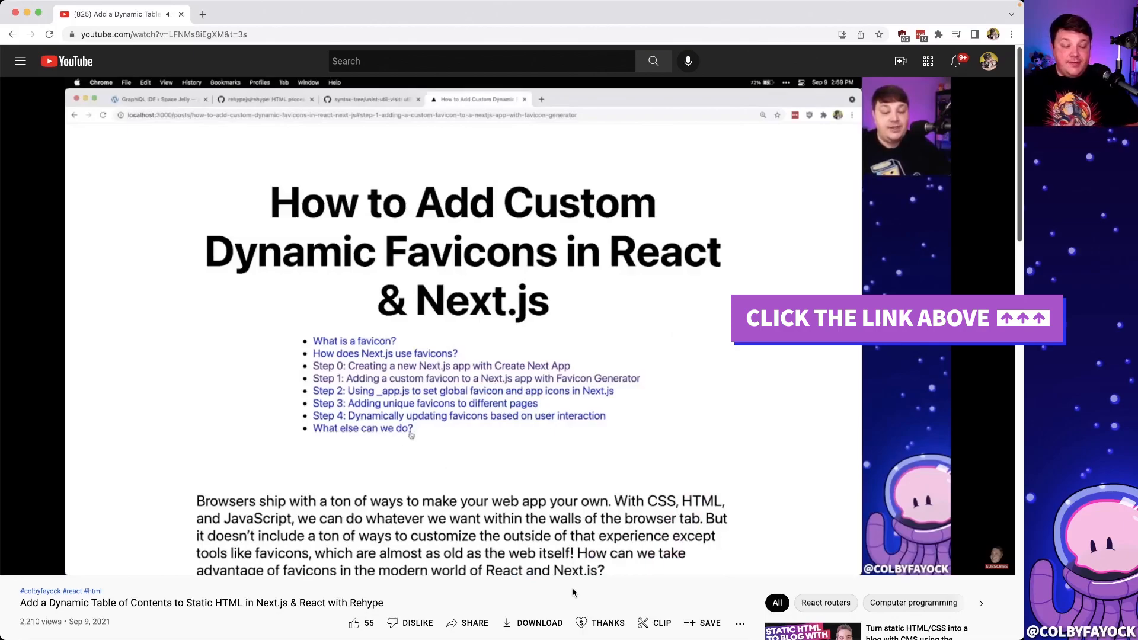
- Drag across the video frame showing the favicons tutorial's table-of-contents list
left_click_drag(313, 341, 413, 428)
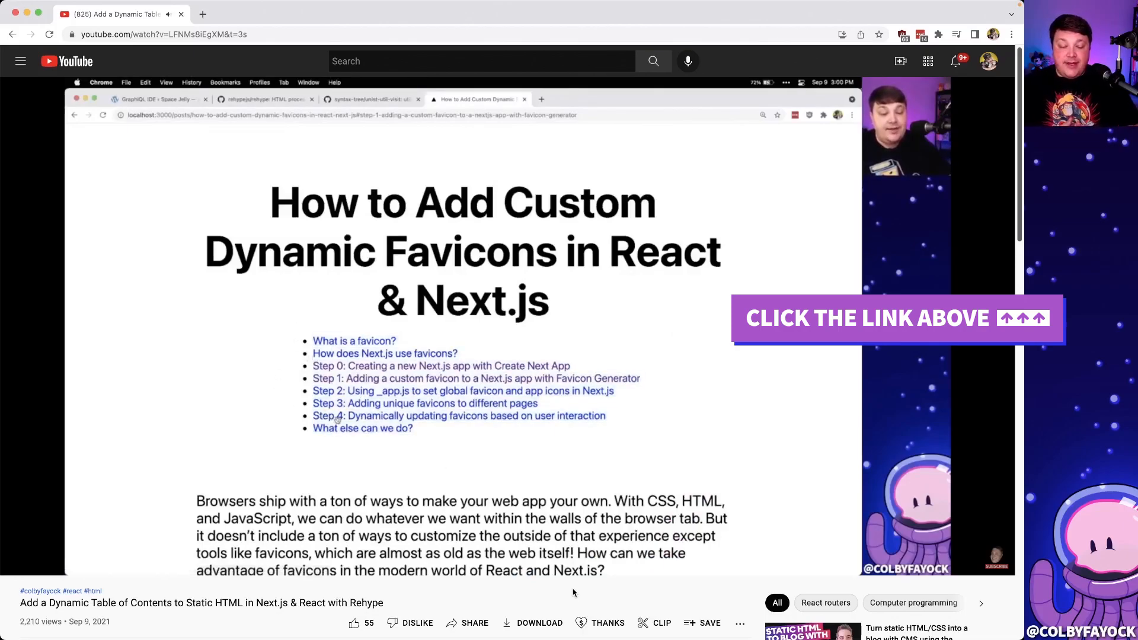
mouse_move(341, 415)
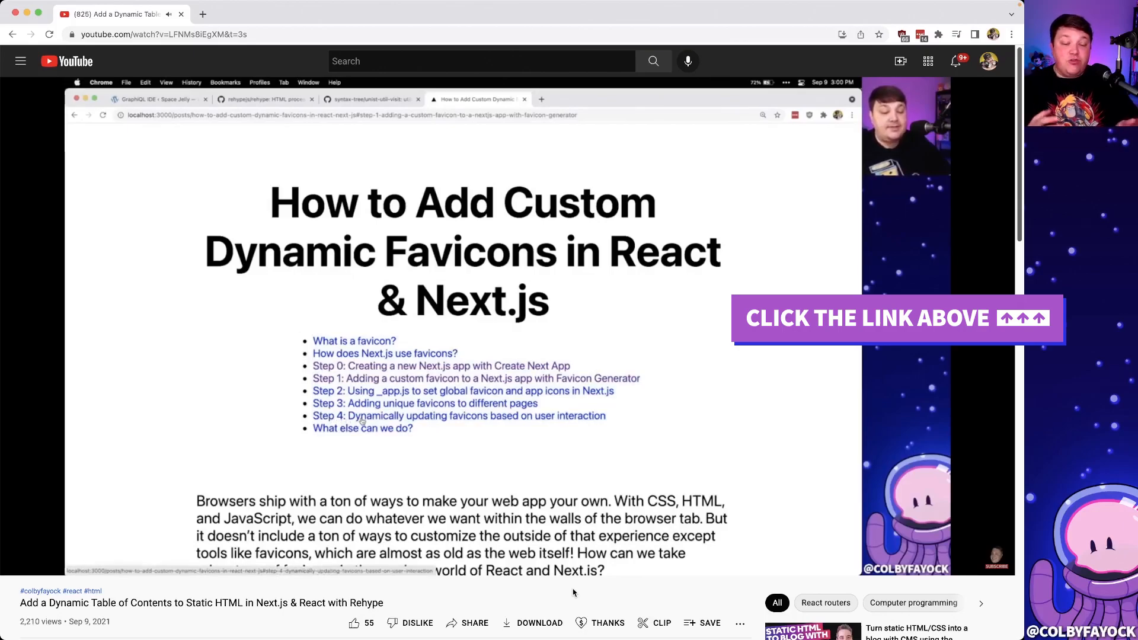